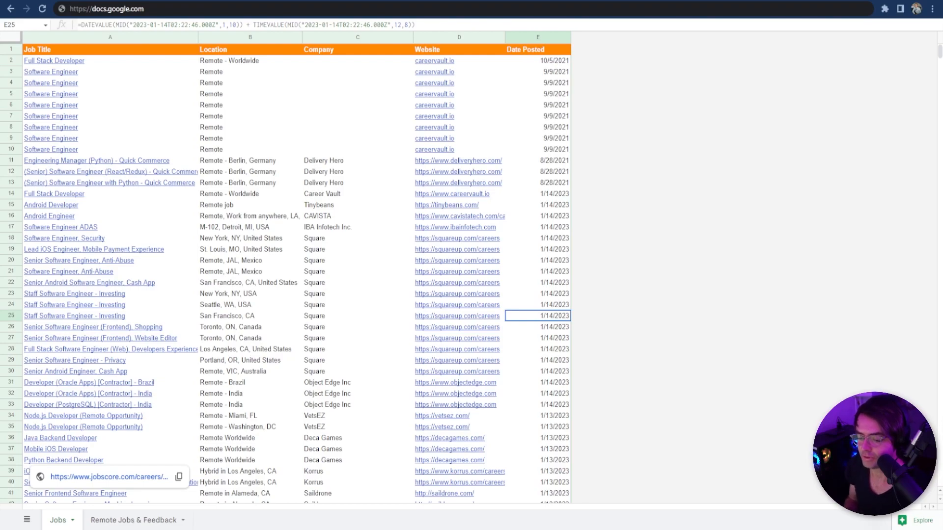
mouse_move(135, 63)
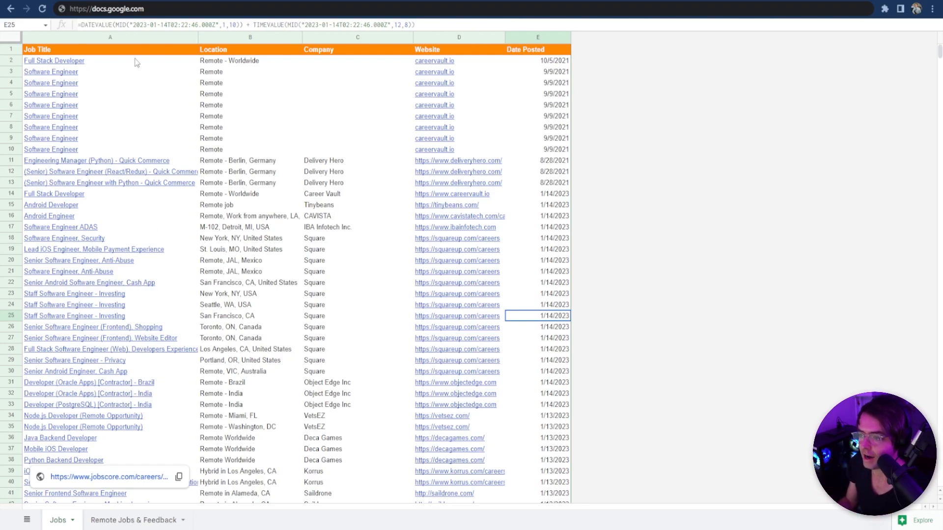
Review the existing board content and the block of let variable lines.
click(249, 60)
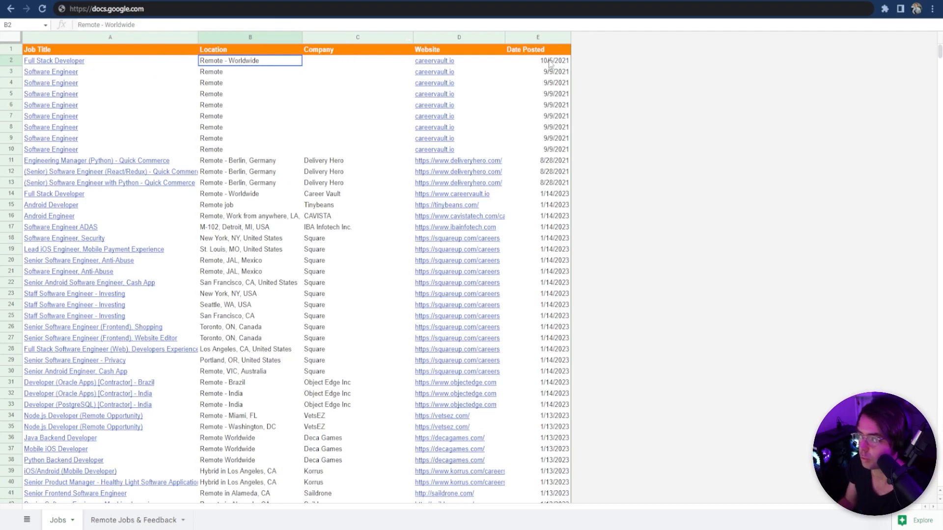
click(434, 60)
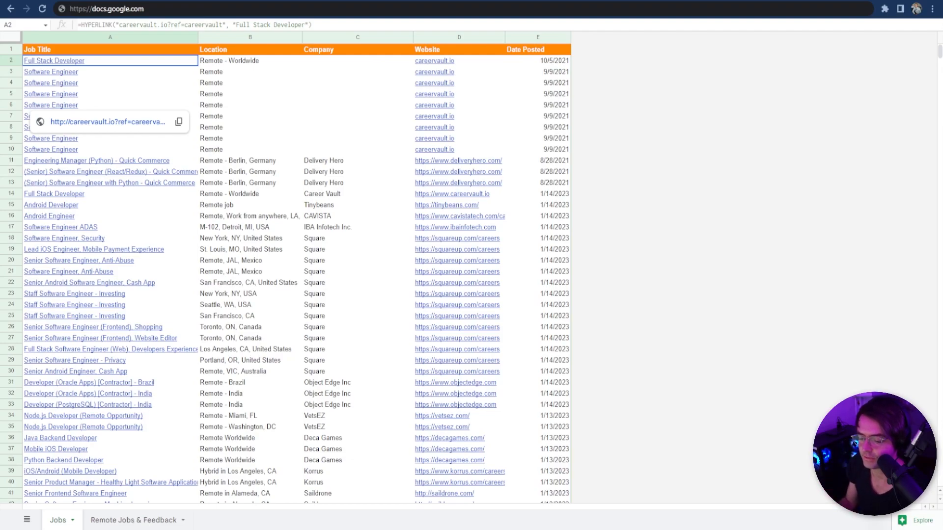
mouse_move(39, 274)
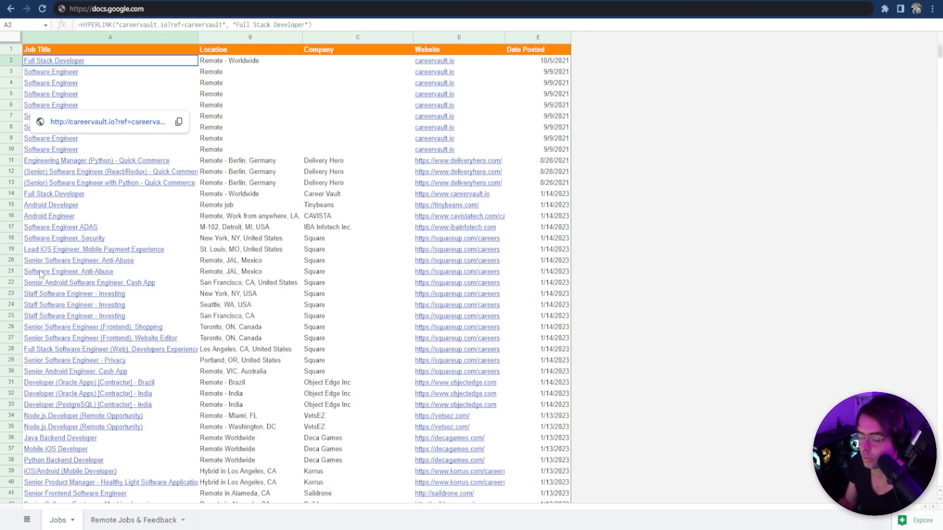
mouse_move(69, 271)
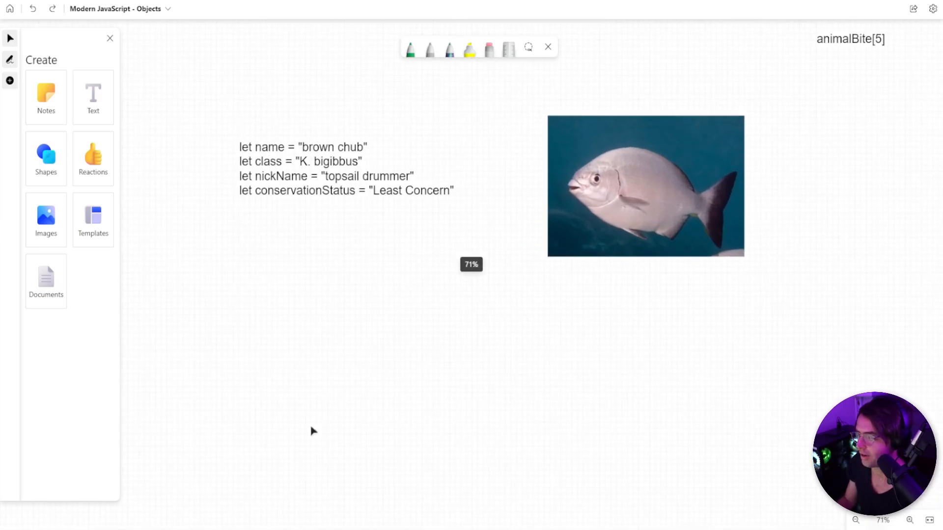
mouse_move(845, 65)
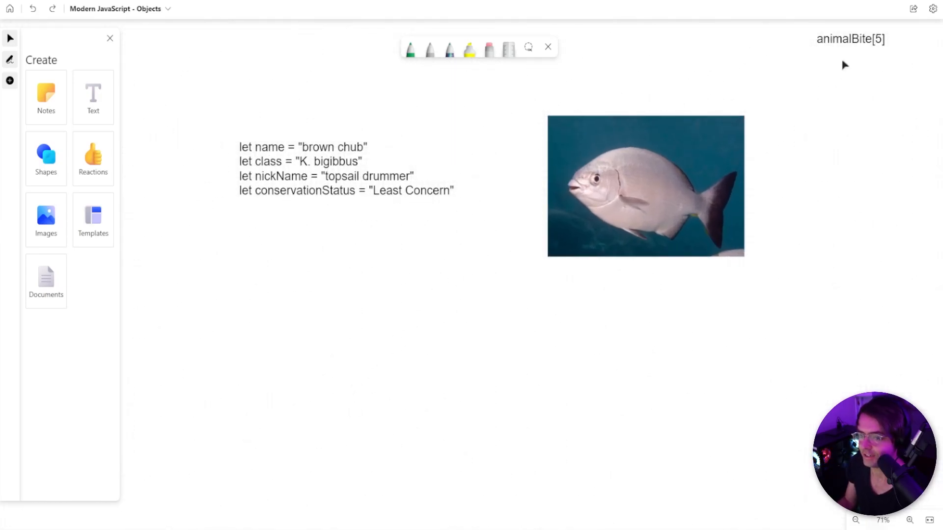
click(849, 39)
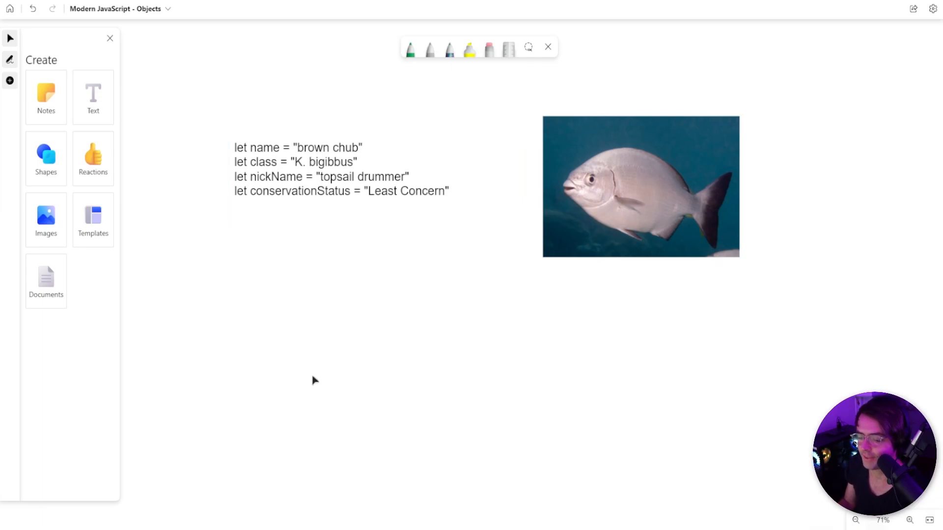
mouse_move(317, 377)
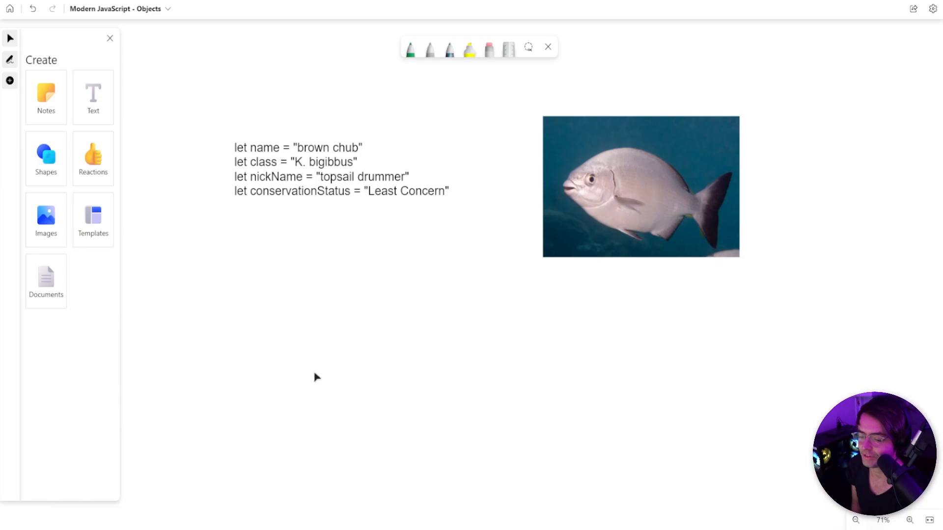
click(360, 165)
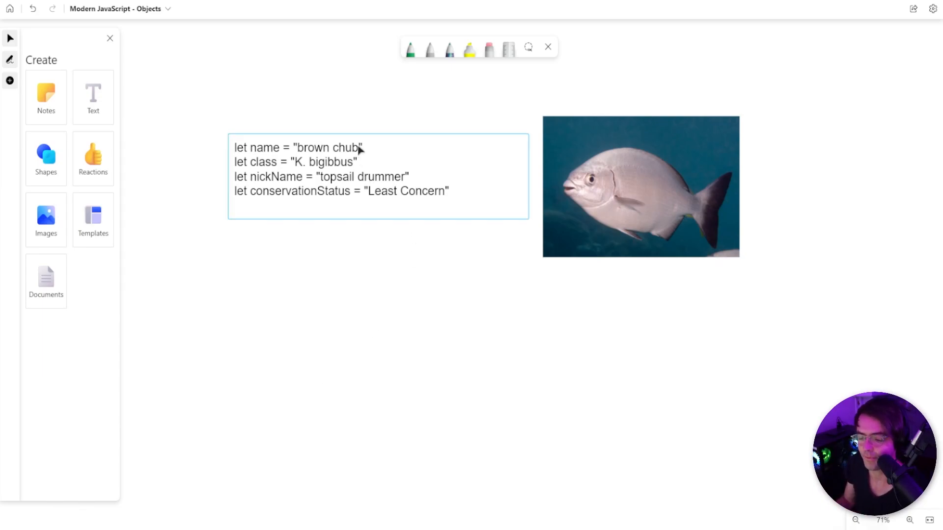
mouse_move(269, 159)
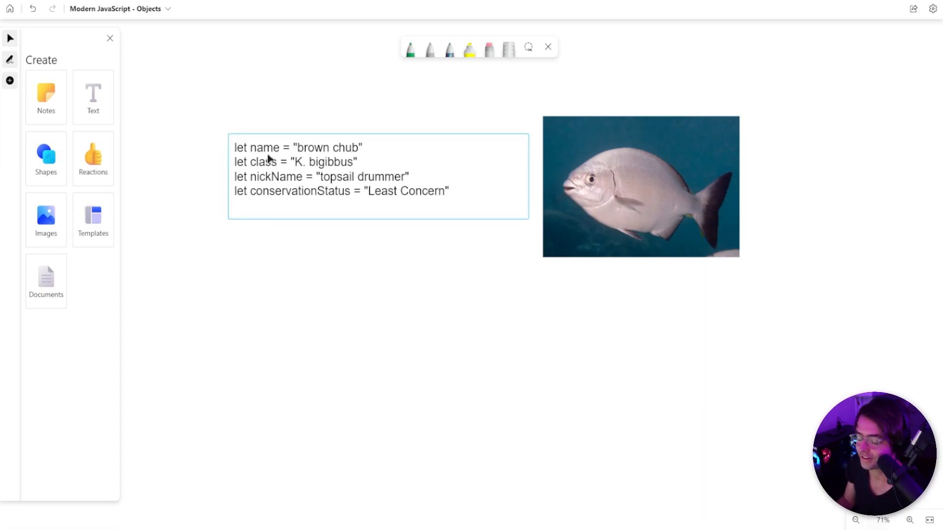
mouse_move(358, 205)
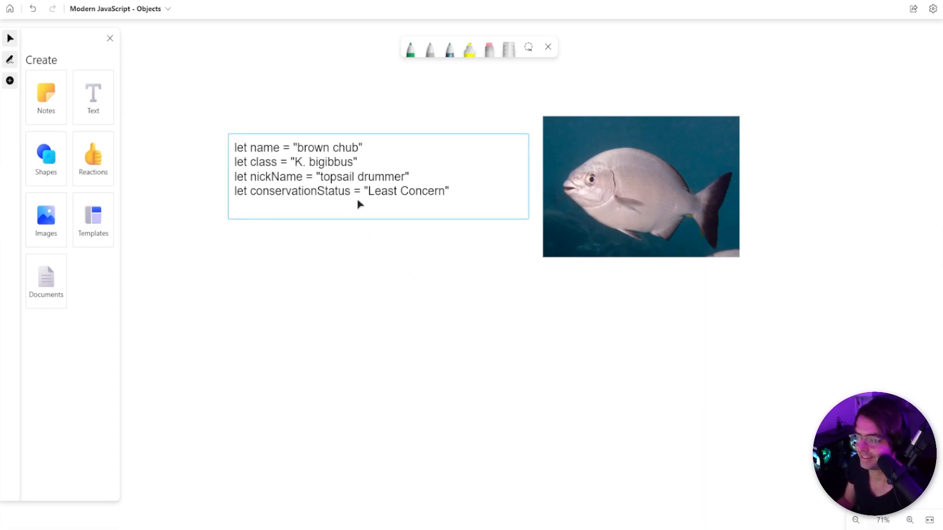
click(386, 294)
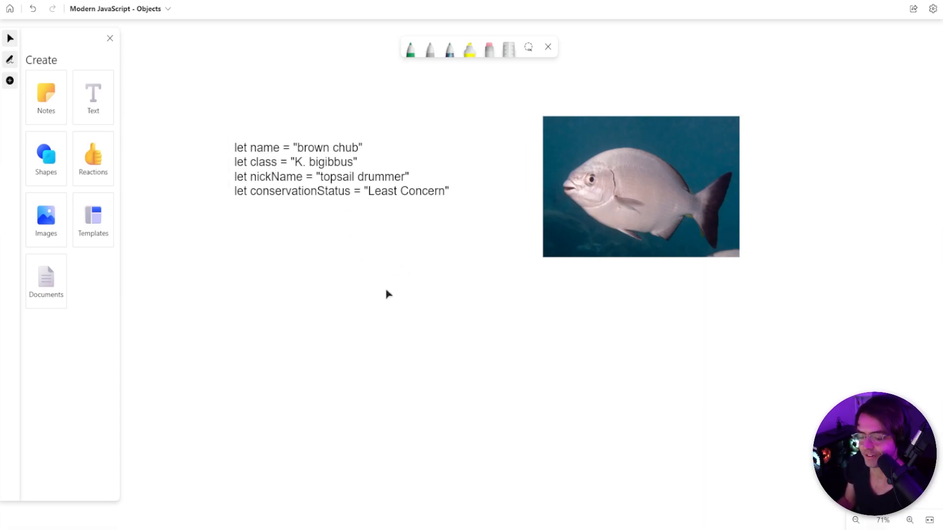
mouse_move(547, 188)
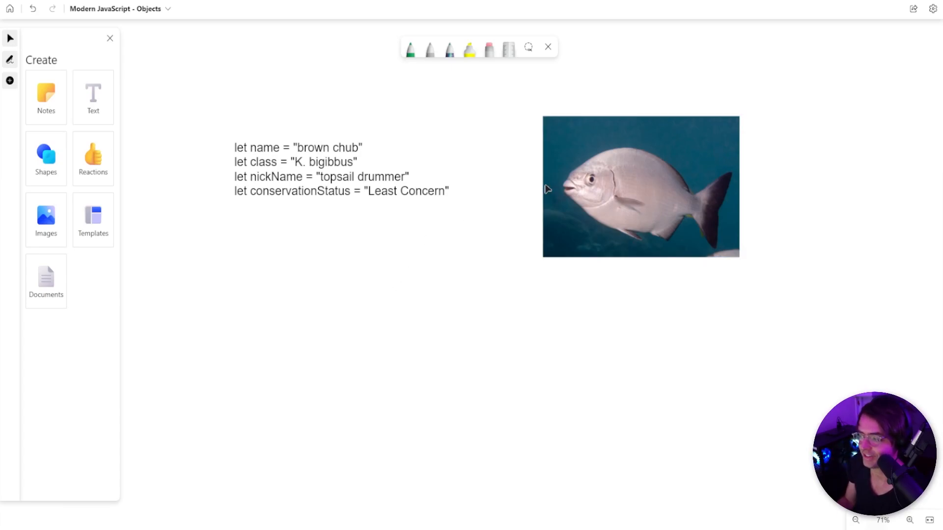
mouse_move(447, 261)
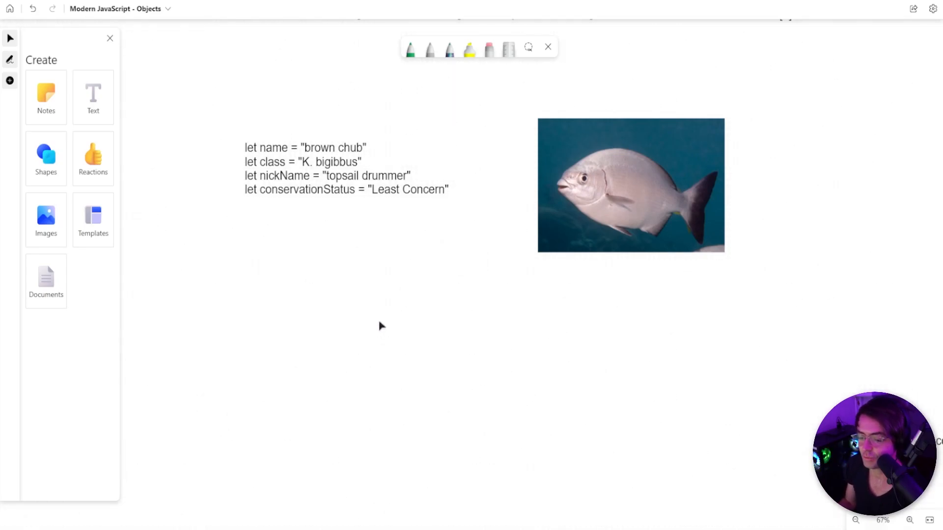
mouse_move(351, 258)
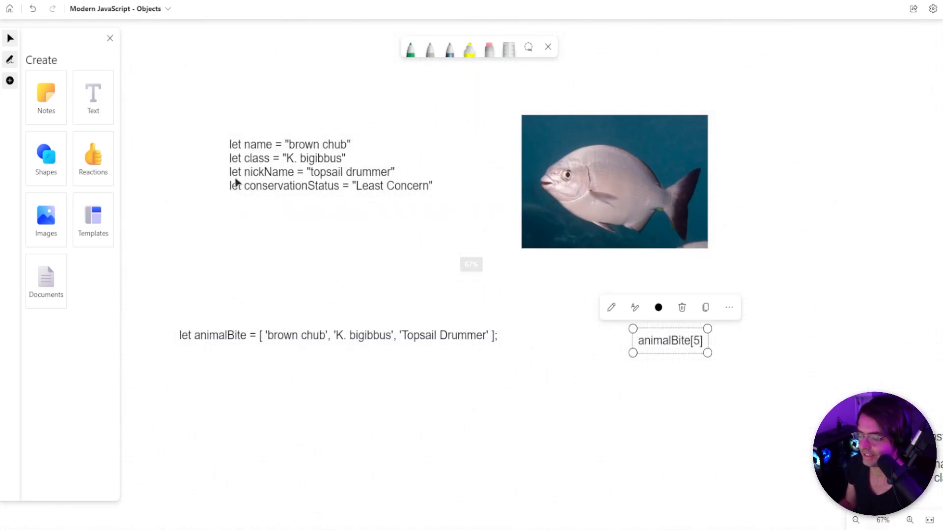
Select the animalBite[5] label so it sits beneath the fish photo.
click(184, 151)
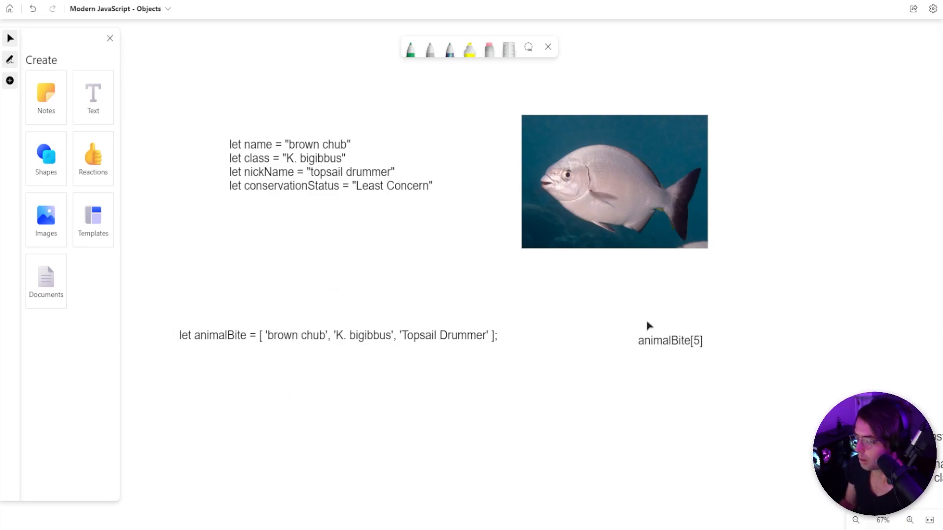
click(670, 341)
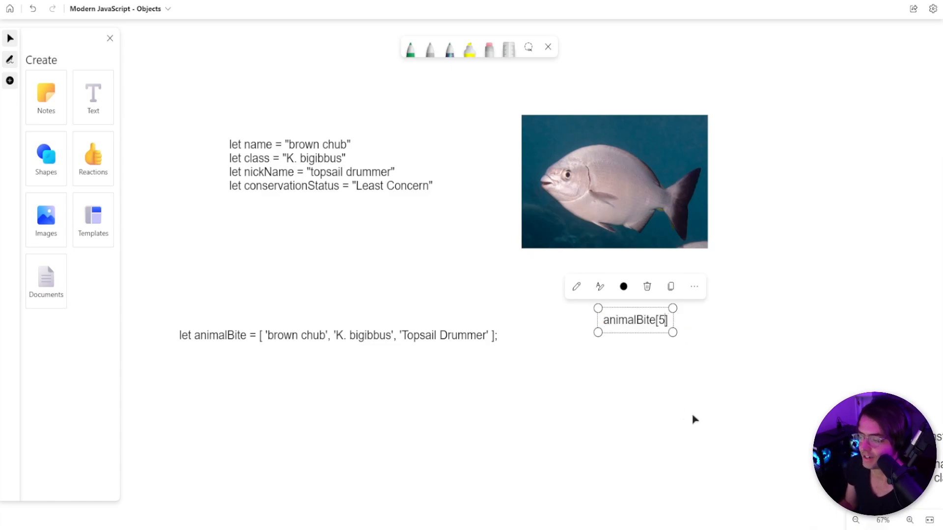
mouse_move(294, 282)
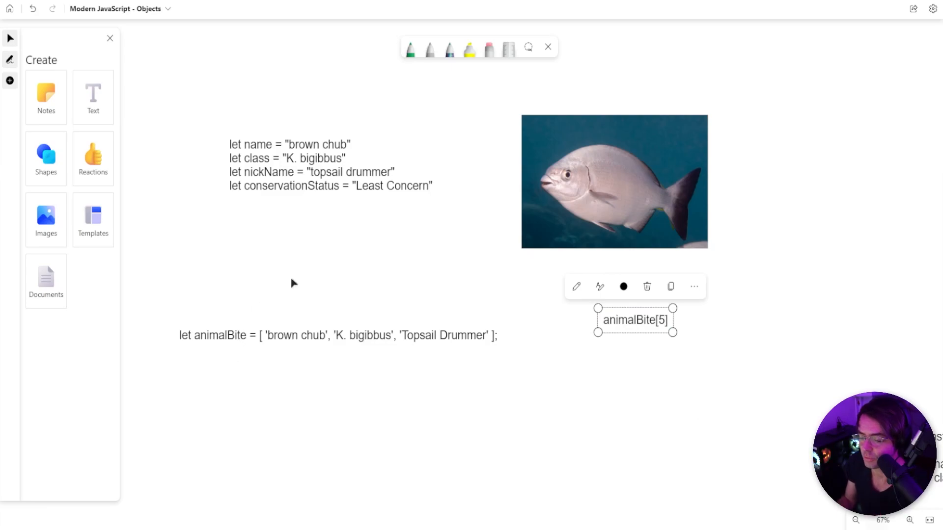
mouse_move(323, 298)
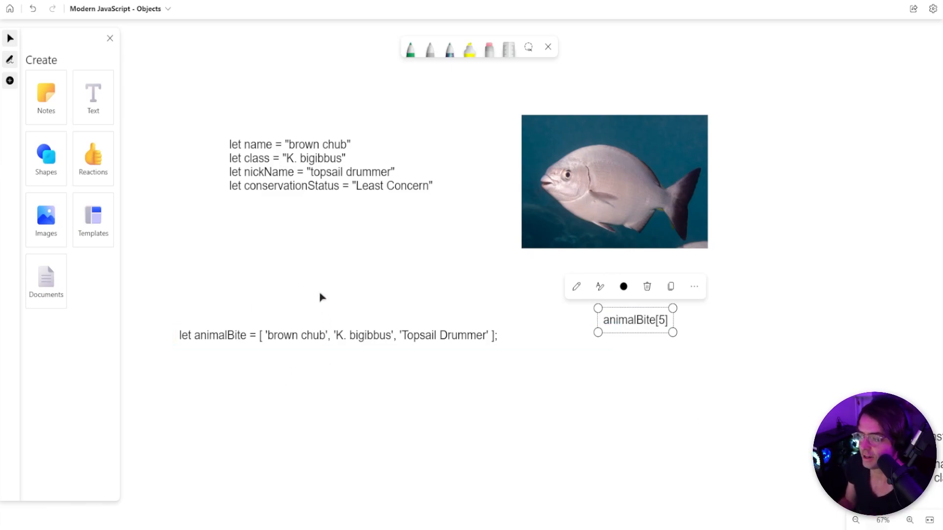
mouse_move(444, 263)
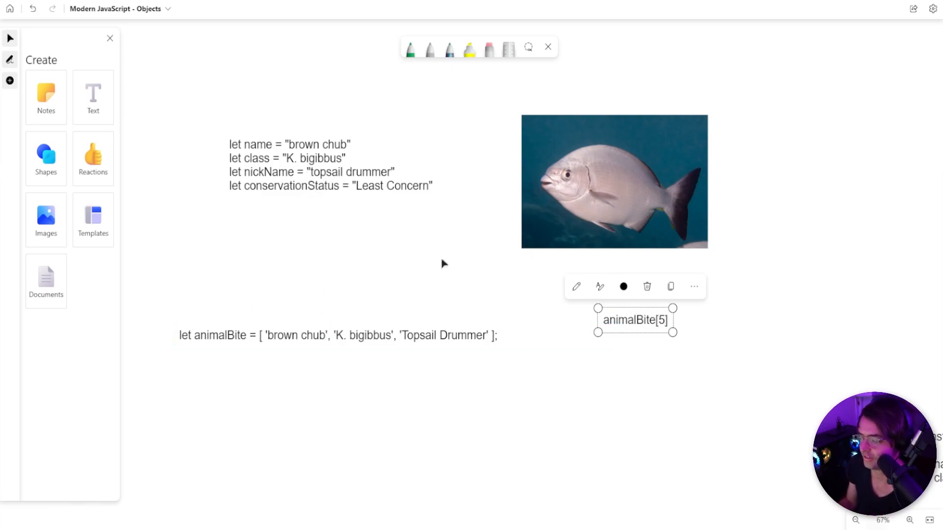
mouse_move(390, 345)
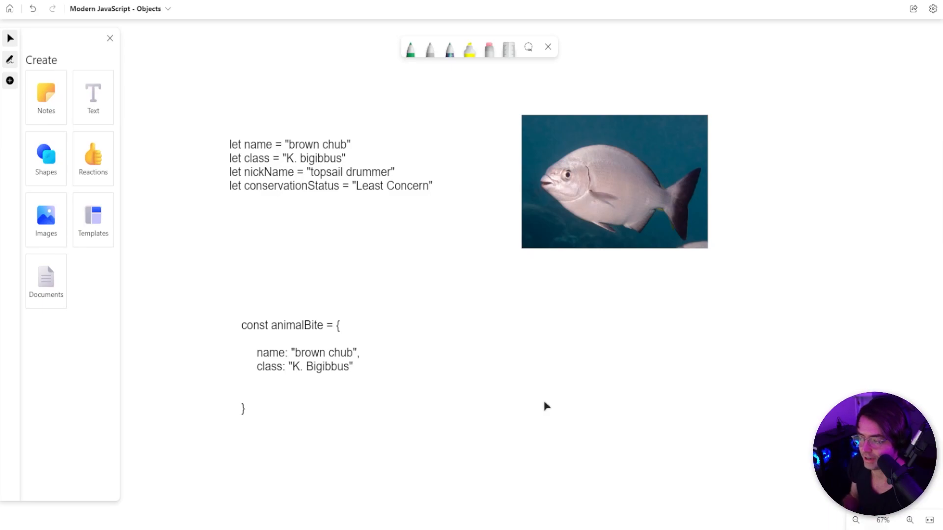
mouse_move(301, 313)
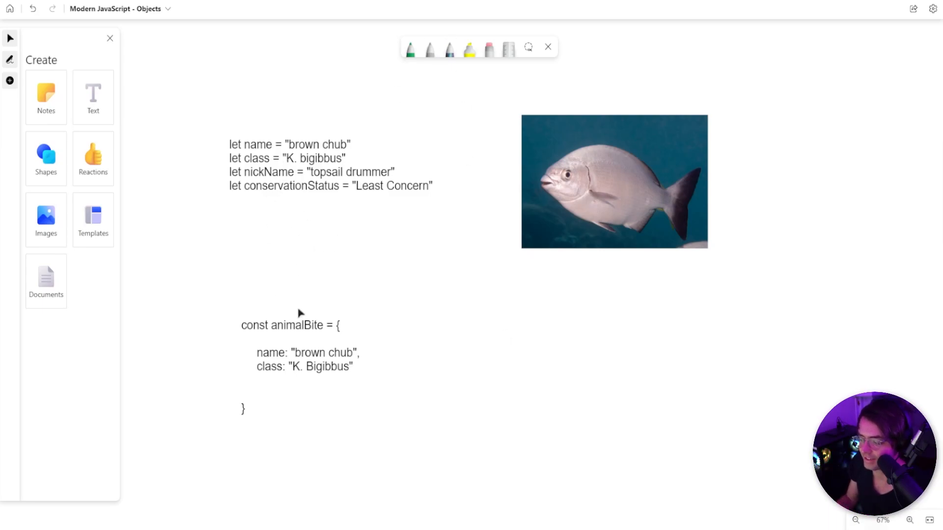
Circle the name key in green ink, then switch to the red pen for the braces and value.
click(310, 364)
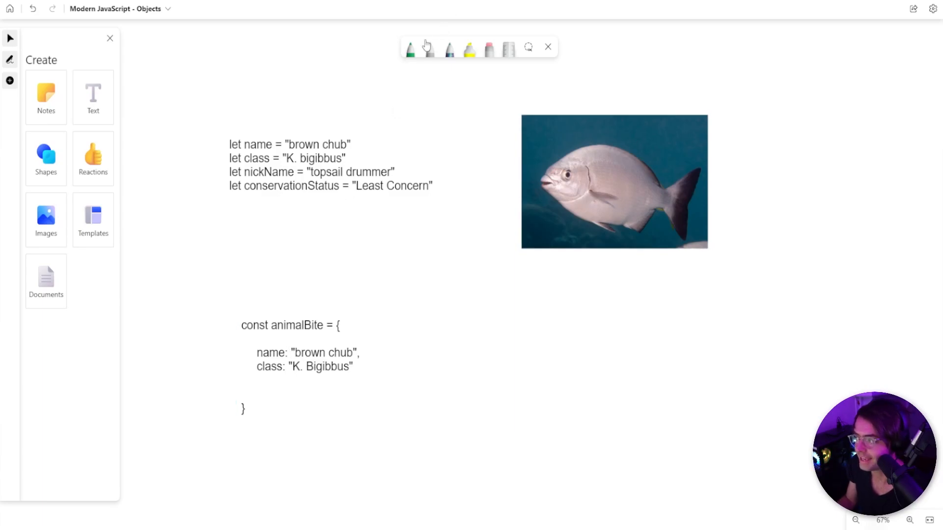
drag(252, 354, 289, 349)
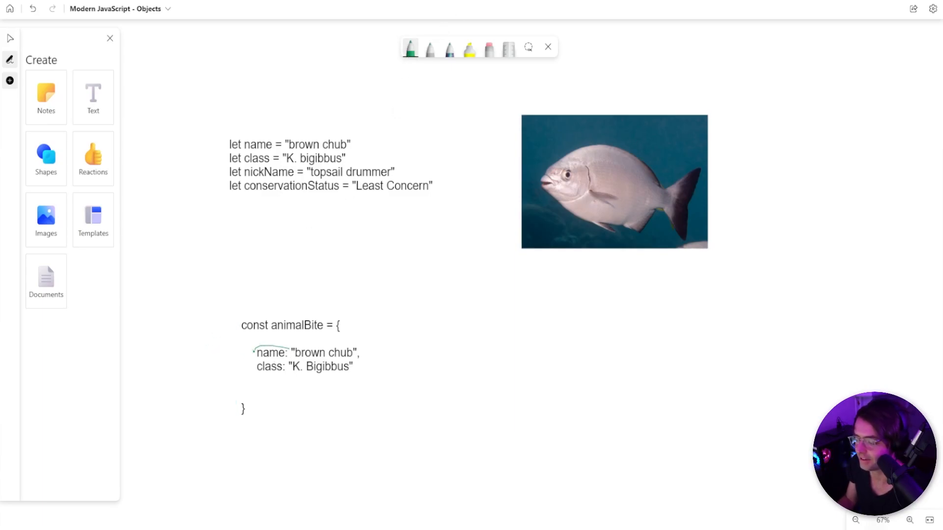
drag(252, 354, 289, 355)
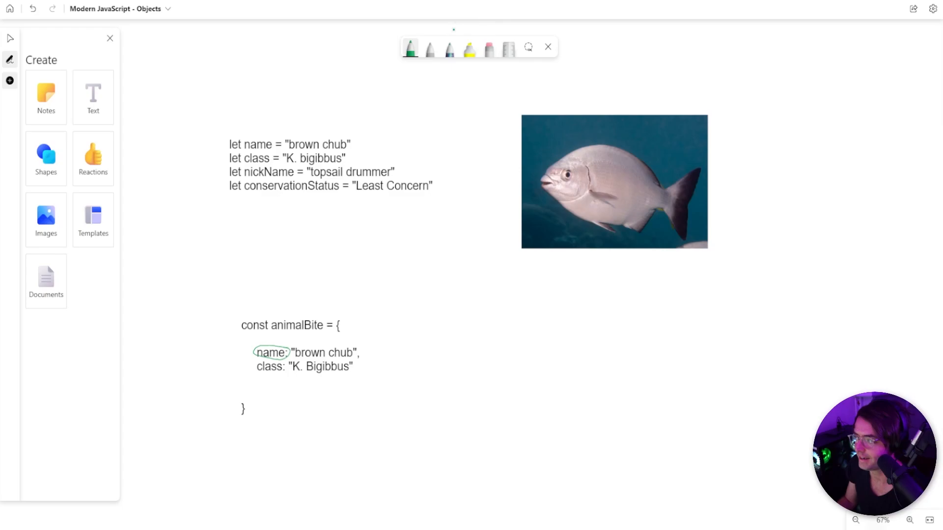
click(410, 50)
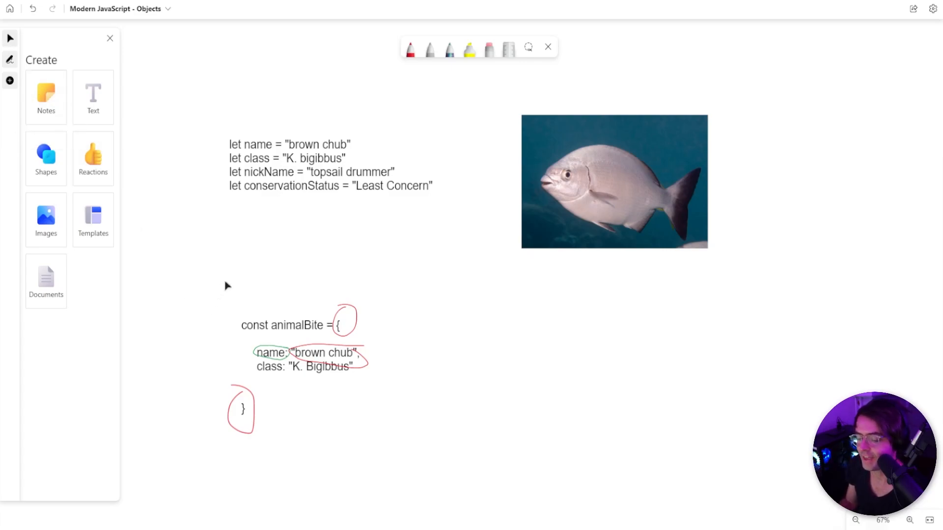
mouse_move(282, 295)
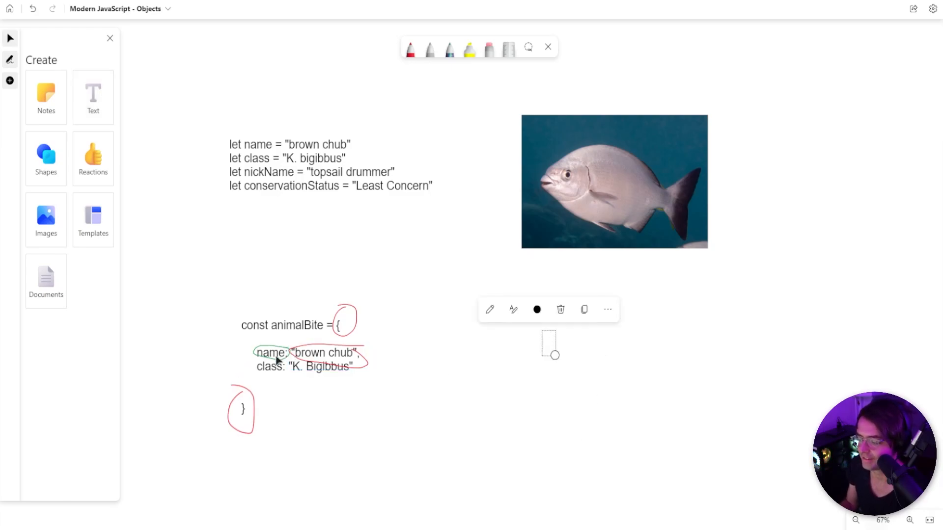
Edit the whiteboard label to read animalBite.name beside the "brown chub" note.
text(animalBit)
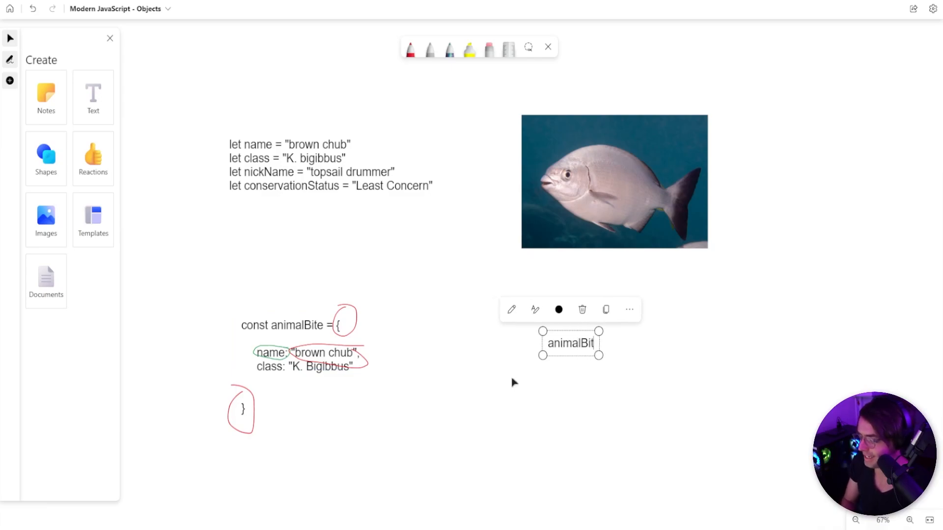
text(e)
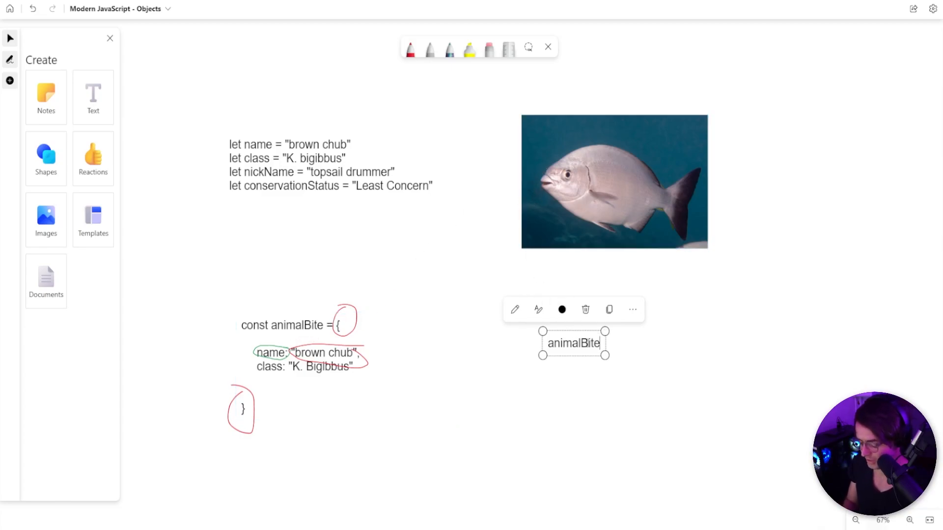
text(.)
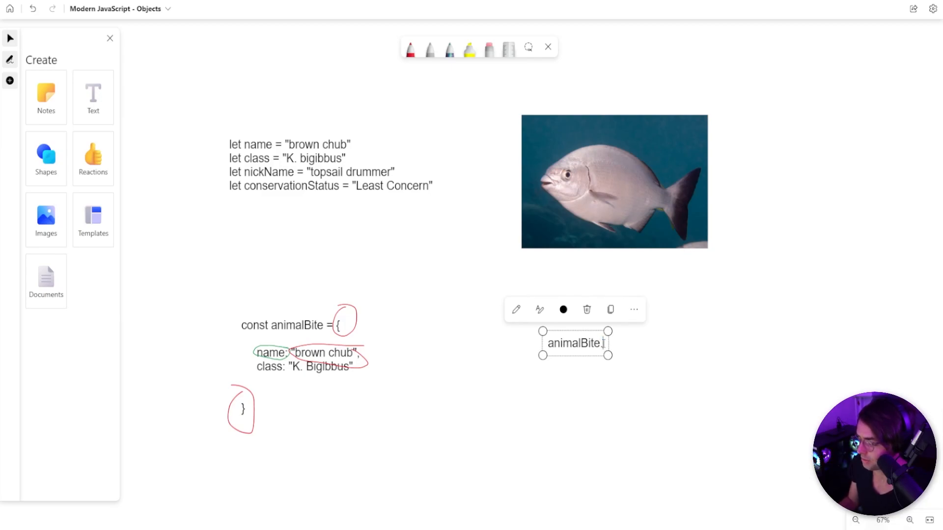
text(name)
text("brown chub")
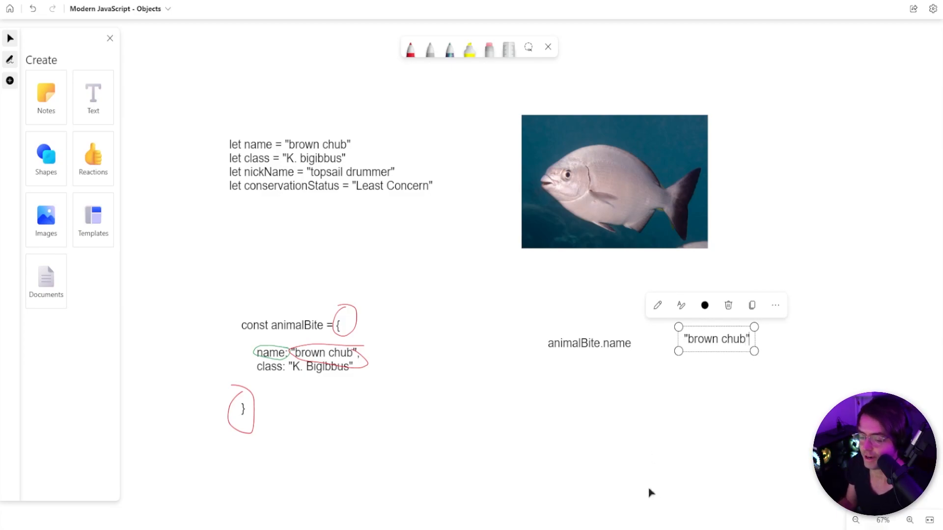
mouse_move(580, 372)
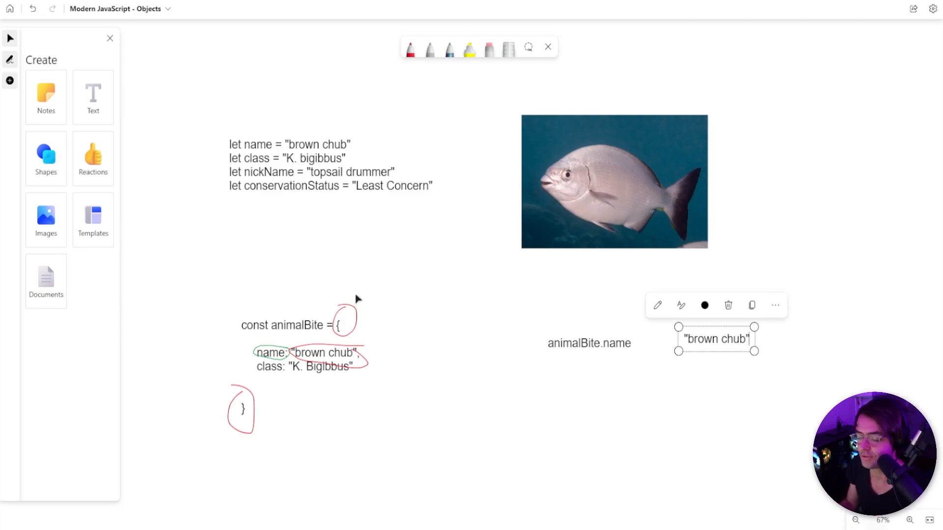
mouse_move(351, 258)
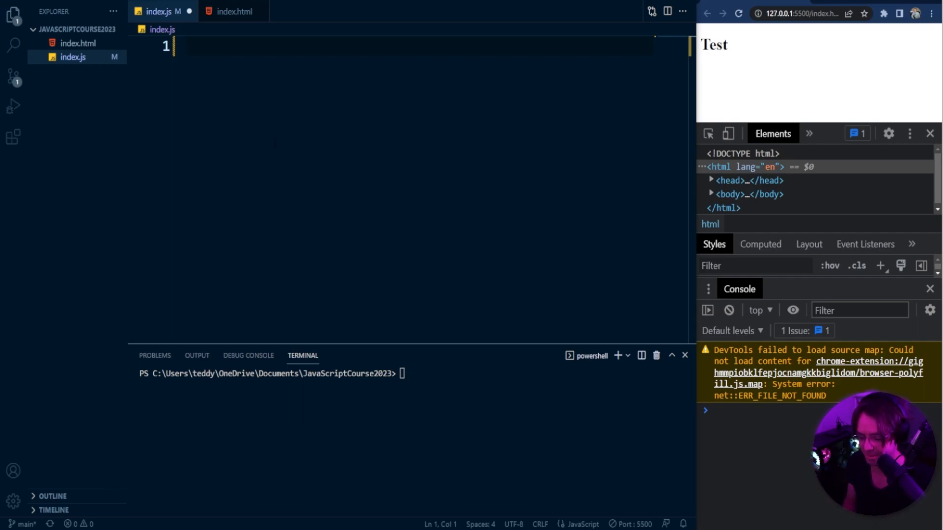
Declare const fishBite = { }; in index.js.
text(const)
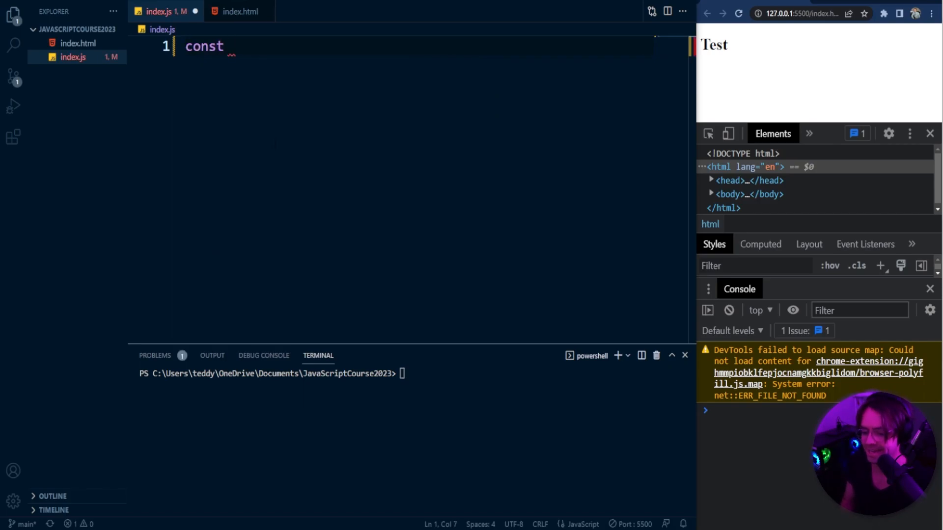
text(fish)
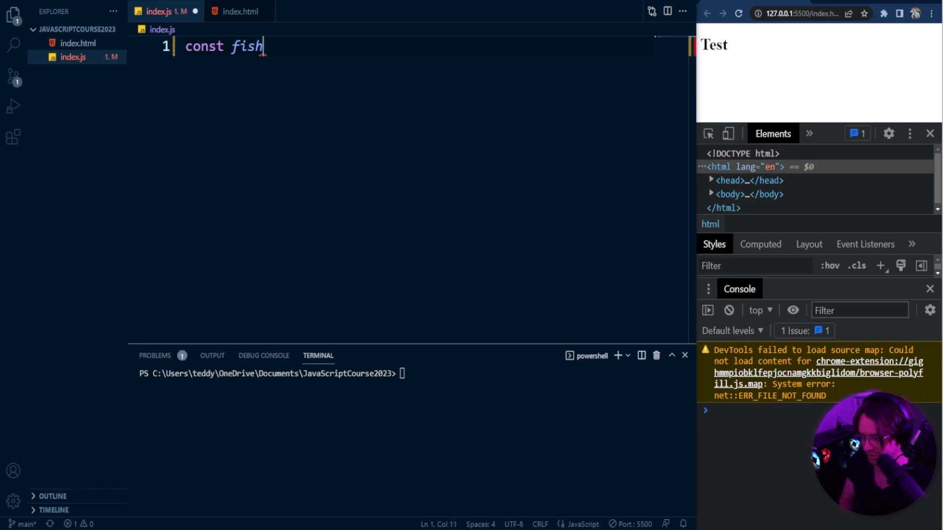
text(Bite =)
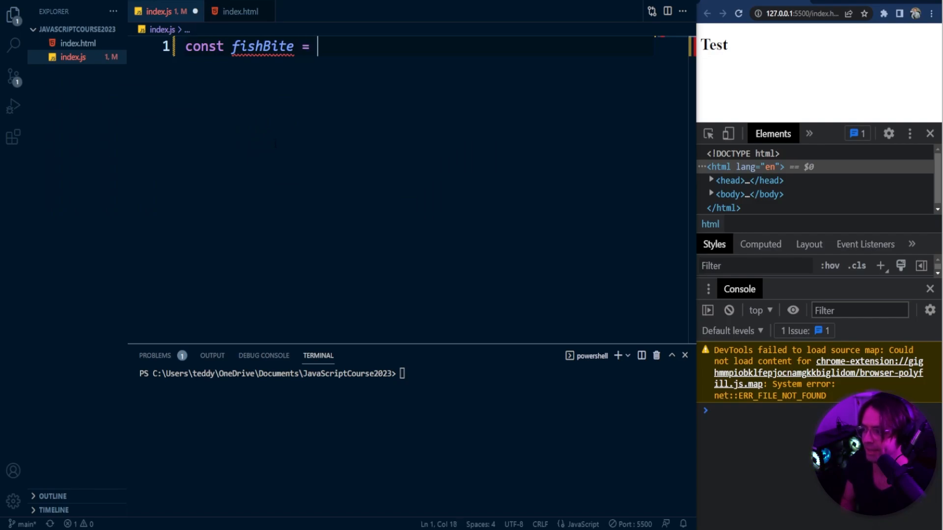
text({)
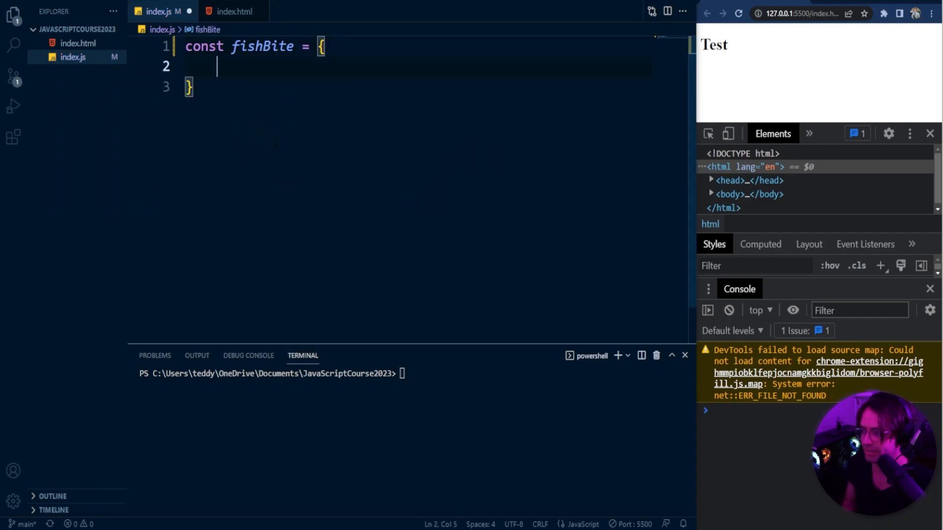
text(;)
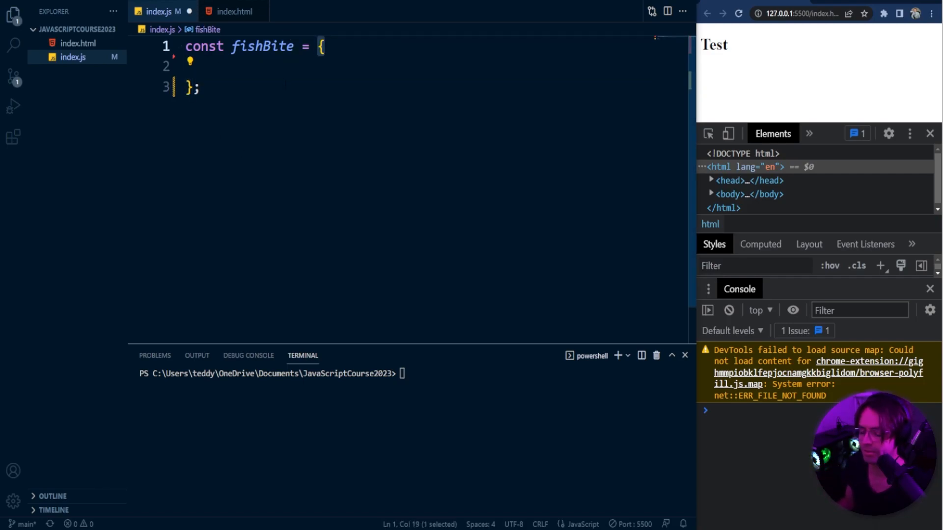
Add the property name: "Brown Chub", inside the fishBite object.
click(241, 66)
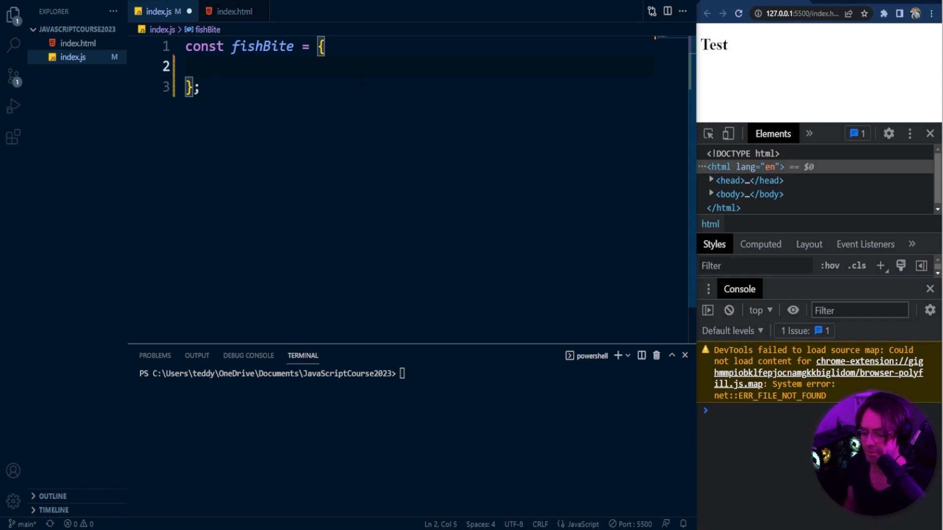
text(name:)
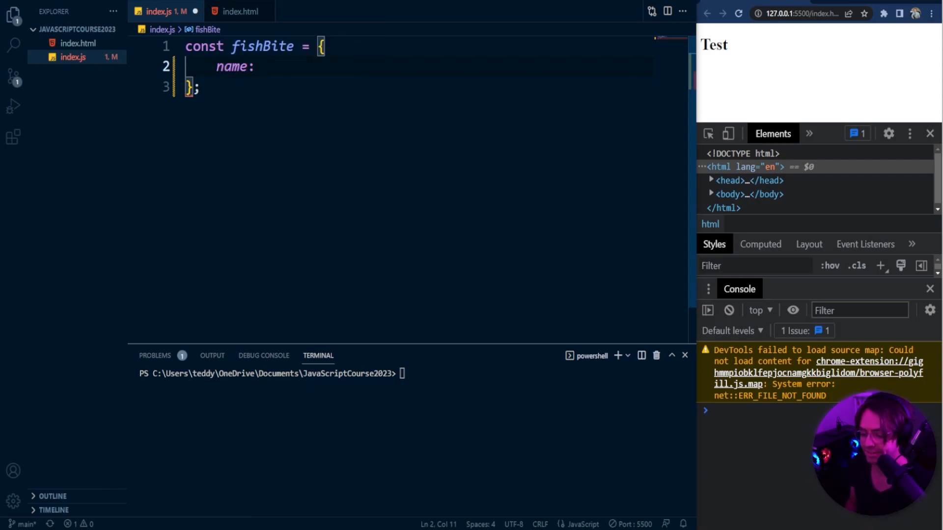
text("")
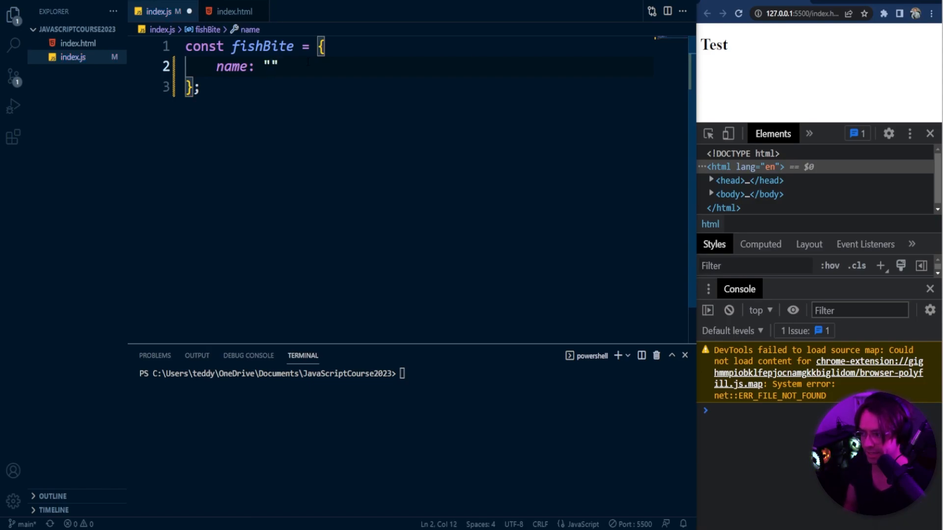
text(Ber)
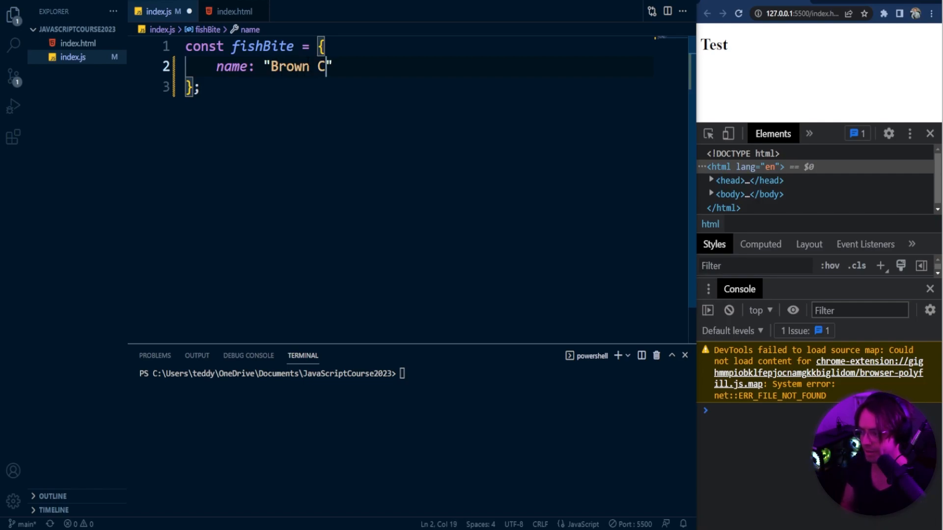
text(hub)
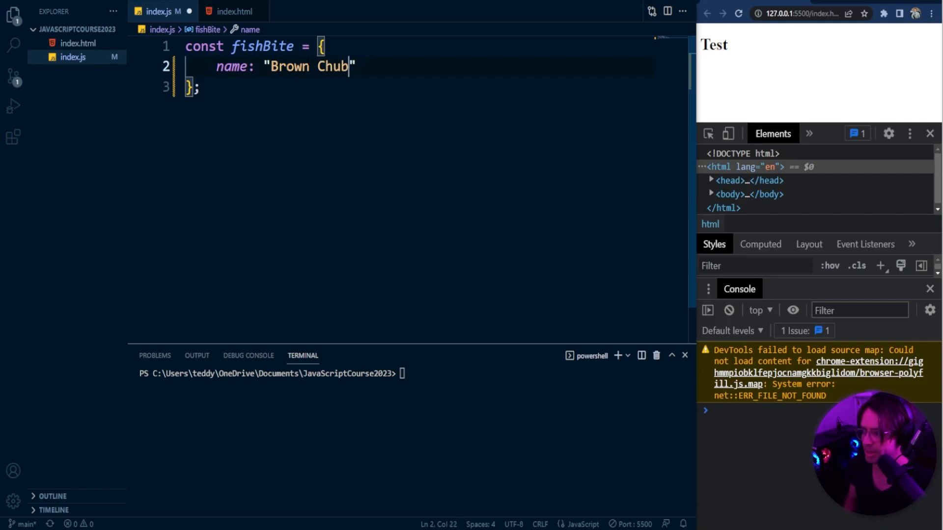
text(,)
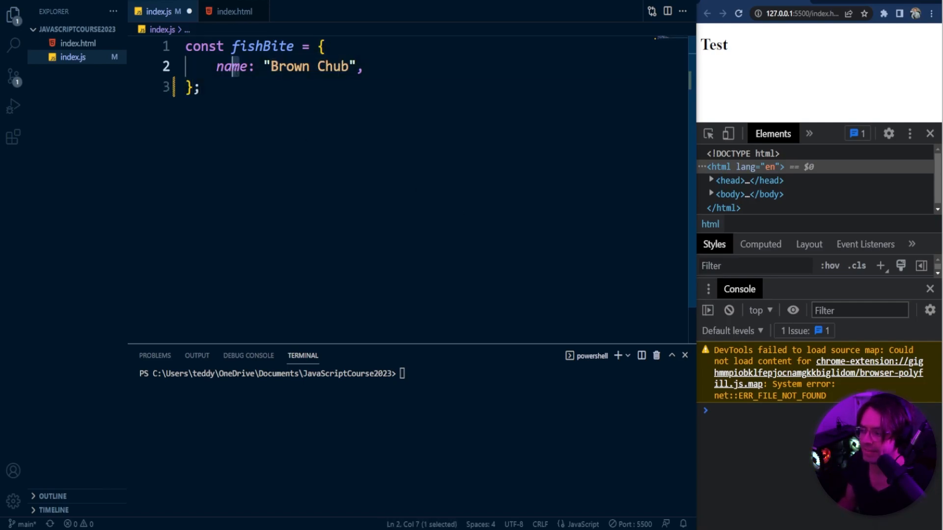
Undo quoting the name key and start a new property line after the comma.
double_click(232, 67)
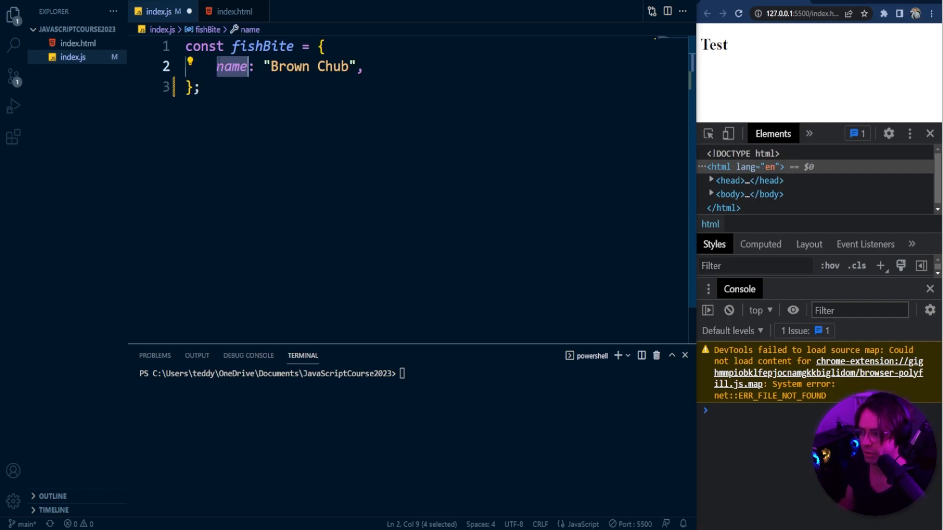
text(")
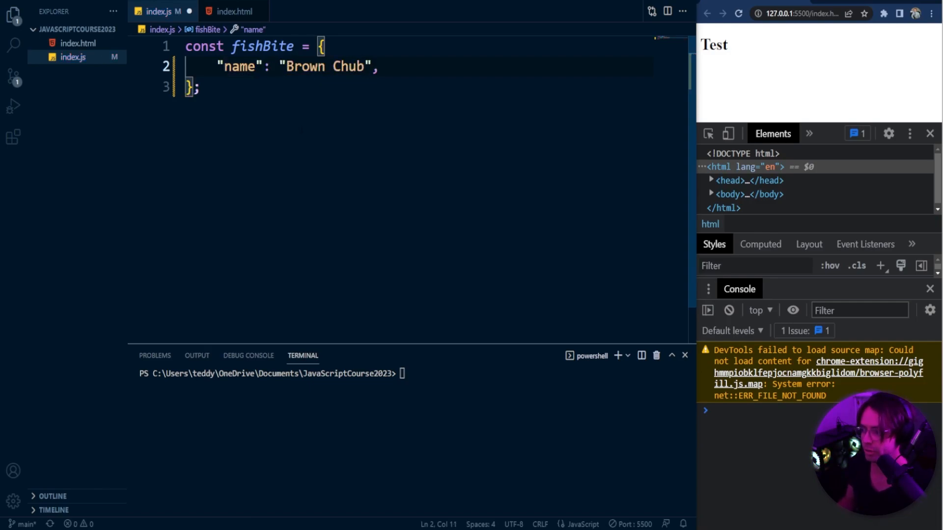
key(Backspace)
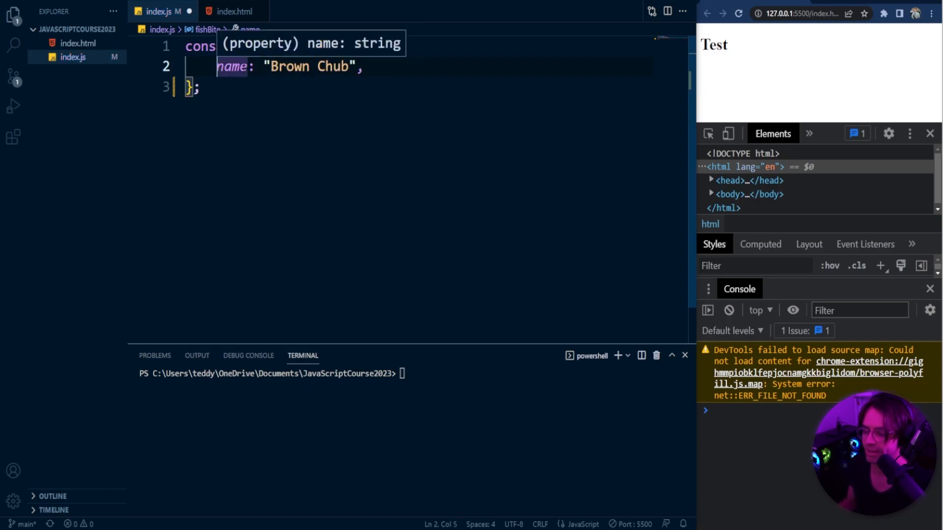
double_click(232, 66)
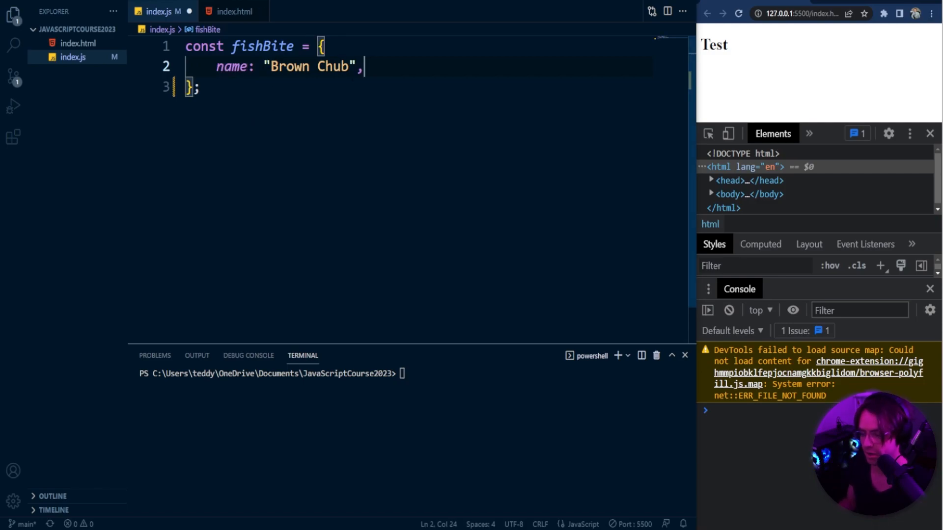
key(enter)
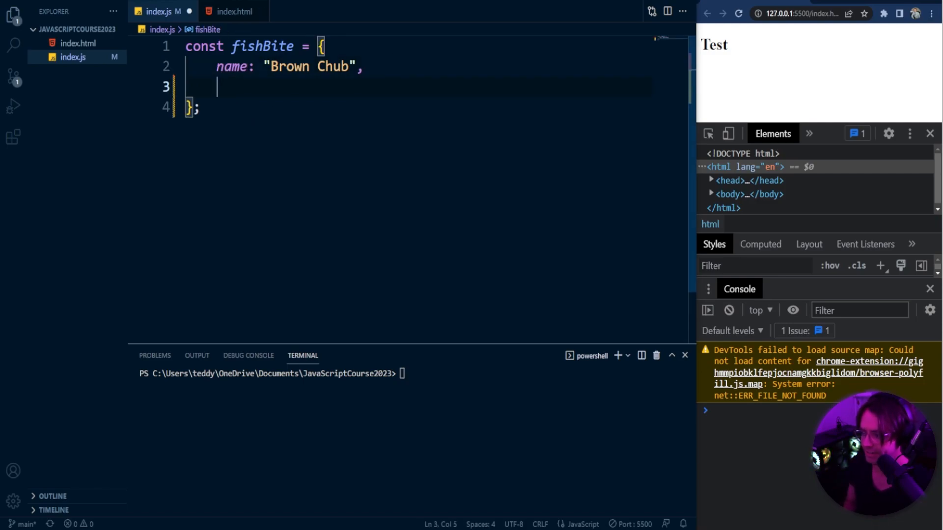
Add the property numberOfFishBite: 1, reworking the key name until it is correct.
text(numb)
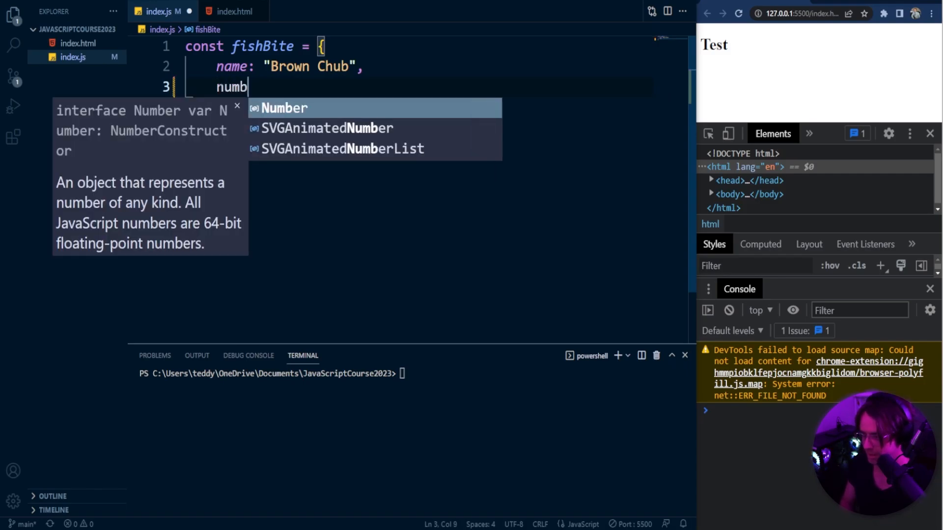
text(erOfFishBite:)
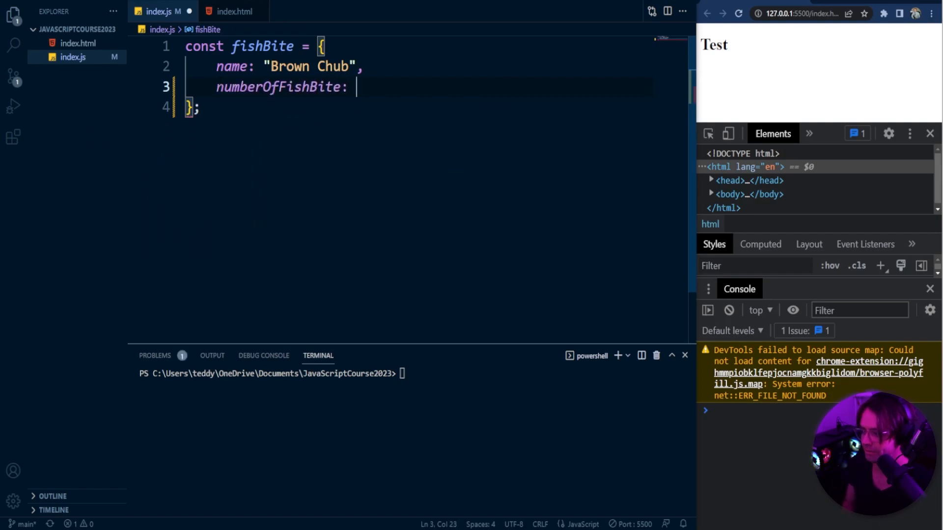
text(1,)
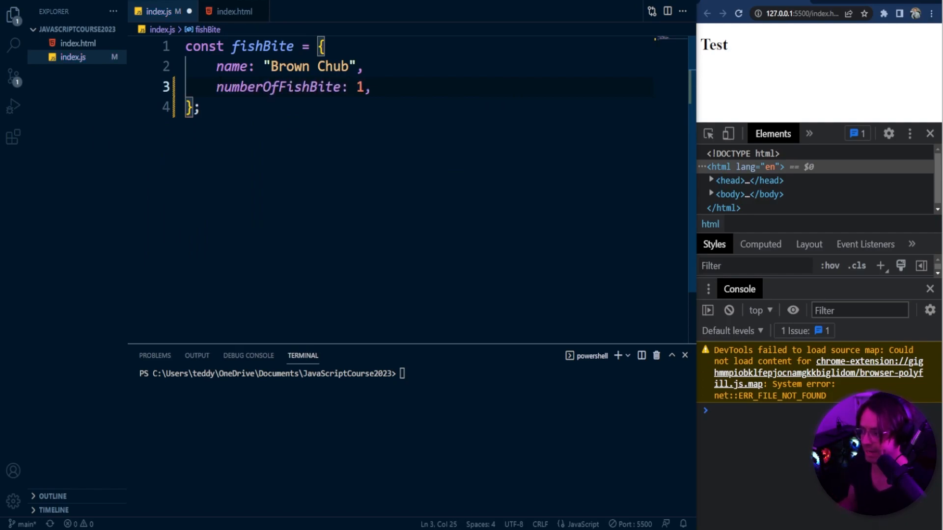
double_click(278, 88)
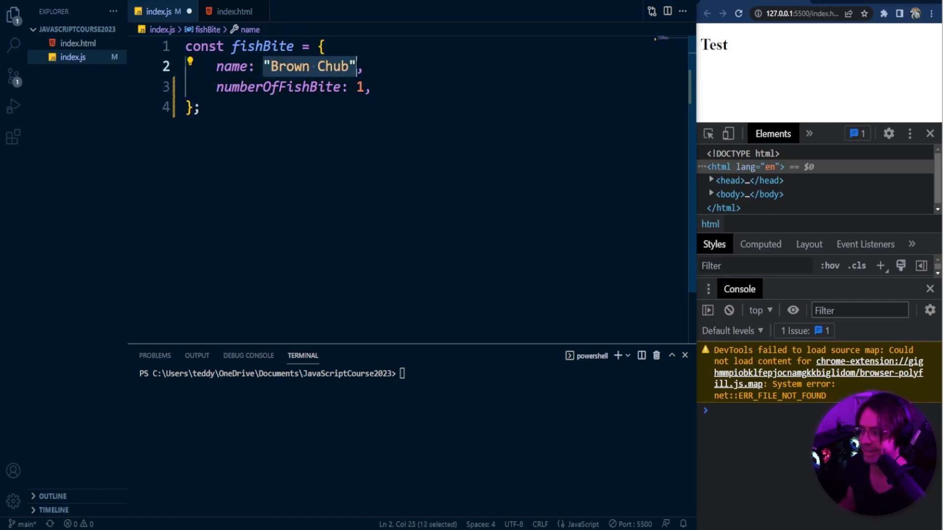
double_click(277, 88)
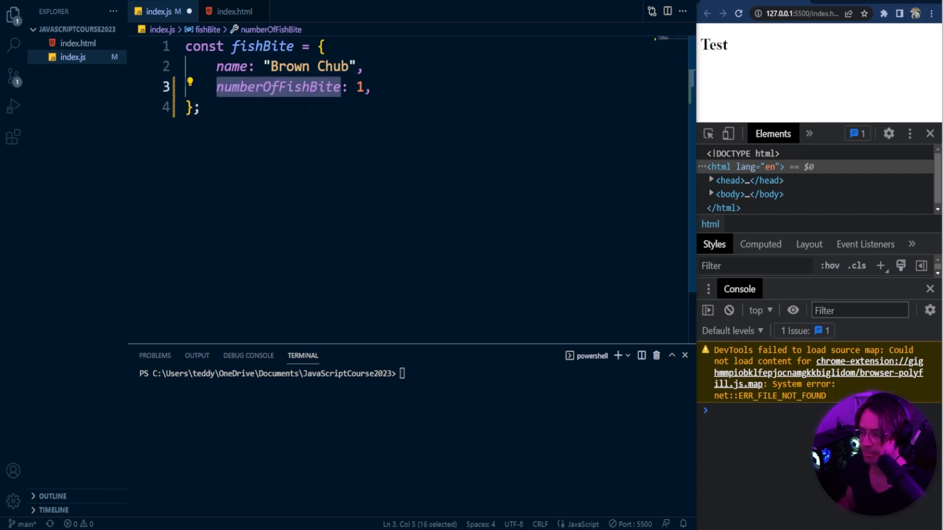
key(Delete)
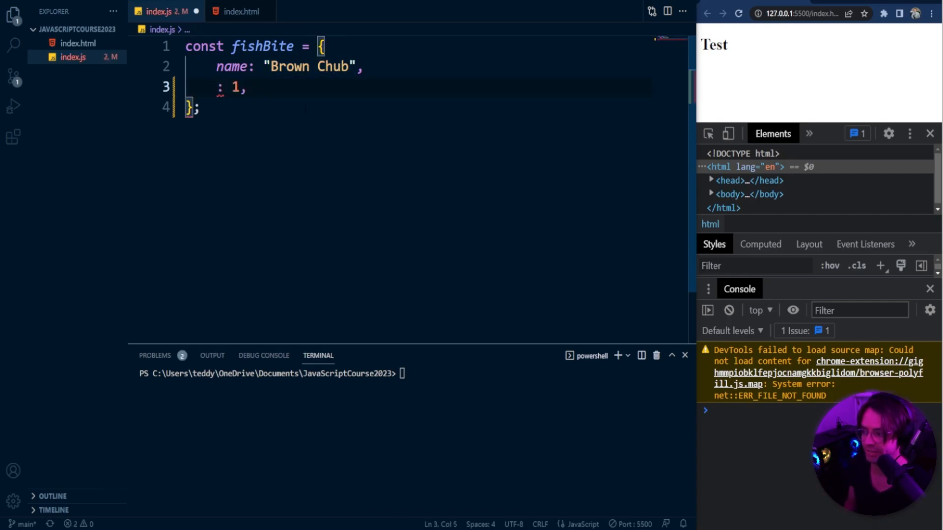
text(2)
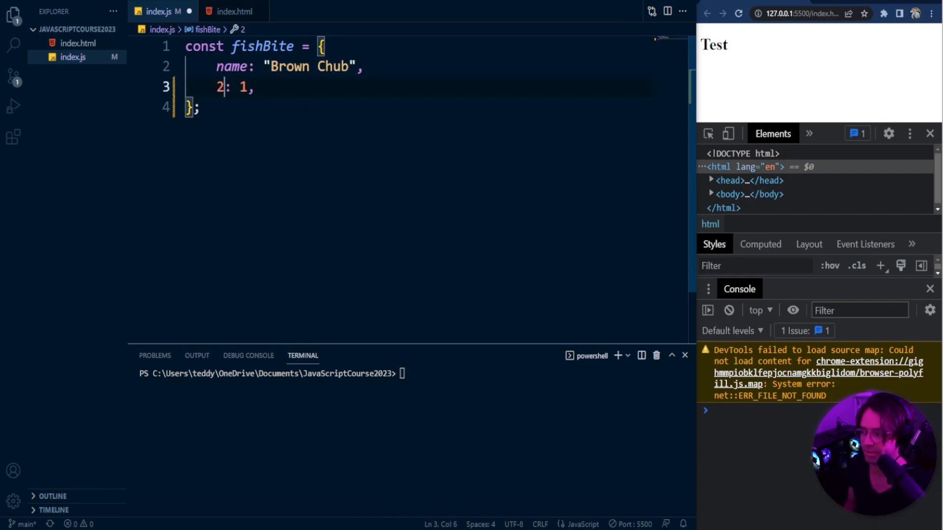
key(Backspace)
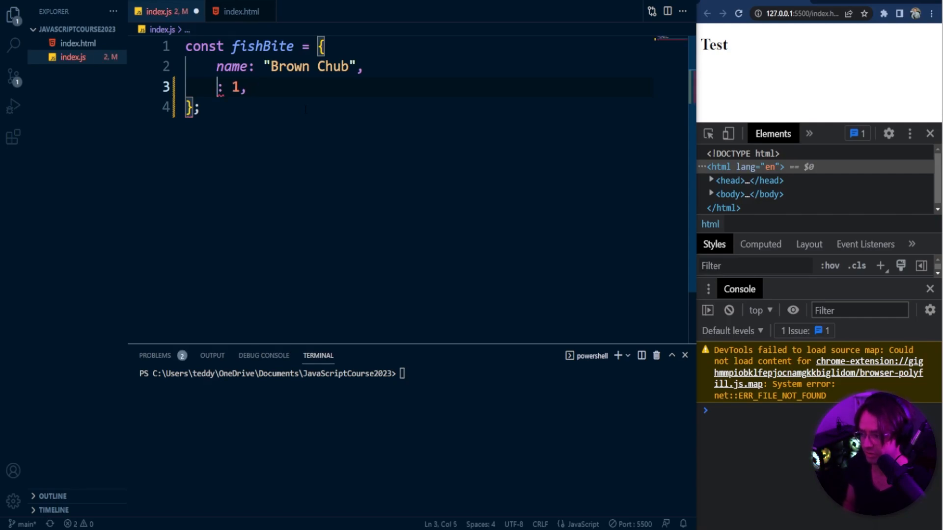
text(numberOfFishBite)
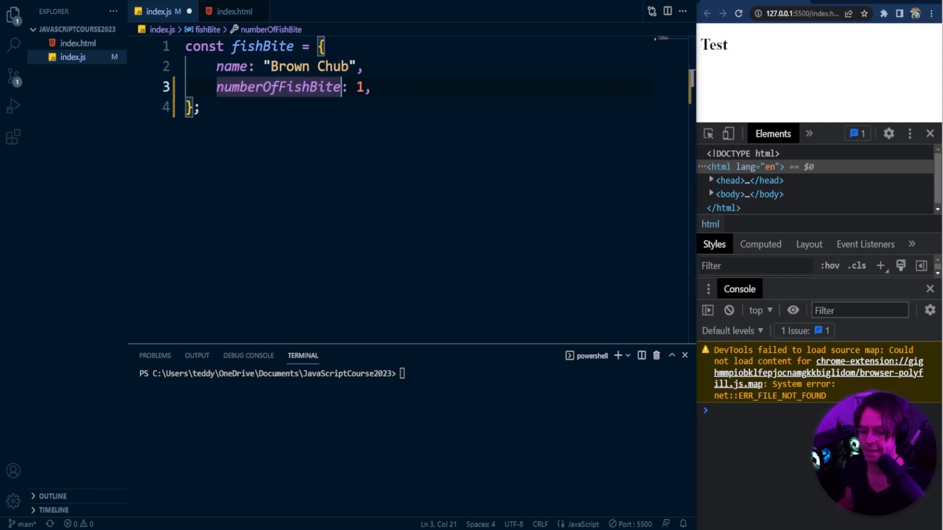
Add an "array" property holding [1, 2, 3, 4, 5].
key(enter)
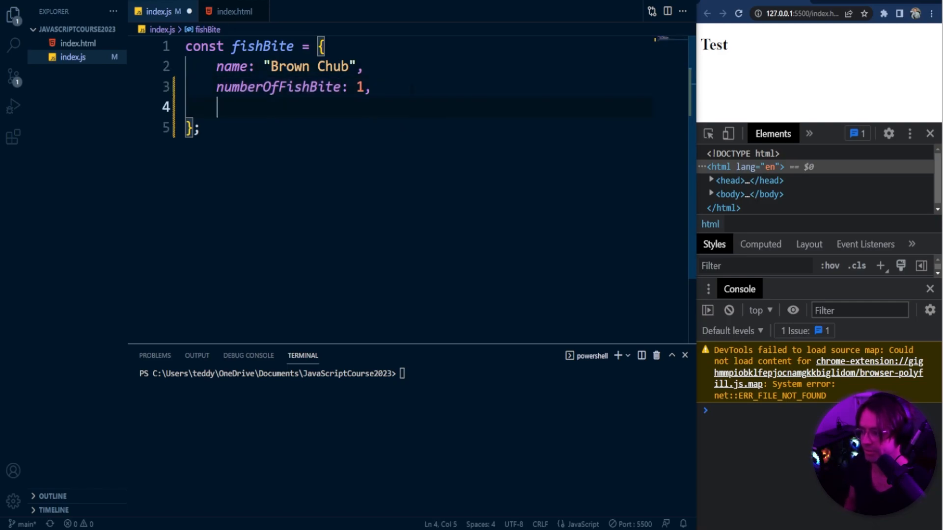
text("array":)
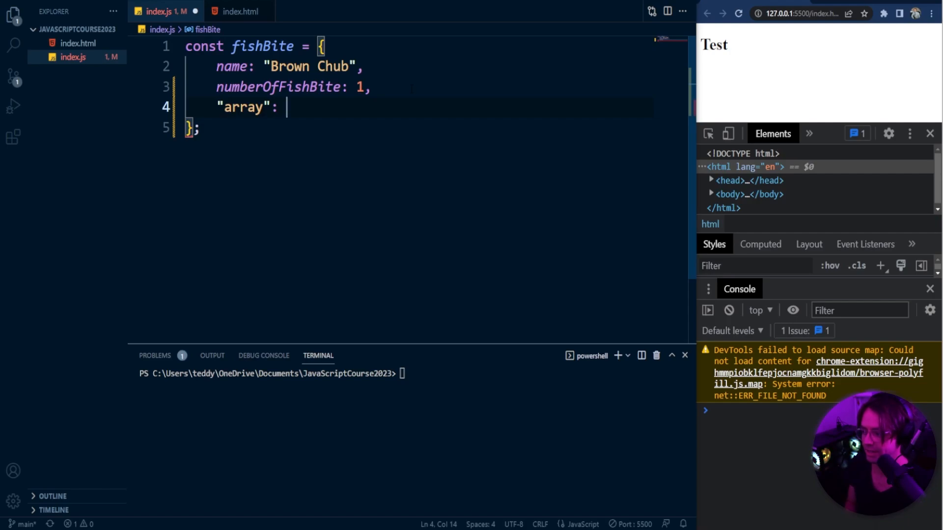
text([1, 2,)
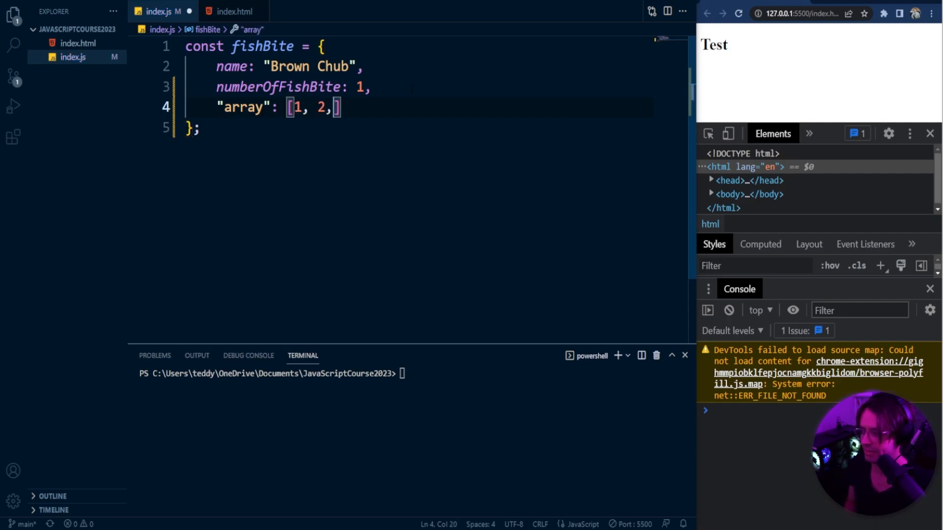
text(3, 4, 5)
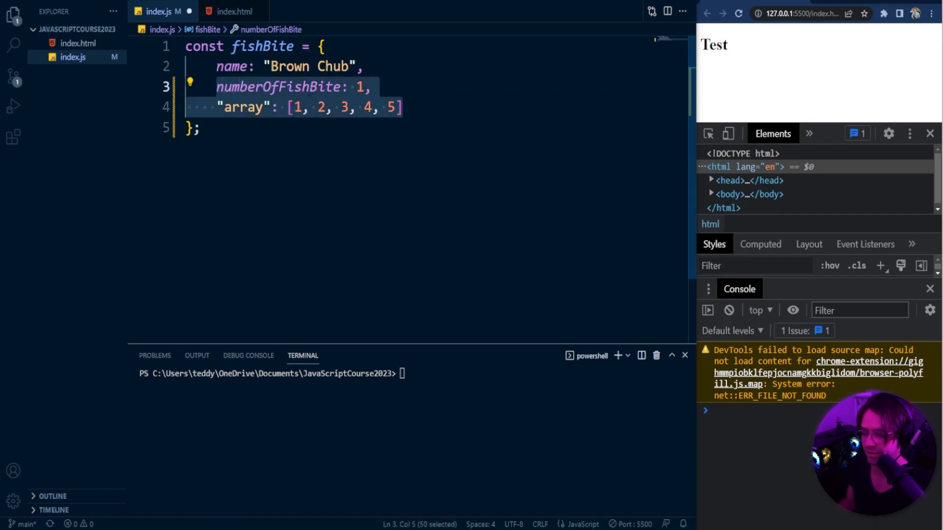
Add the property class: "K, Biggibus" to fishBite.
text(class)
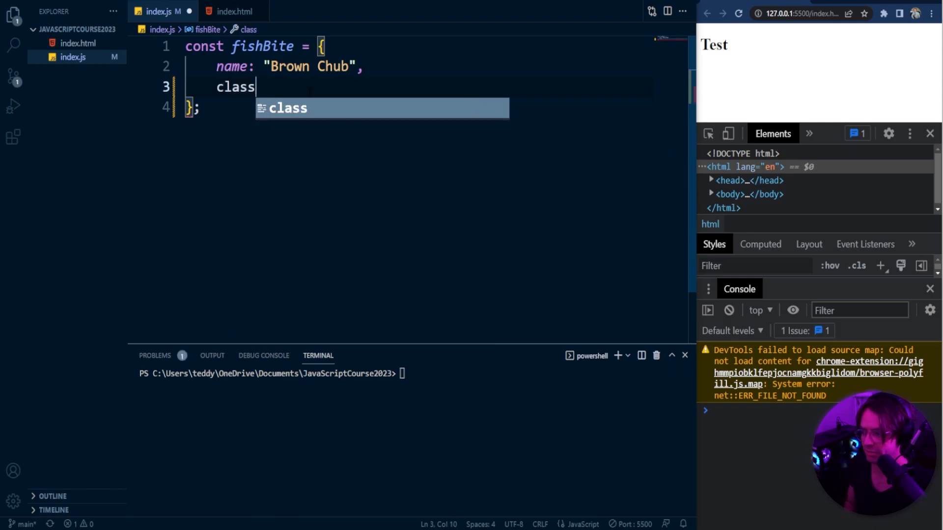
text(: "")
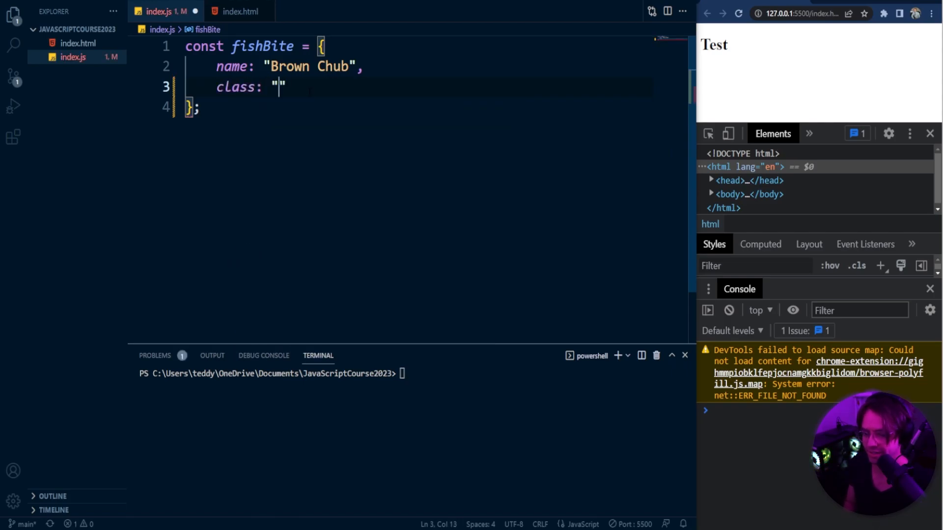
text(K, Bi)
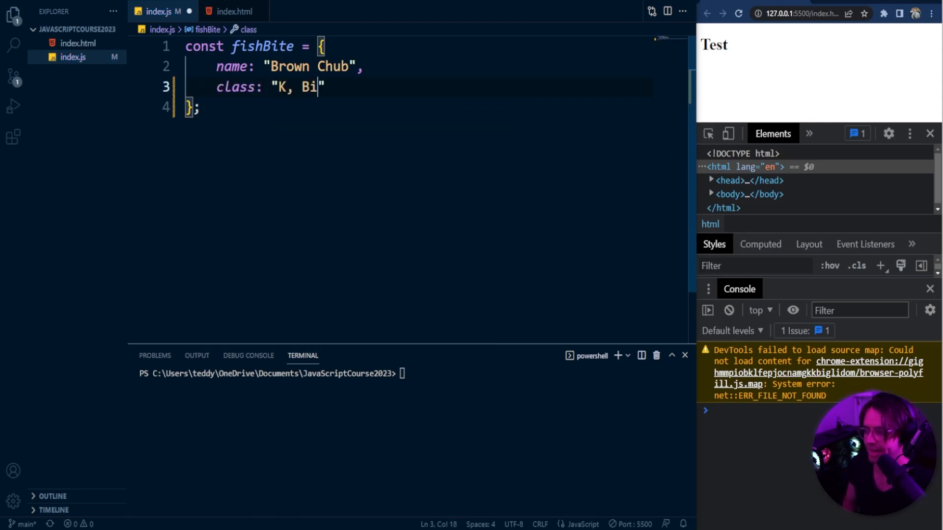
text(ggibus",)
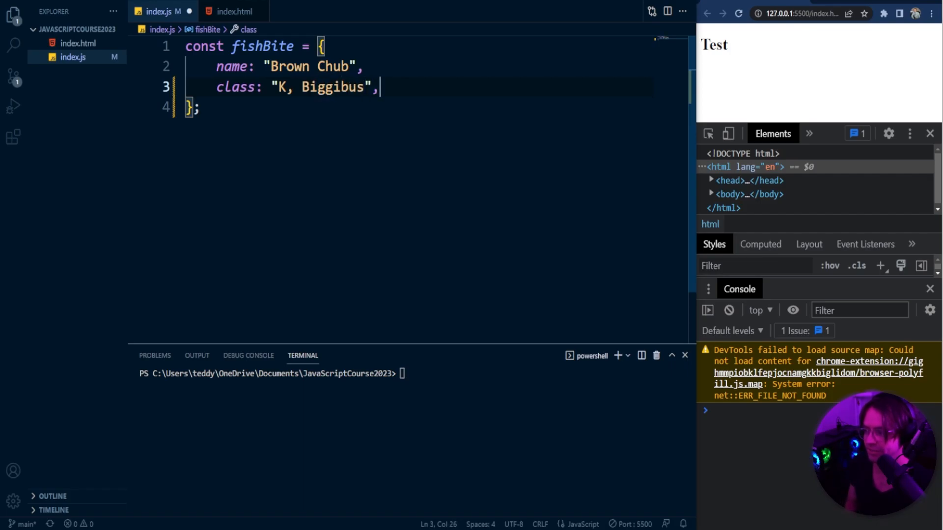
Add the property nickName: "Topsail Drummer".
text(nuck)
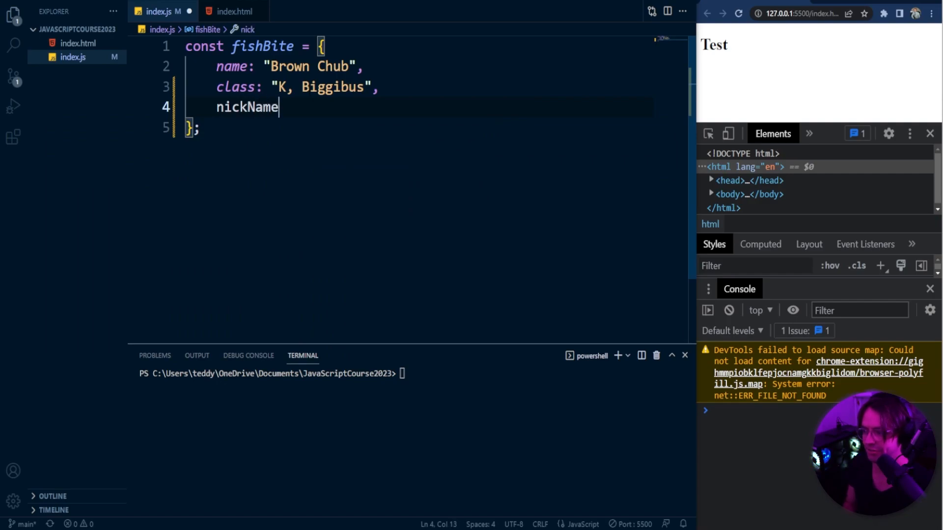
text(: "Top")
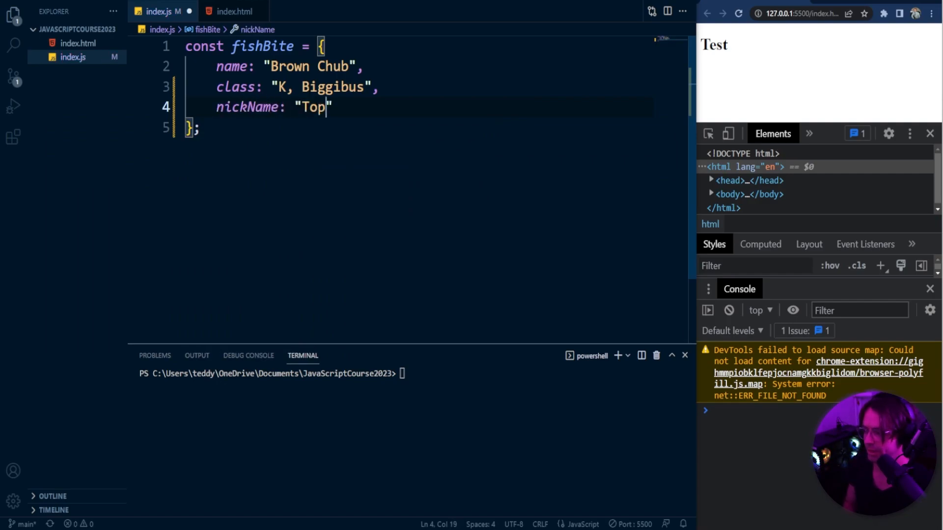
text(sial)
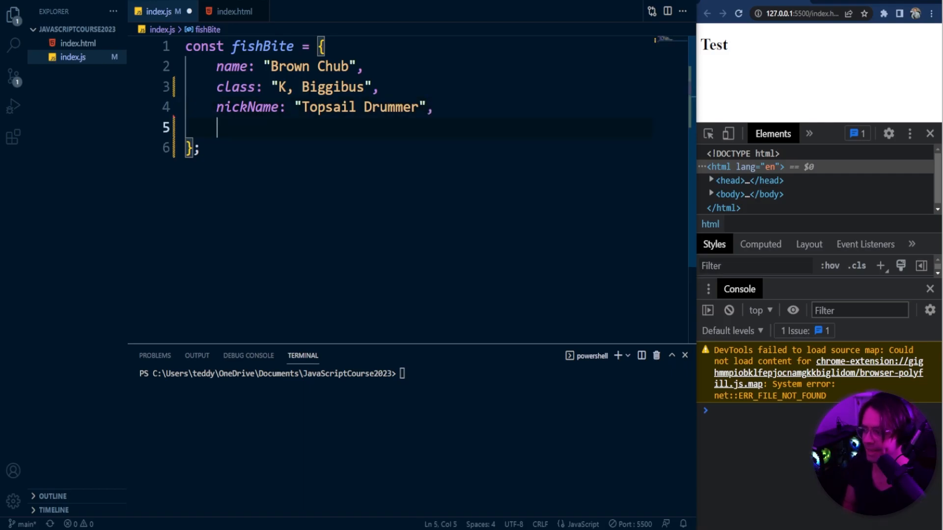
Add the property conservationStatus: "Least Concern".
text(con)
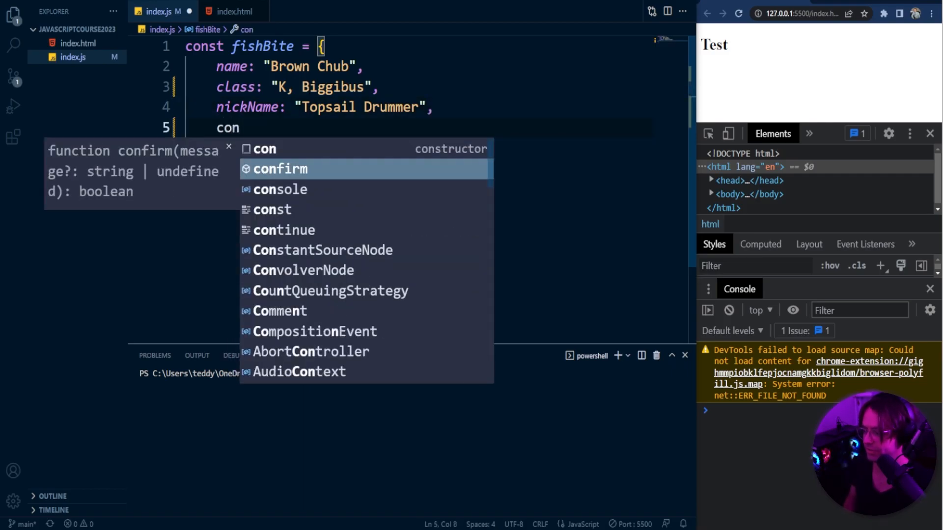
text(servati)
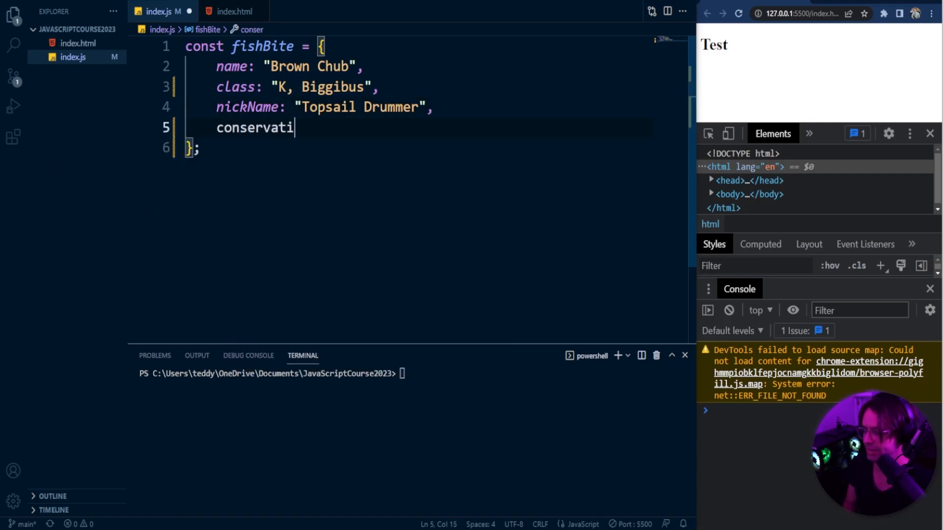
text(onStatus)
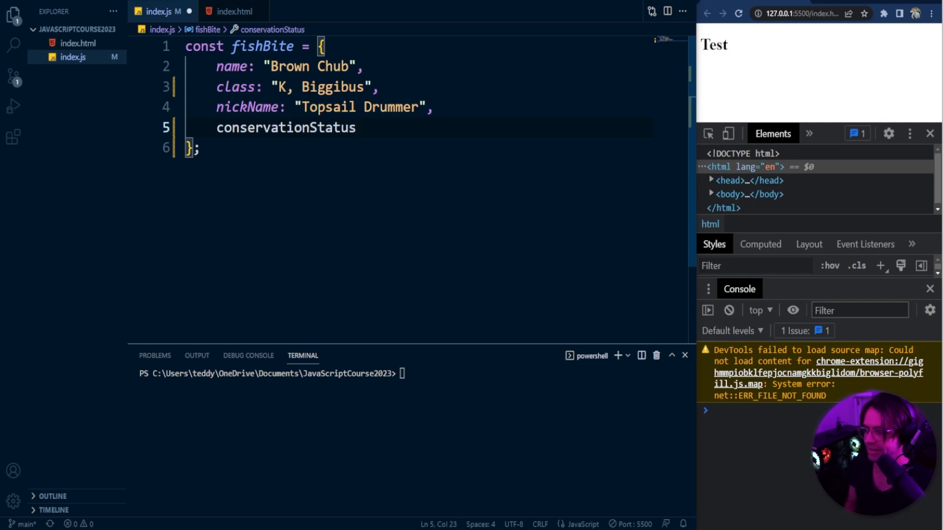
text(: "Le")
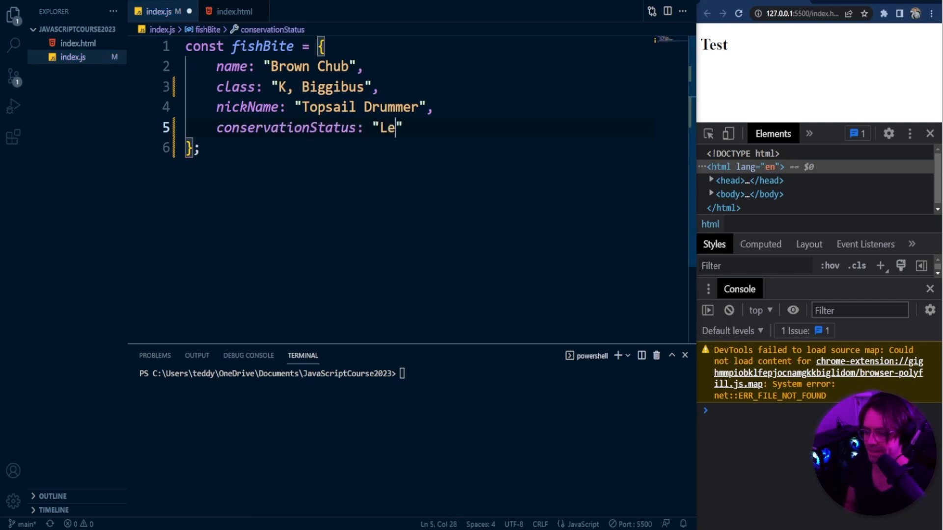
text(ast Concern)
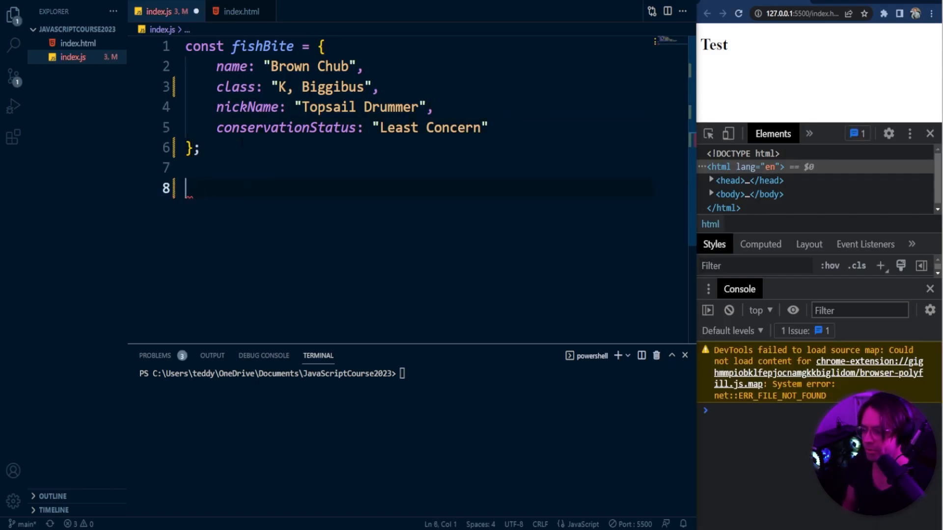
Write the comment //CRUD - CREATE READ UPDATE DELETE below the object.
text(//)
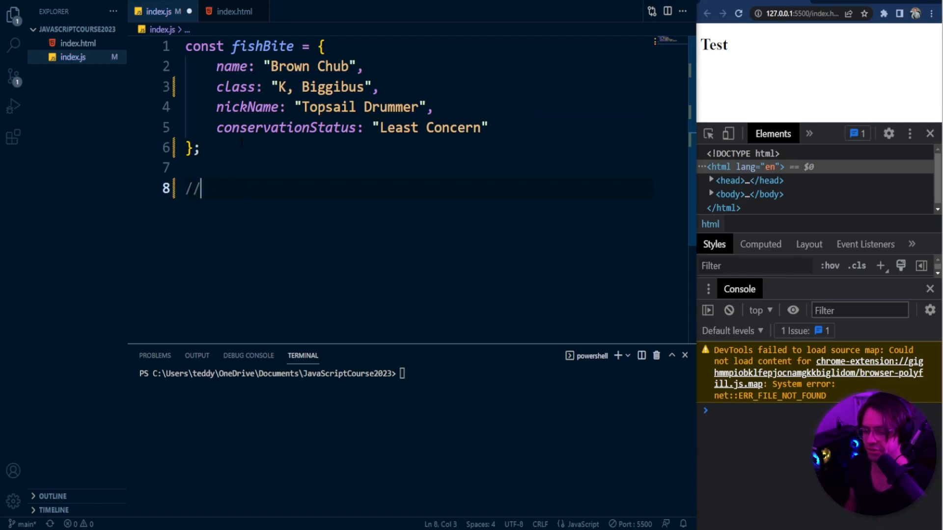
text(CRUD)
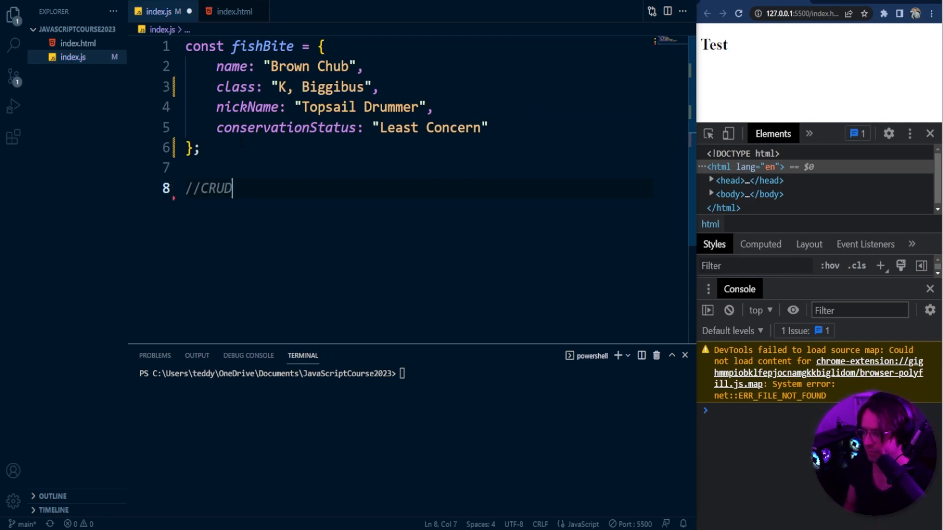
key(enter)
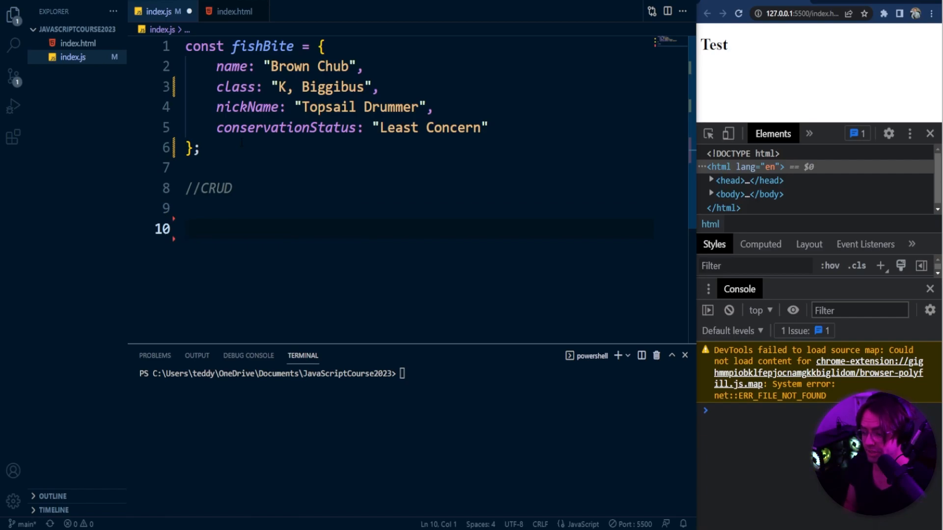
text(//C)
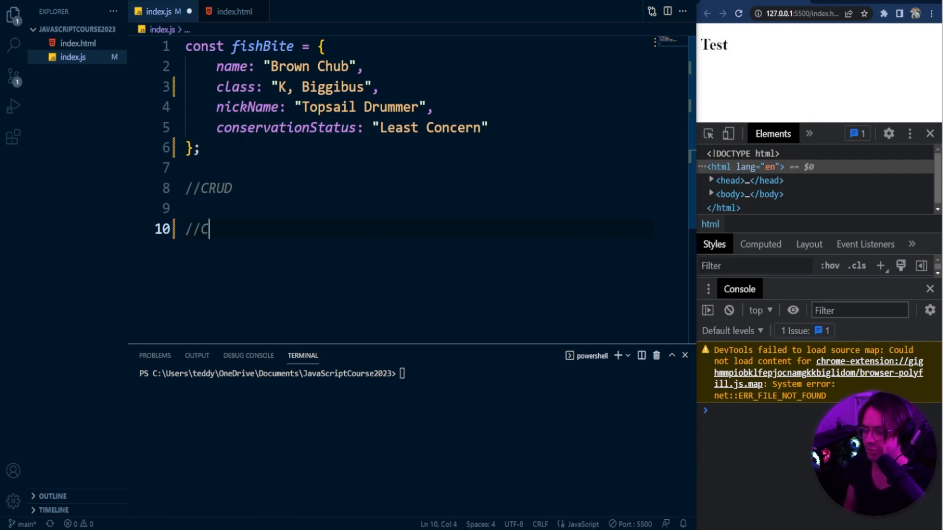
text(R)
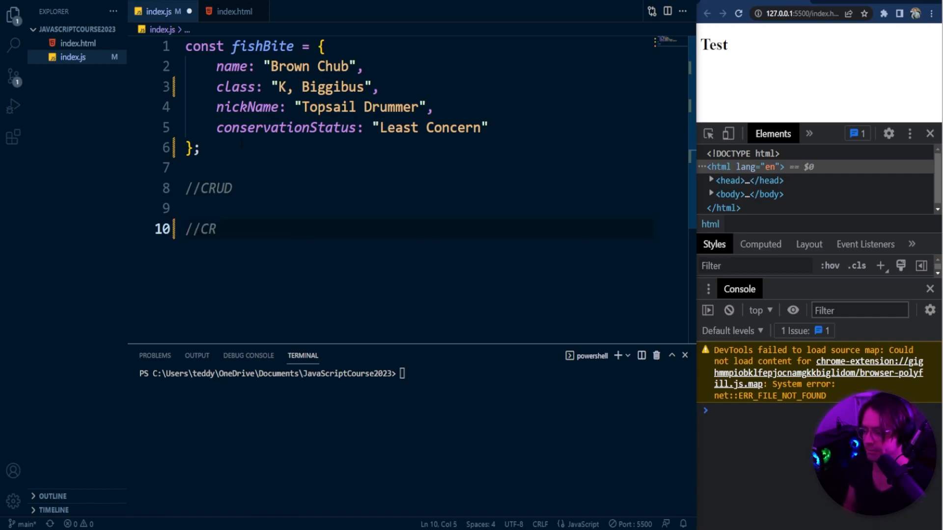
text(CREATE READ)
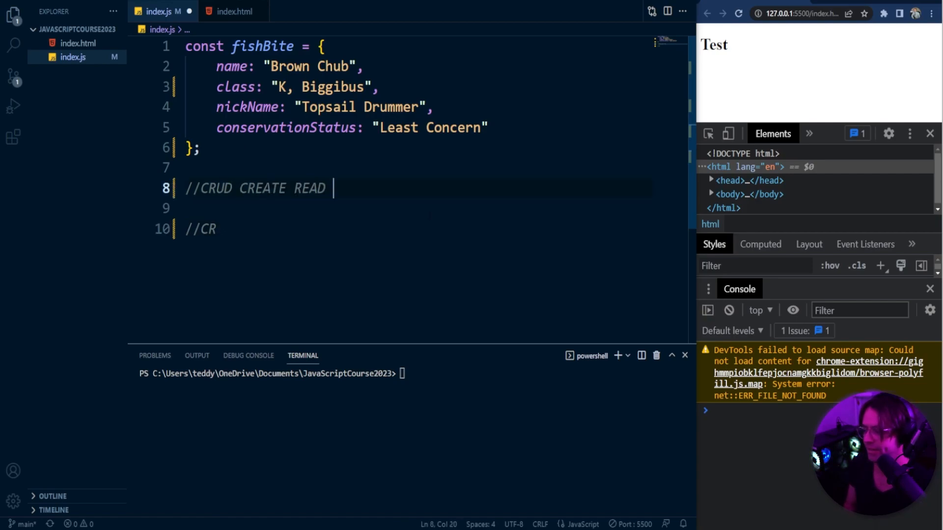
text(UPDATE DELETE)
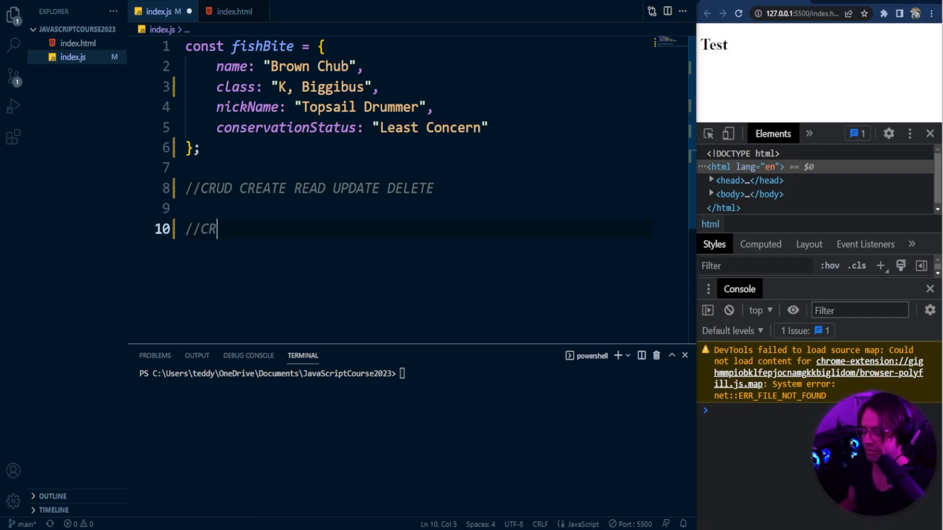
key(Backspace)
text( -)
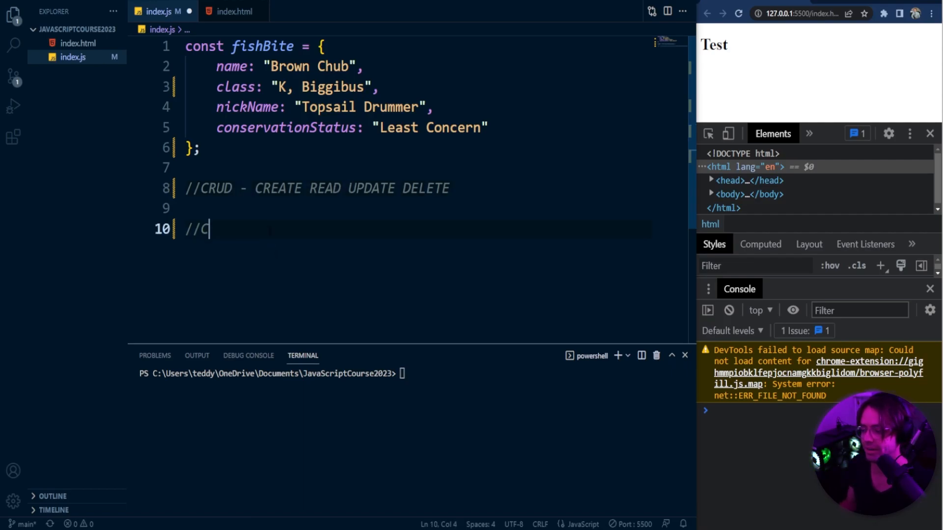
Add a //Create heading and begin a fishBite property line.
text(reate)
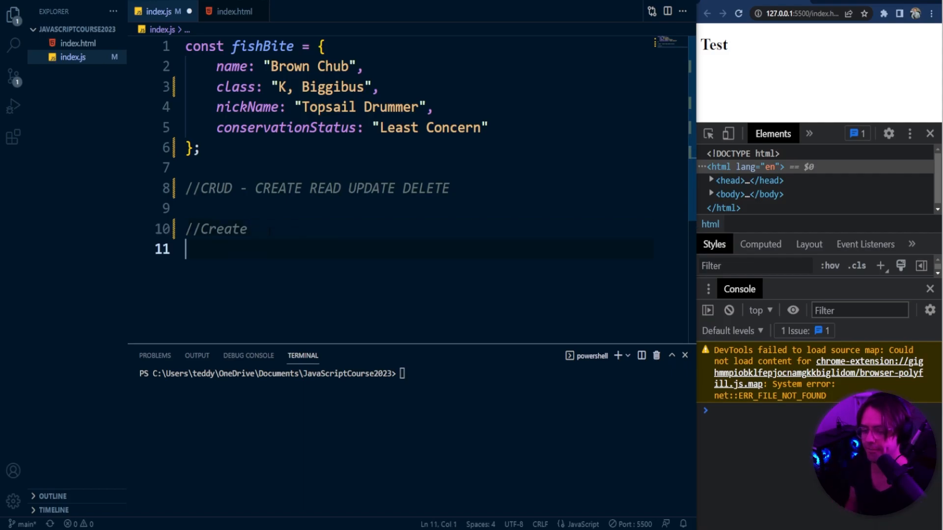
text(fishBite.i)
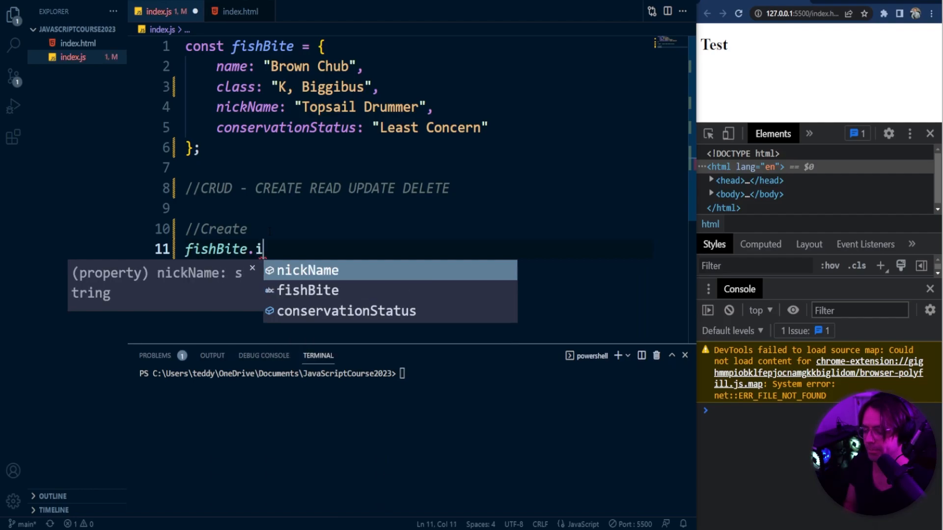
Complete fishBite.isCool = false; under //Create and start a new line.
text(s)
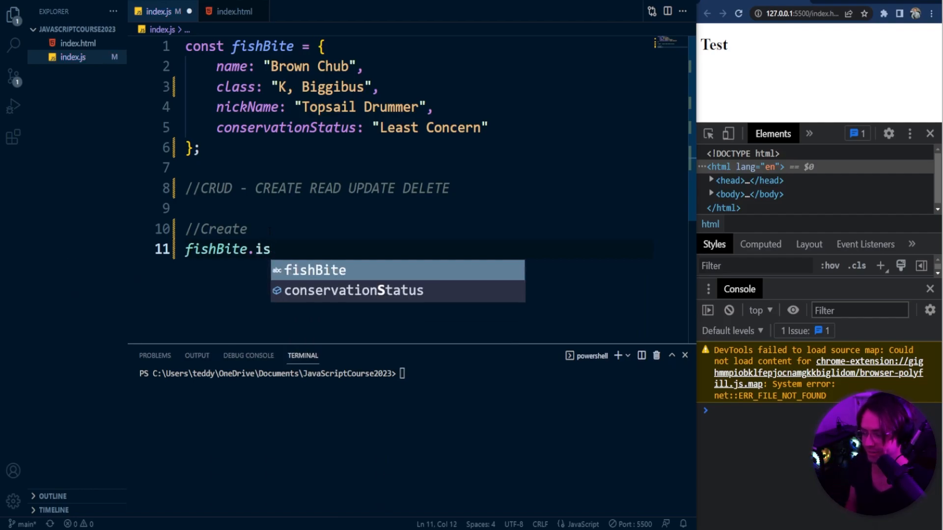
text(C)
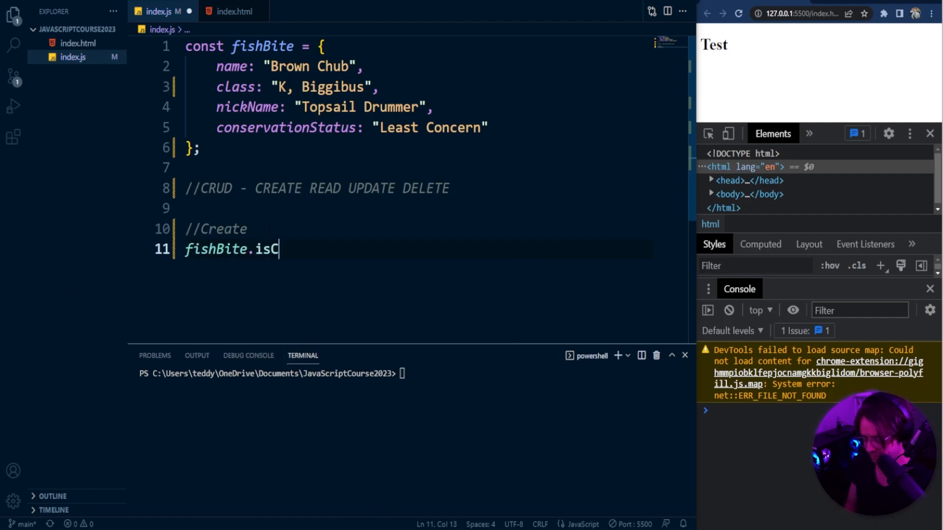
text(ool = false)
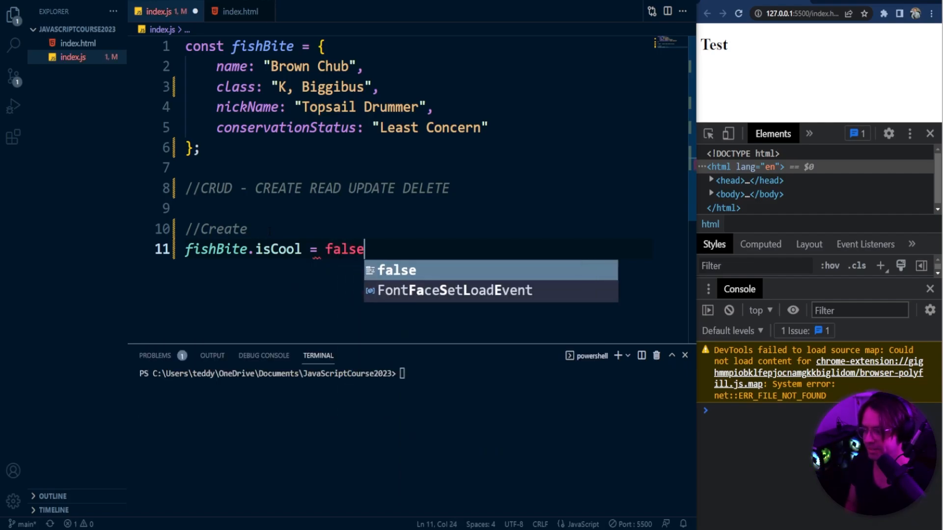
text(;)
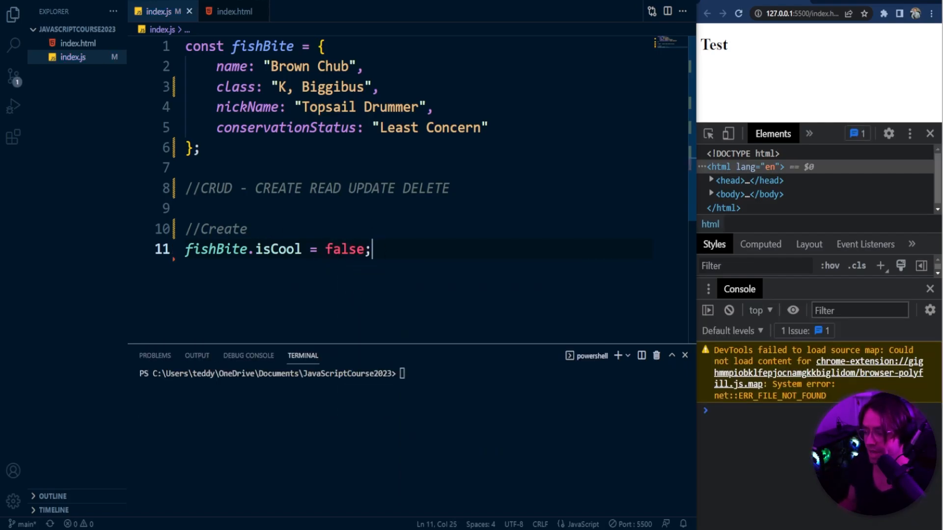
key(Enter)
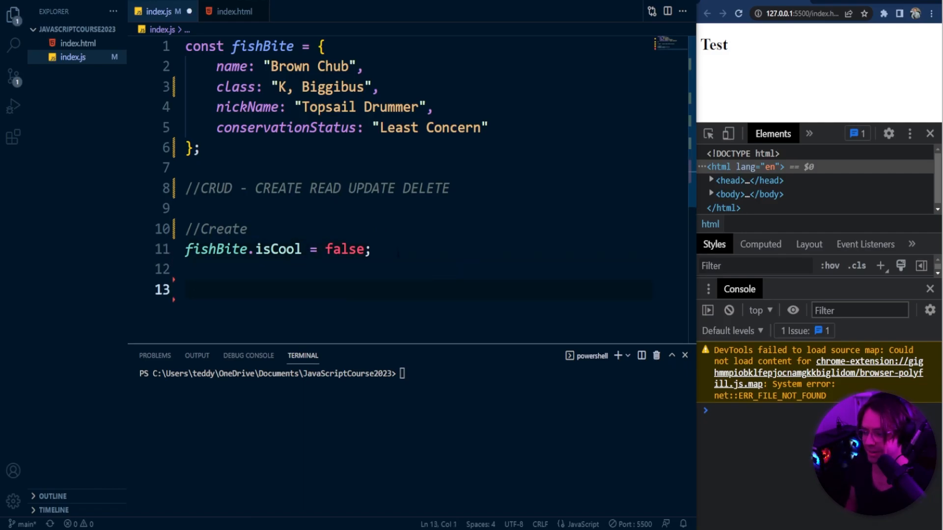
Add a //READ comment followed by console.log(fishBite.name);.
text(//READ)
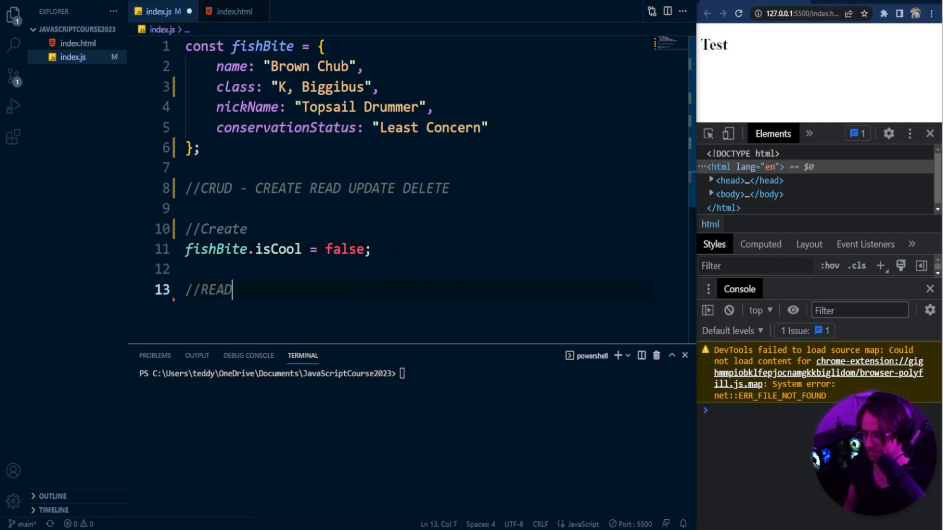
key(Enter)
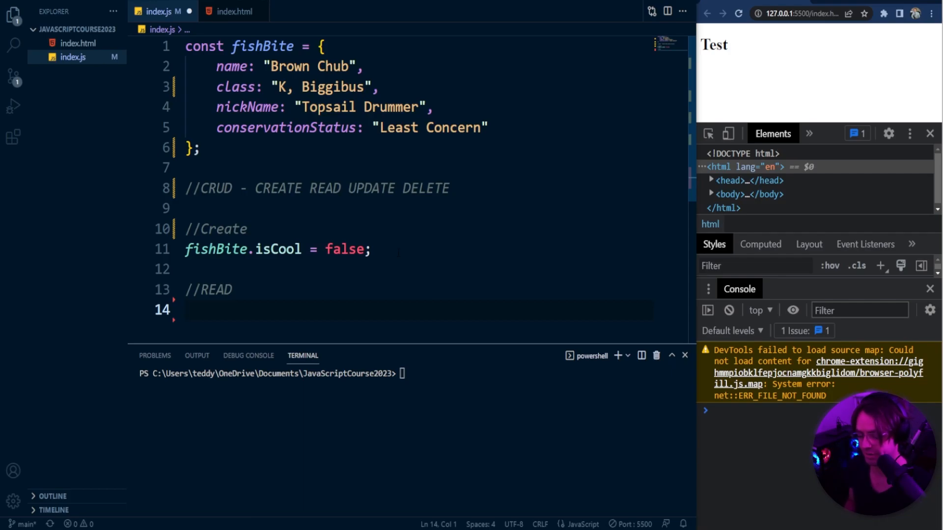
text(console.log()
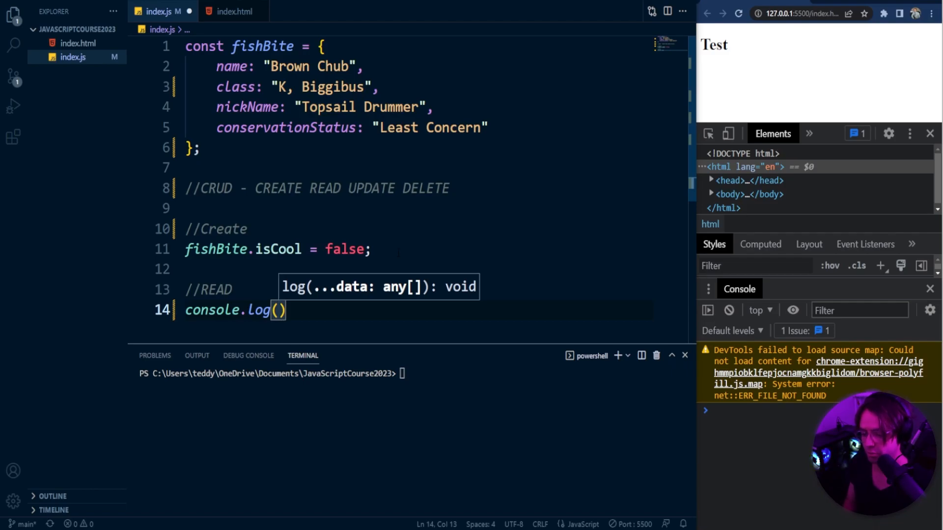
text(fish)
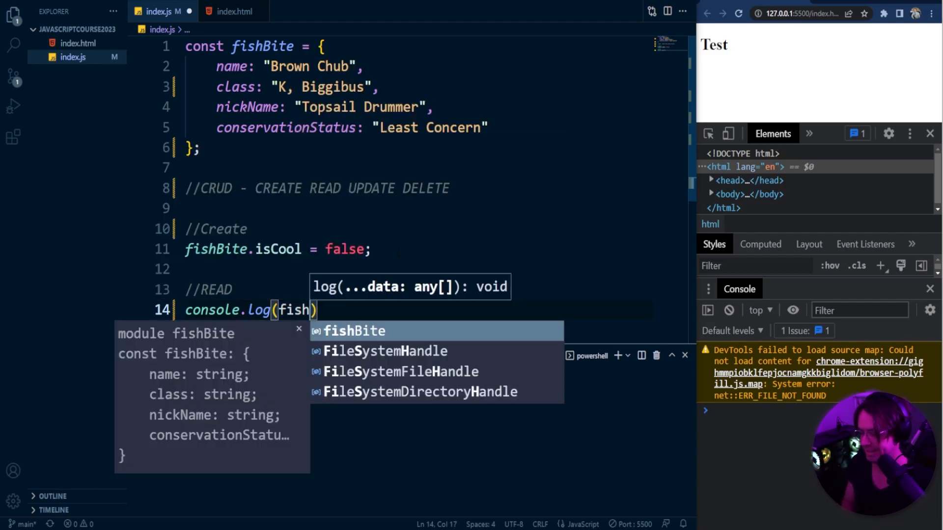
text(Bite.)
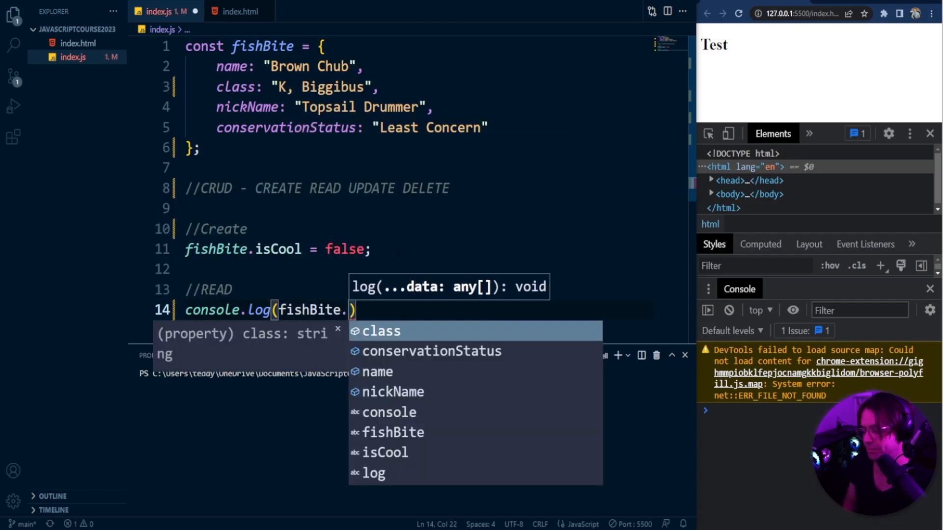
text(name)
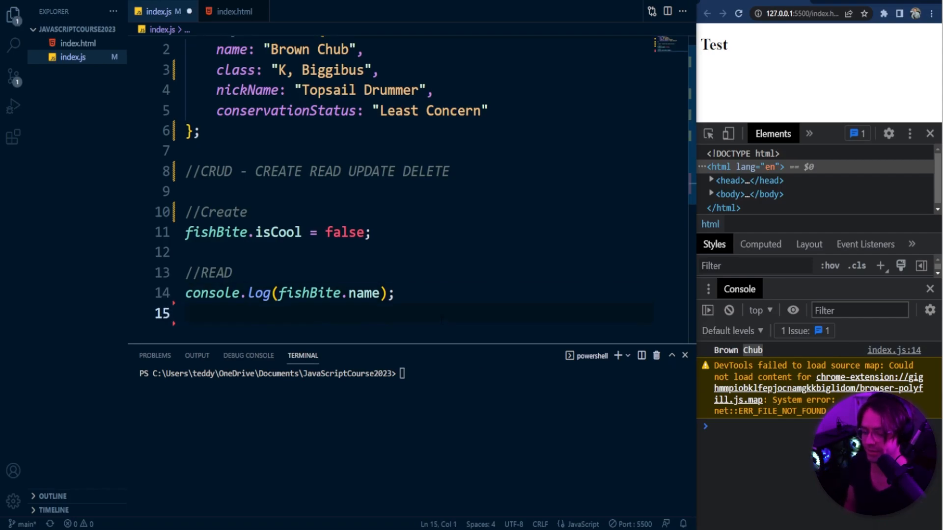
Log fishBite["nickName"] and check Brown Chub and Topsail Drummer in the browser console.
text(console.log)
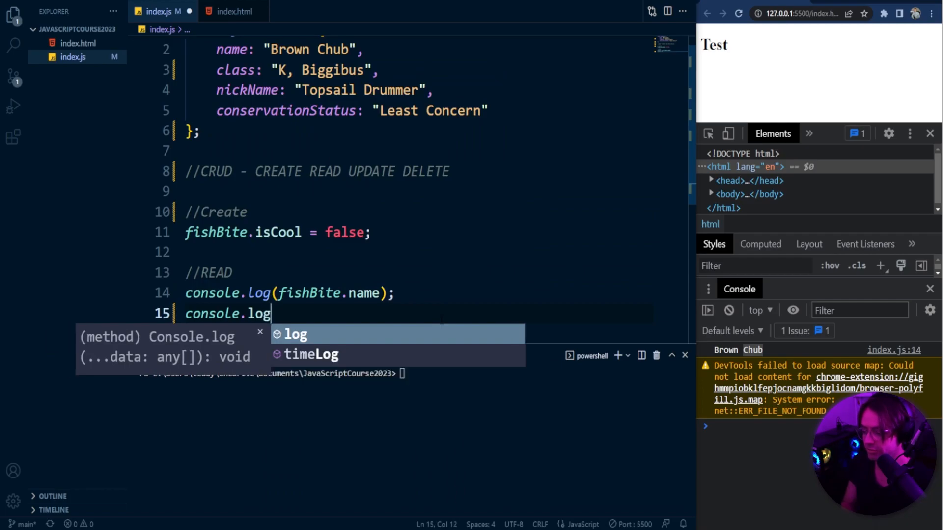
text((fishBite["ane)
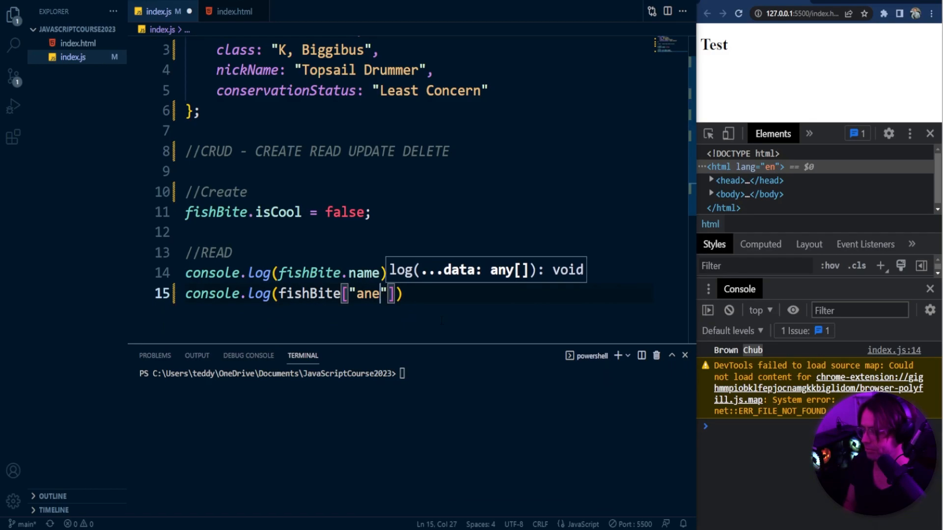
text(nickNa)
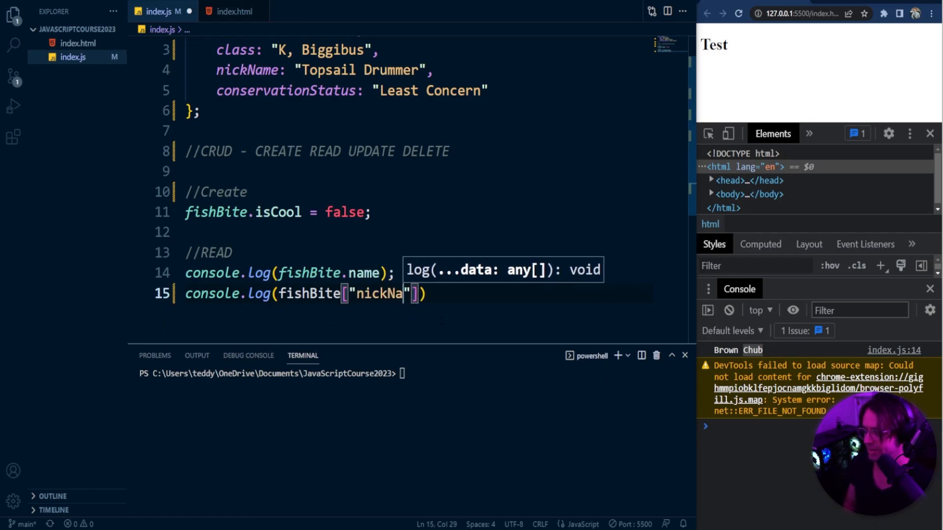
text(me)
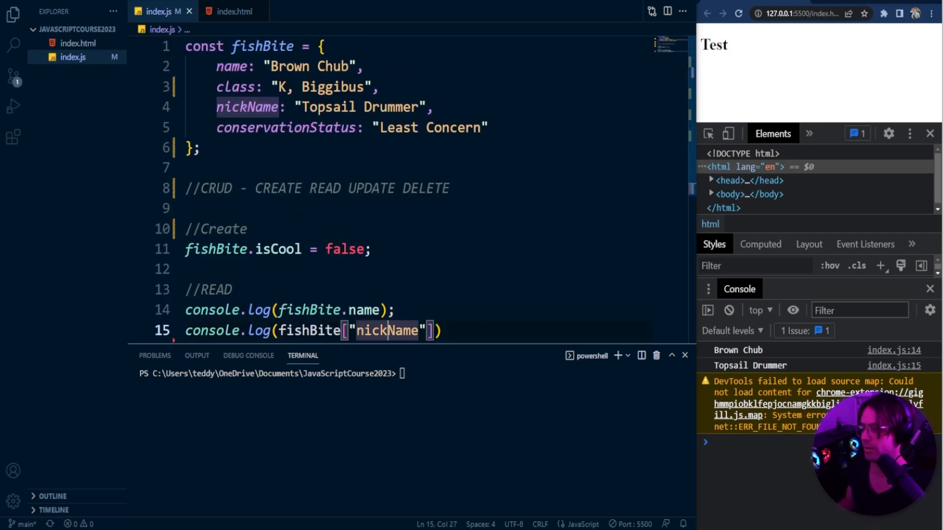
scroll(down, 3)
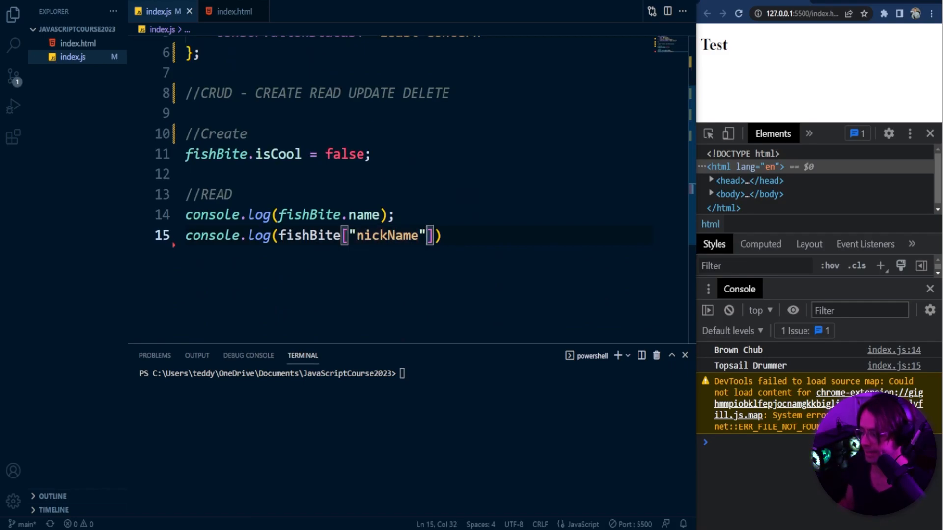
double_click(364, 215)
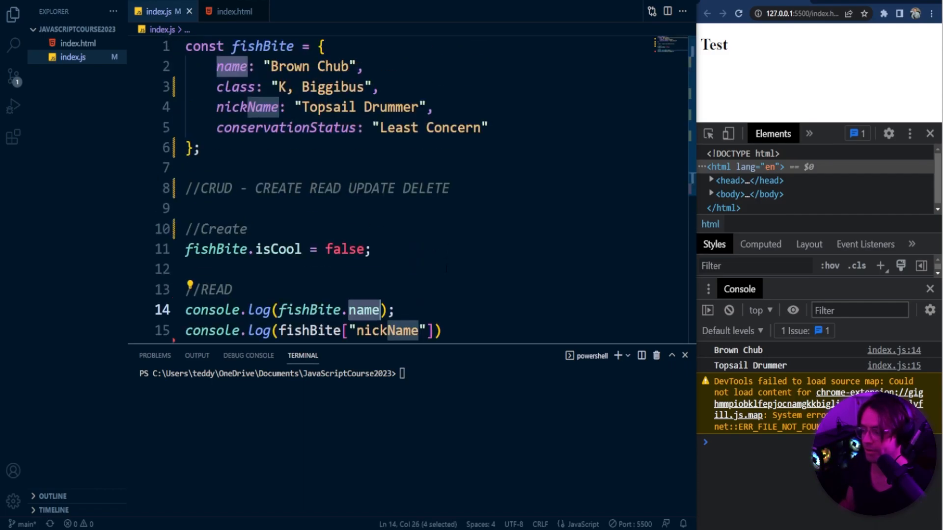
scroll(down, 3)
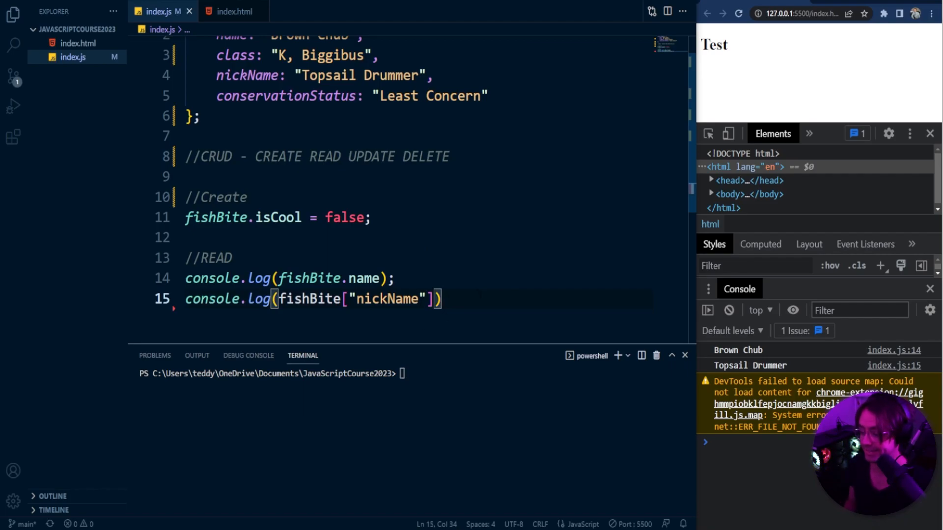
Add an //Update section setting fishBite.isCool = true; and save.
key(enter)
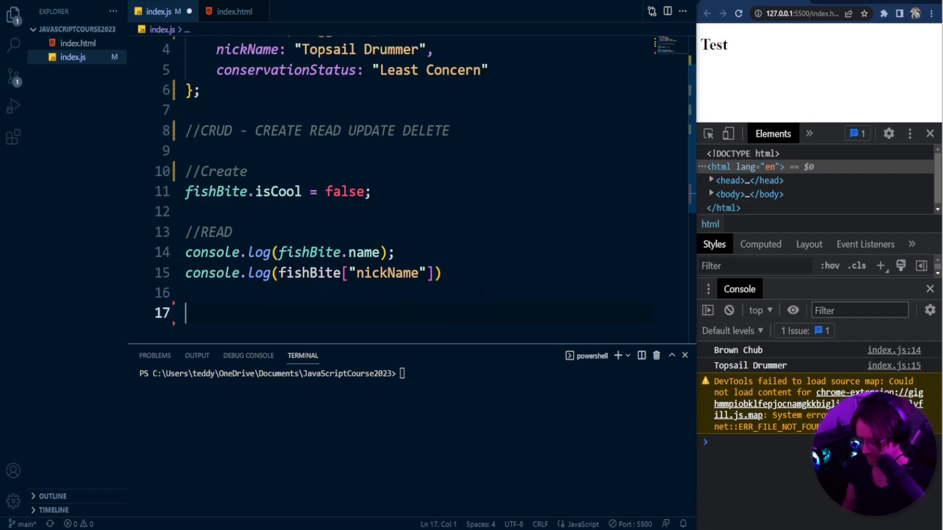
text(//Update)
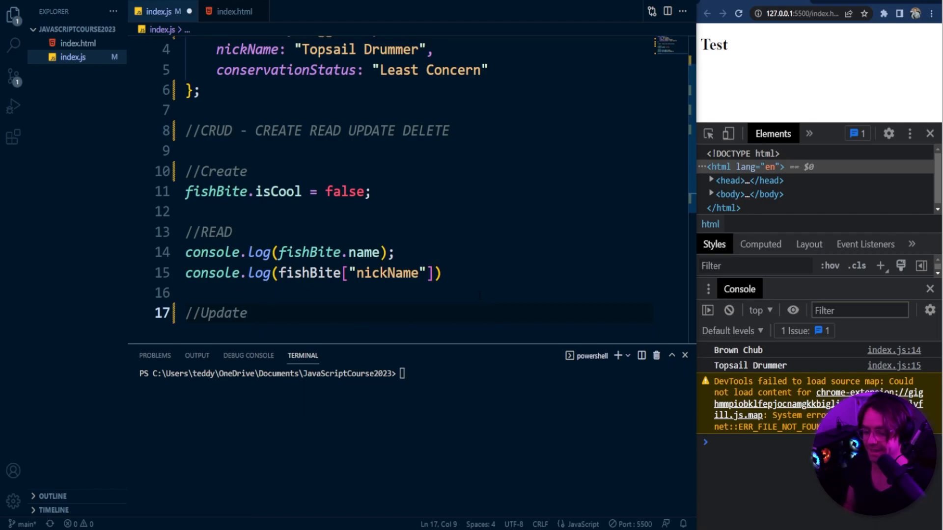
key(enter)
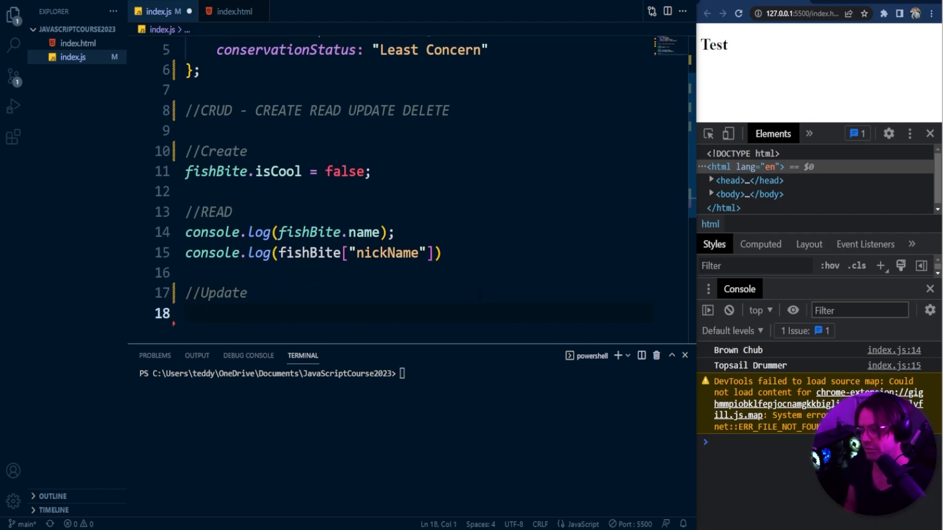
text(fist)
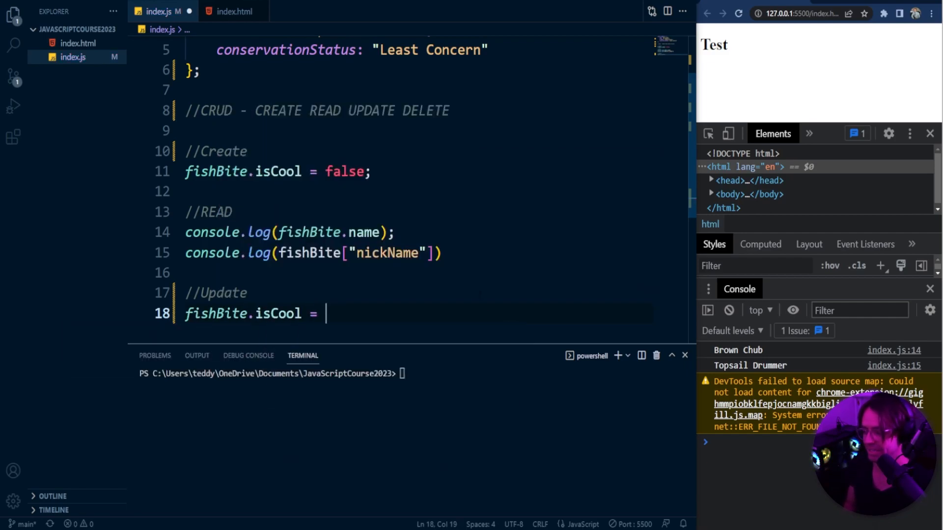
text(true;)
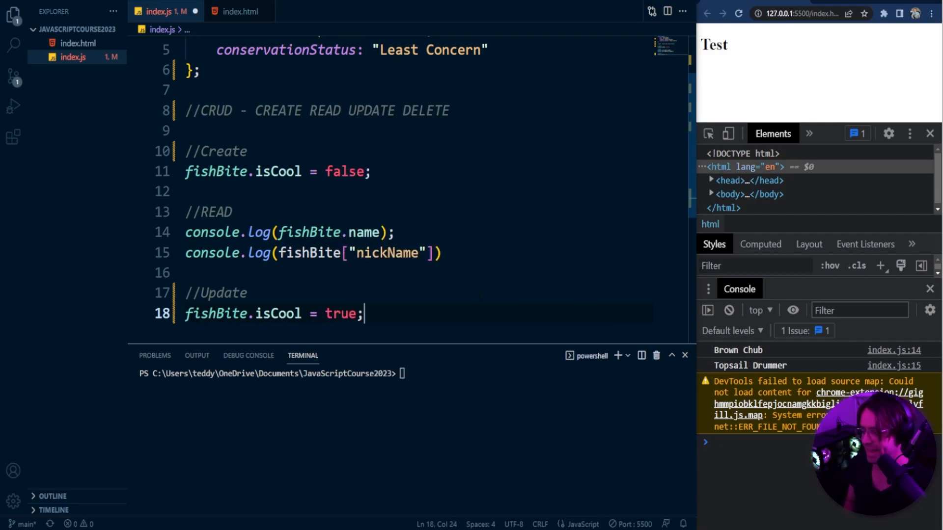
key(ctrl+s)
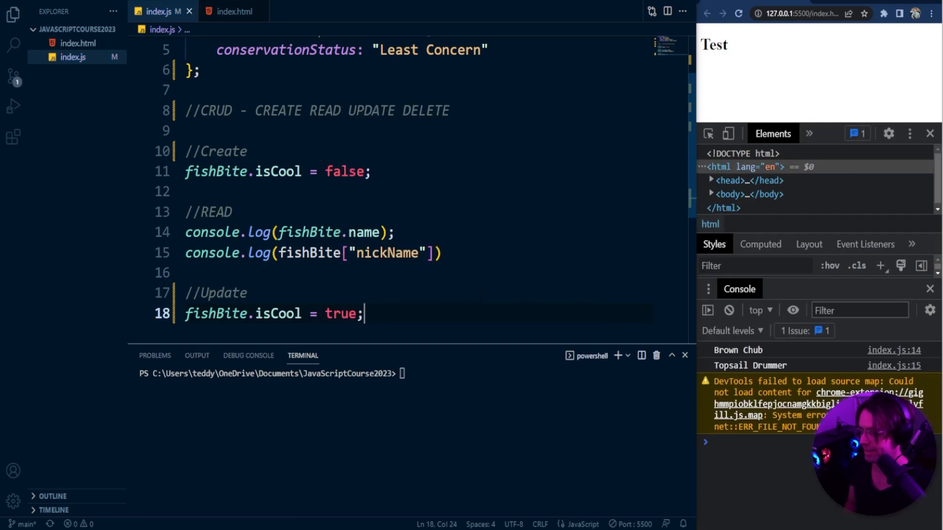
Log fishBite.isCool so true appears in the browser console.
text(console.)
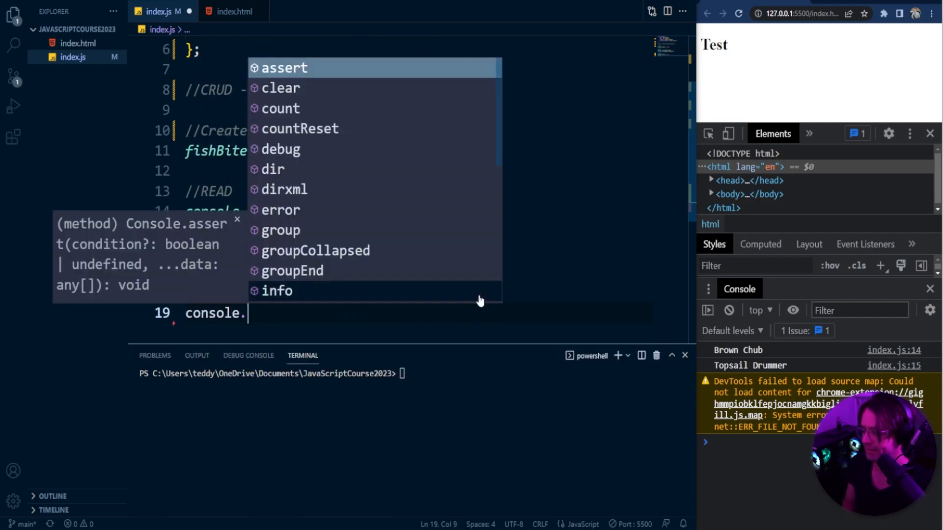
text(log(fishBite.isCool)
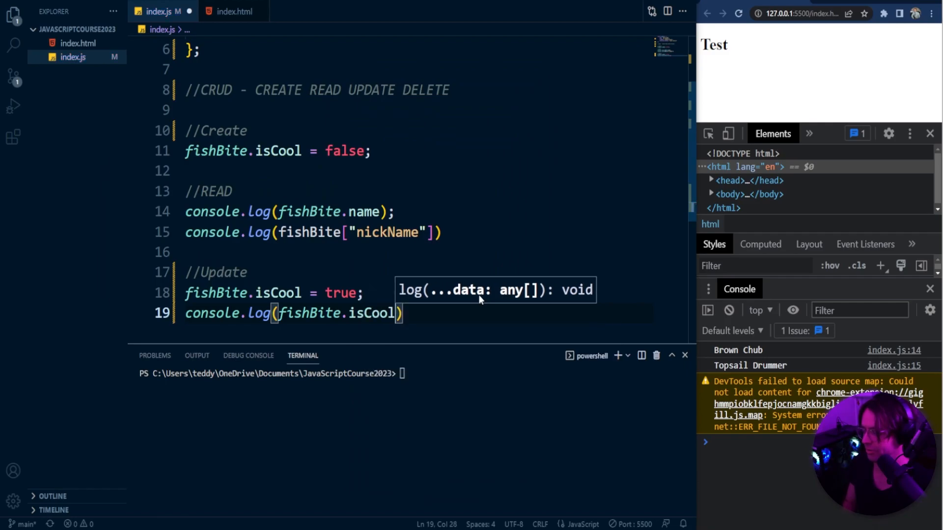
text(;)
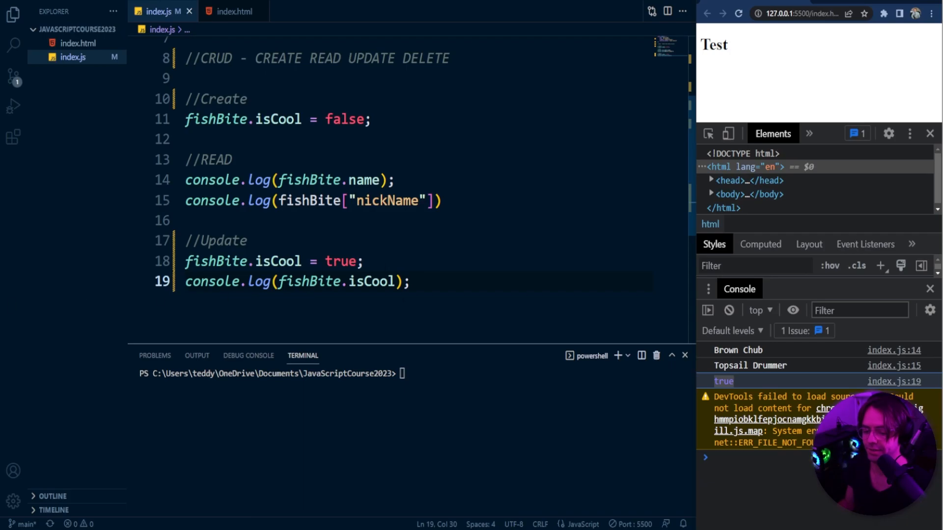
Add a //Delete comment and the statement delete fishBite.conservationStatus;.
text(//D)
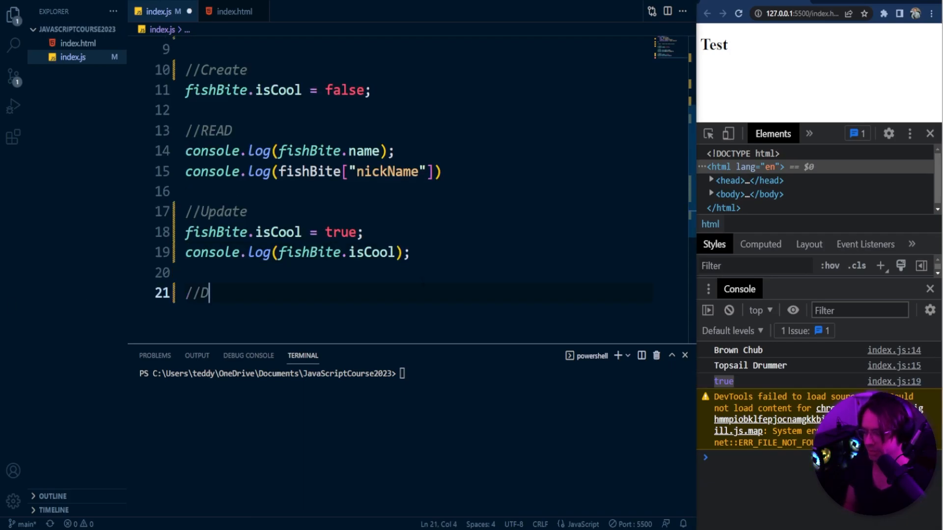
text(elete)
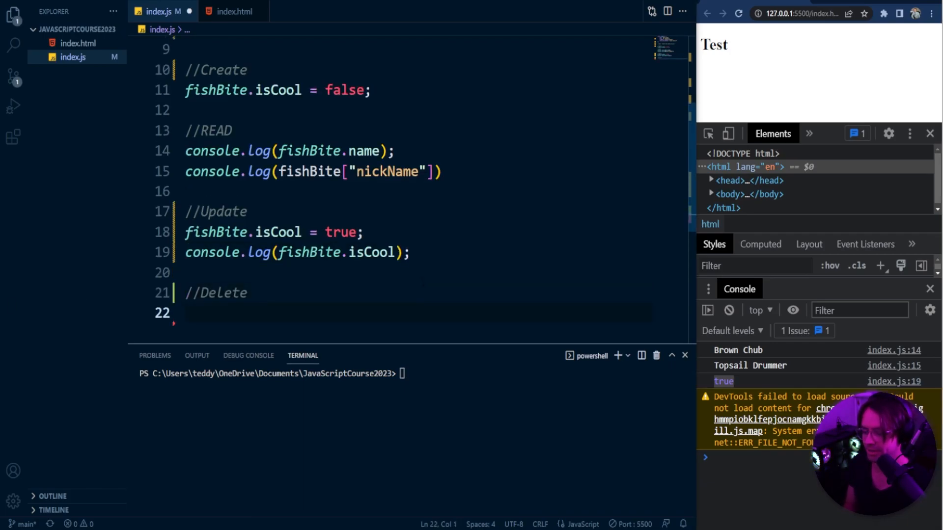
text(delete)
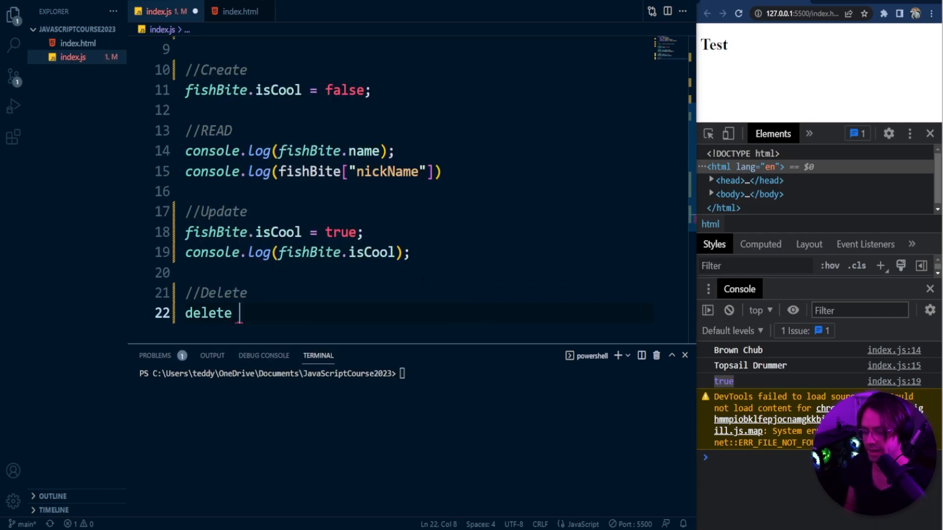
text(fish)
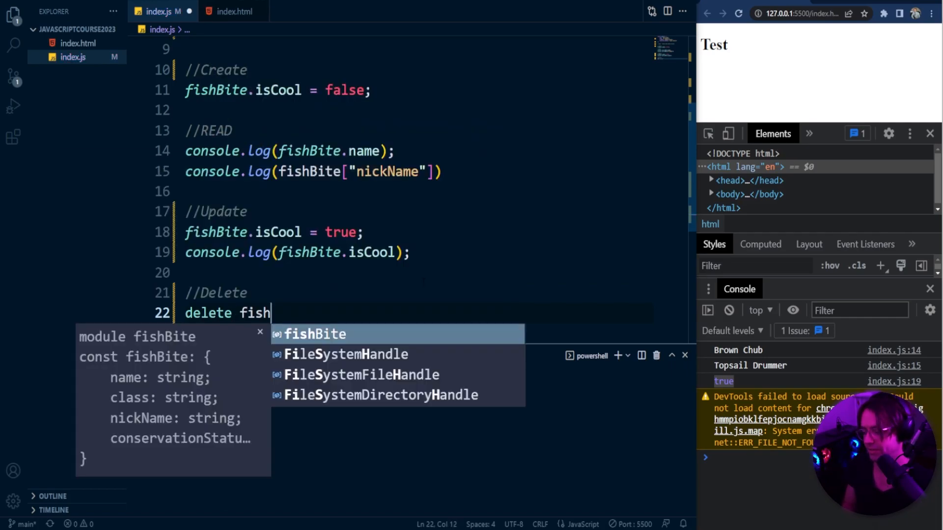
text(Bite.conservationStatus;)
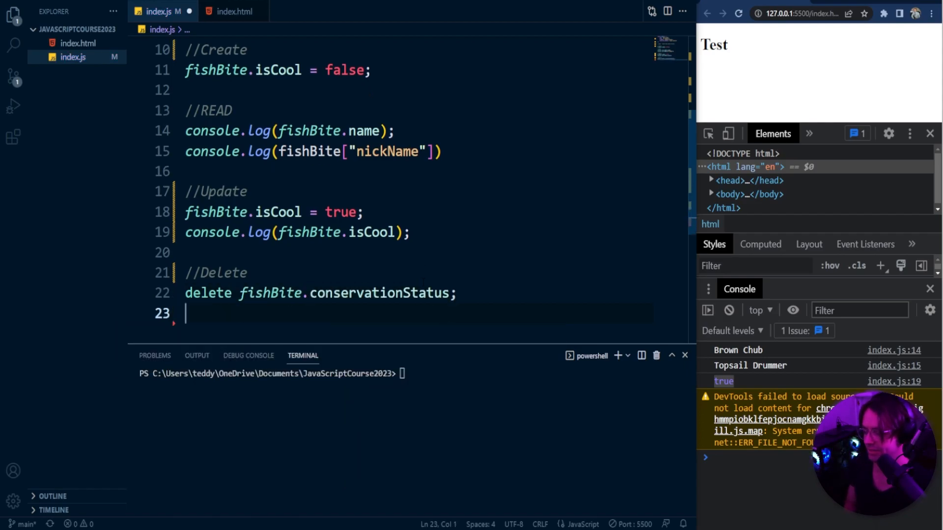
Log fishBite.conservationStatus so the console prints undefined after deletion.
text(console.log()
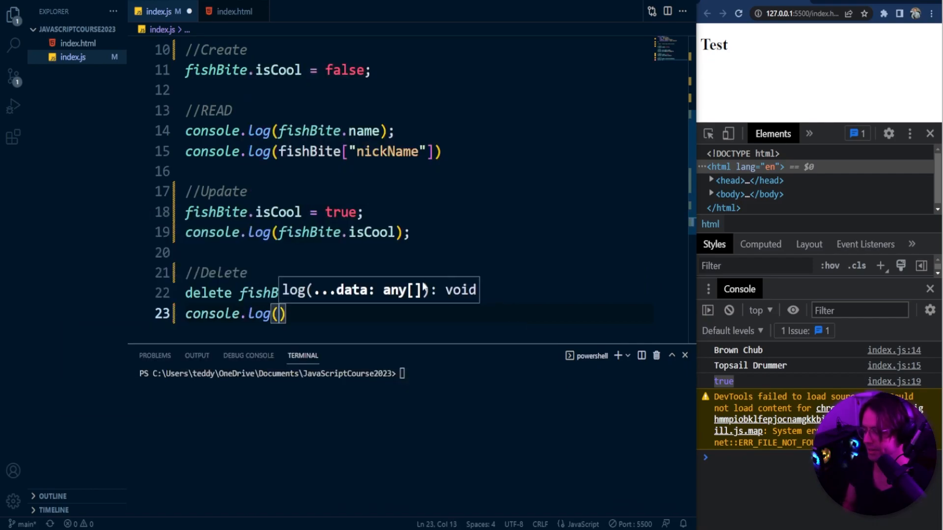
text(fisg)
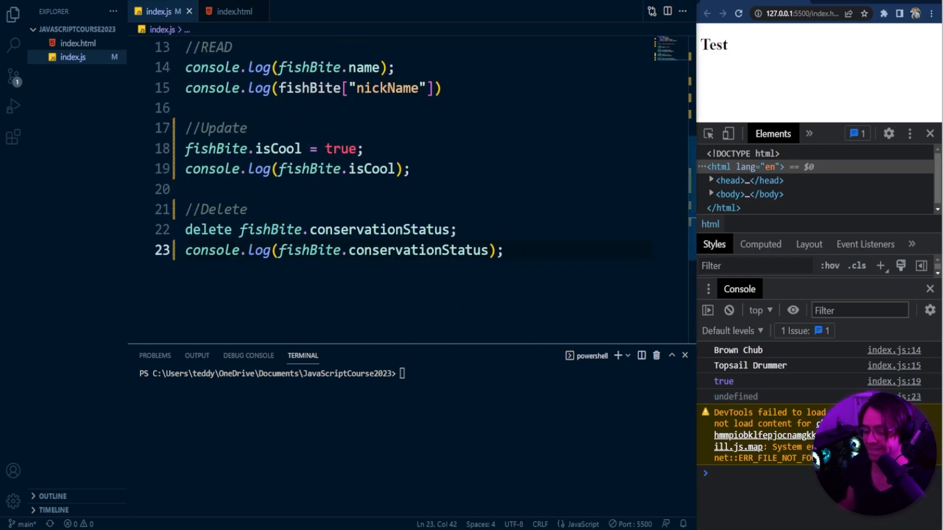
Log the whole fishBite object and expand it in the browser console to inspect its properties.
text(c)
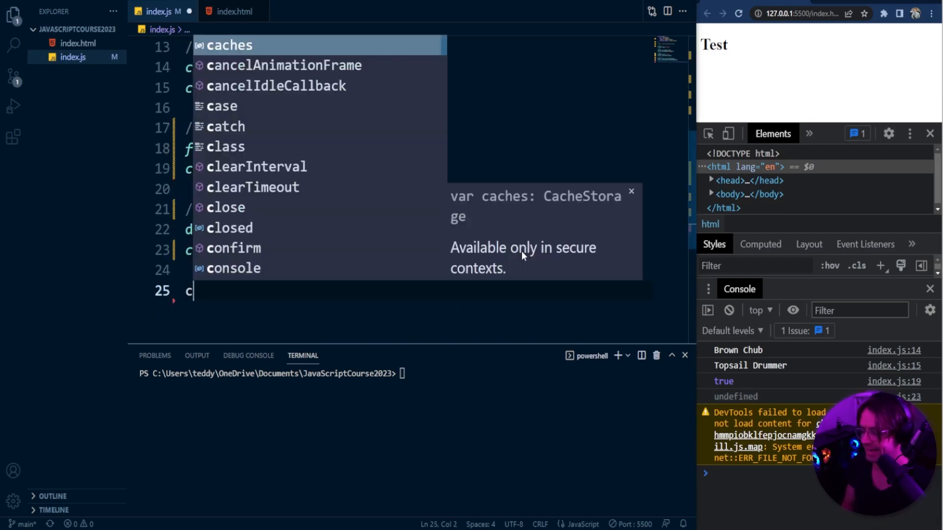
text(onsole.log)
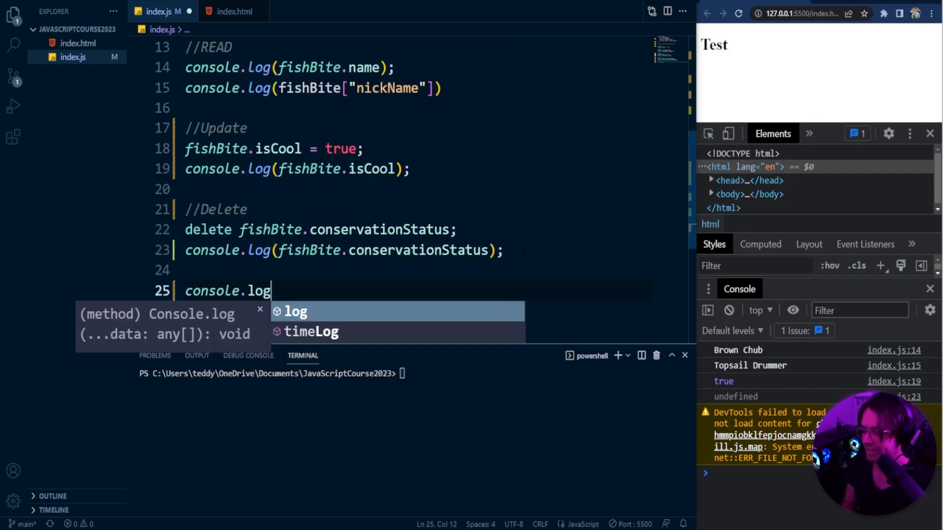
text((fishBite);)
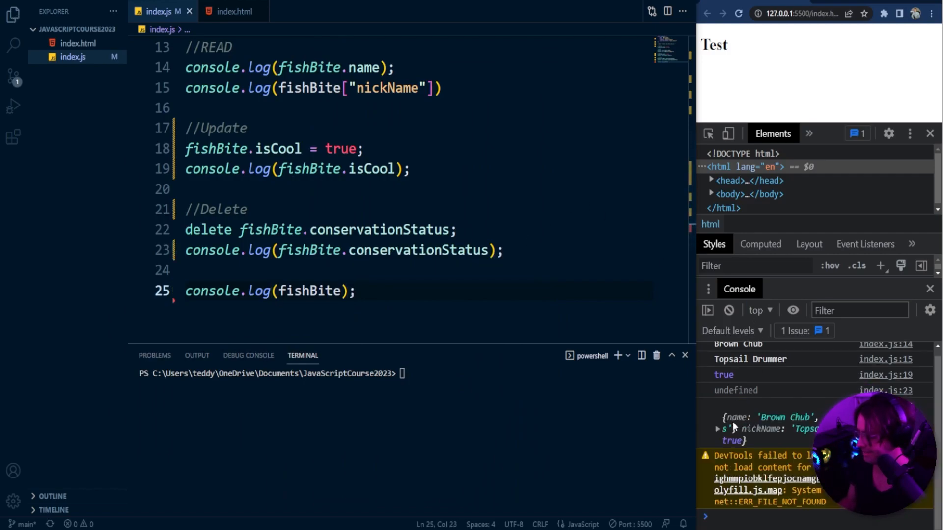
click(720, 428)
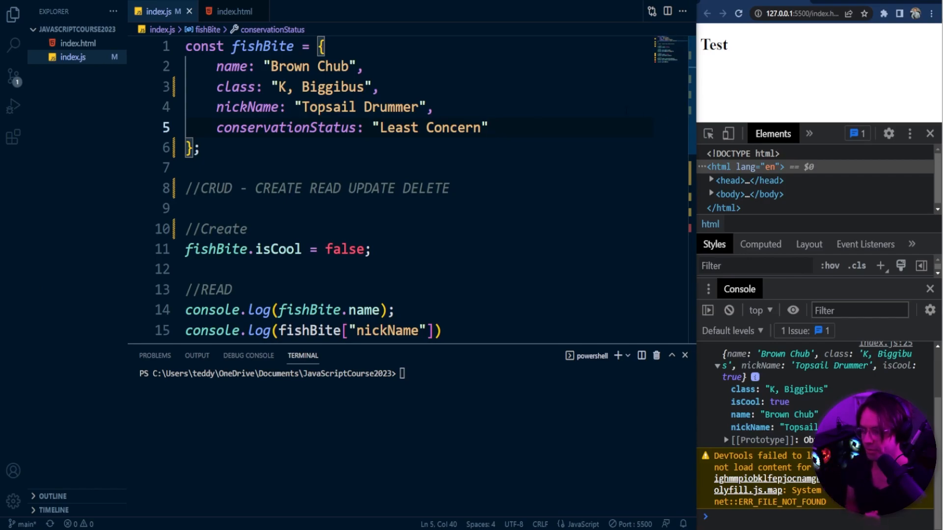
Replace nickName's string with the array ['Grey Chub', 'Green Chub', 'Topsail Dummer'].
double_click(361, 106)
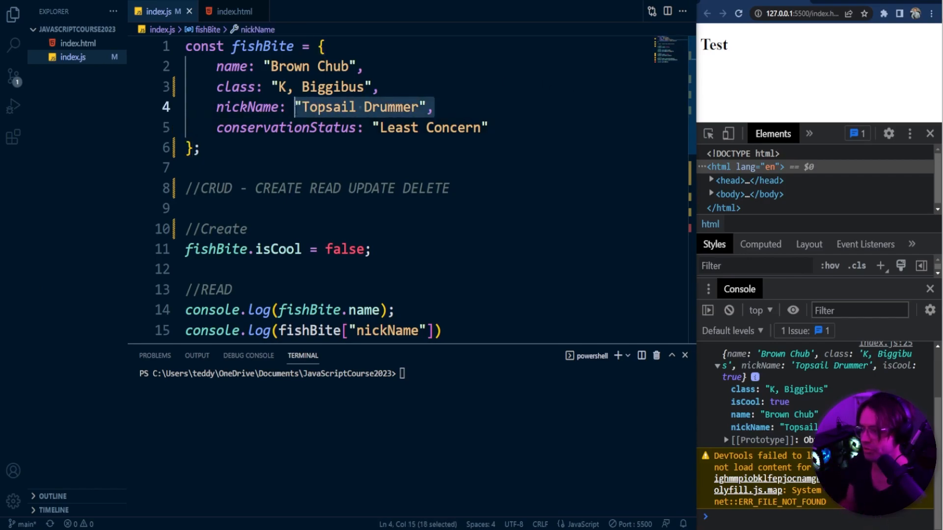
text(p)
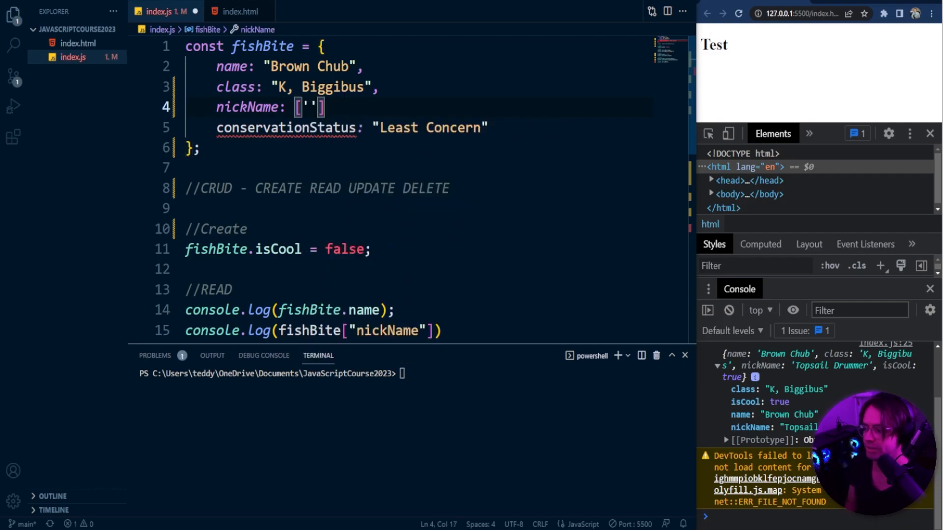
text(Gre)
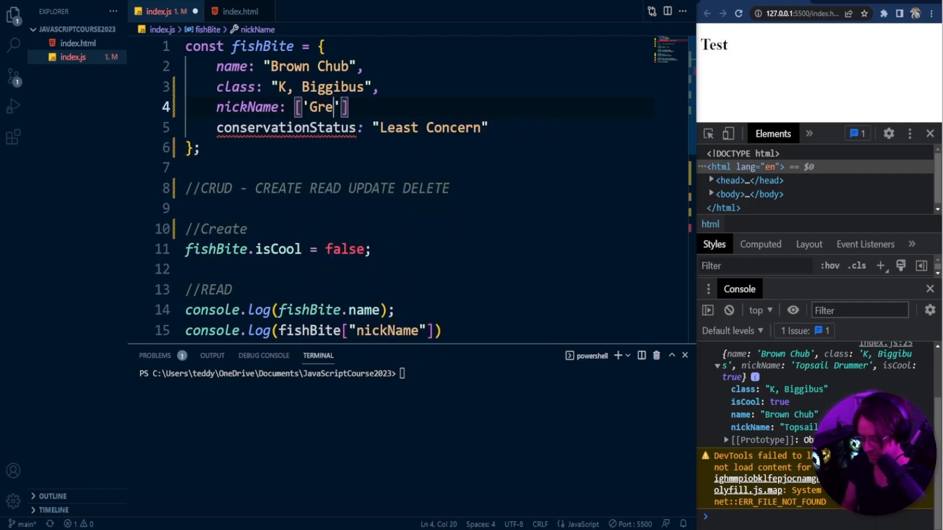
text(y chu)
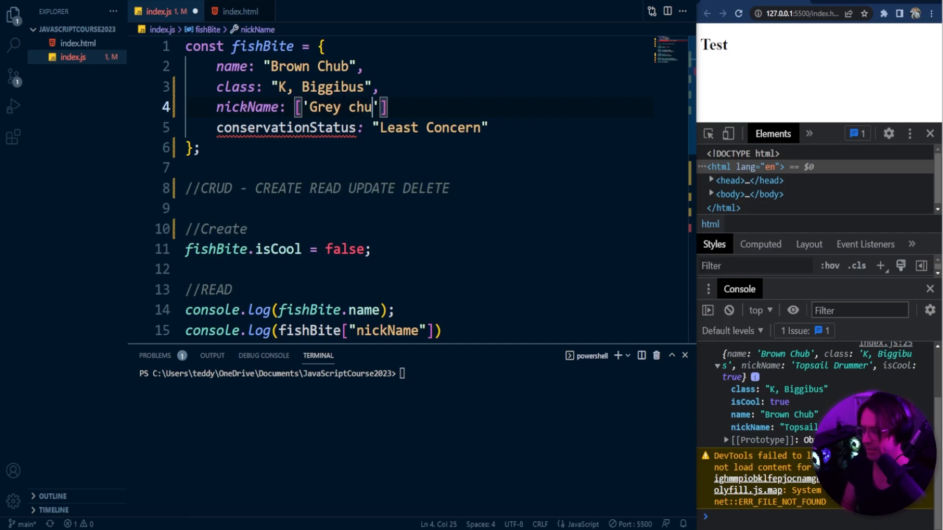
key(Backspace)
text(Chub', )
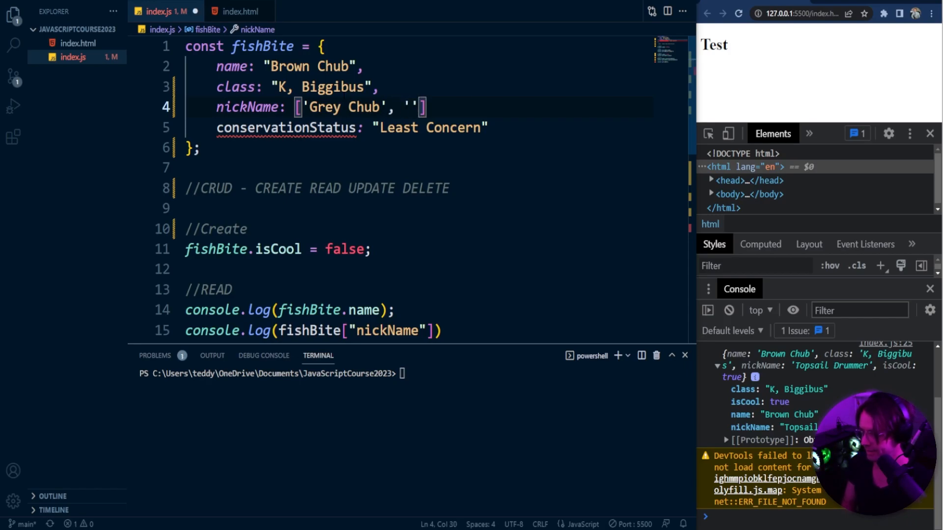
text(Green)
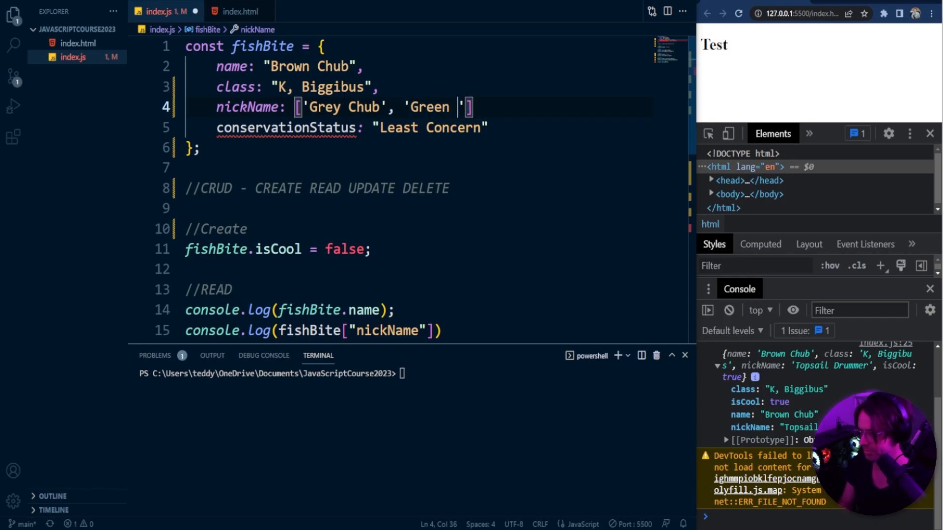
text(Chub)
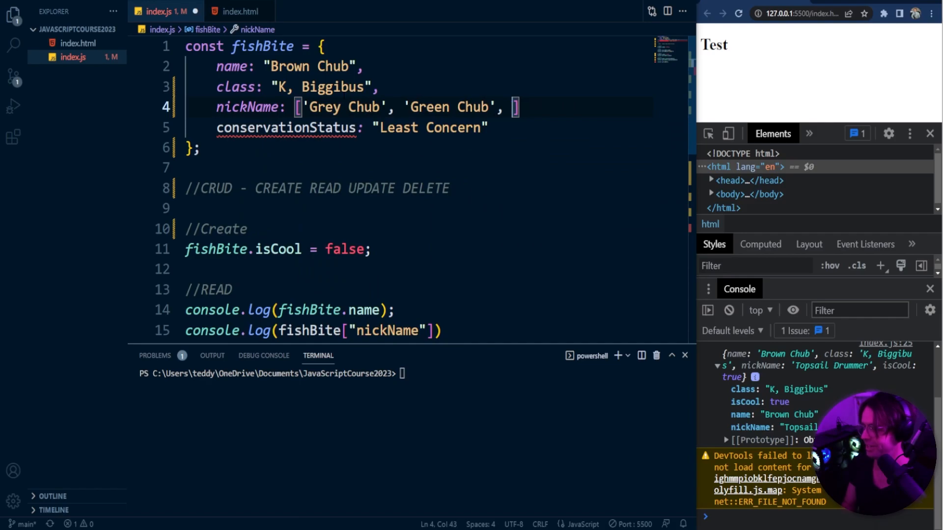
text('')
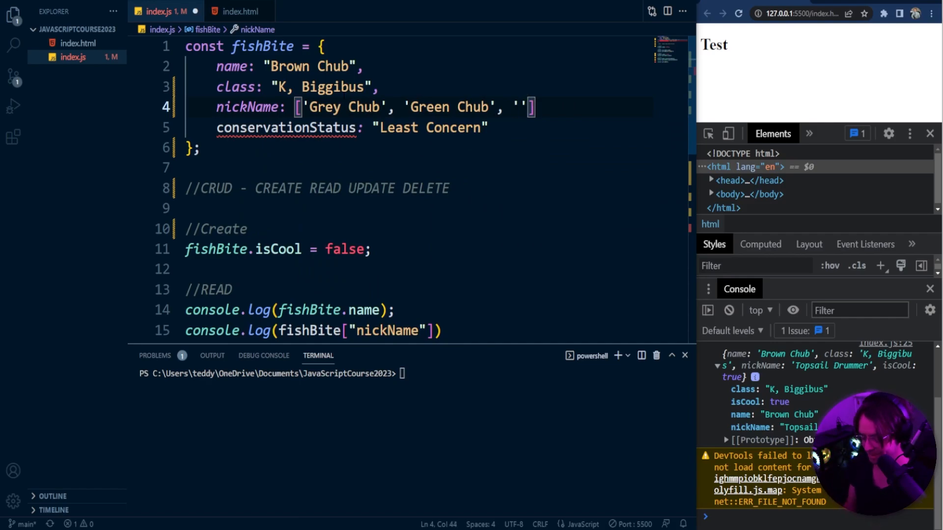
text(Topsail)
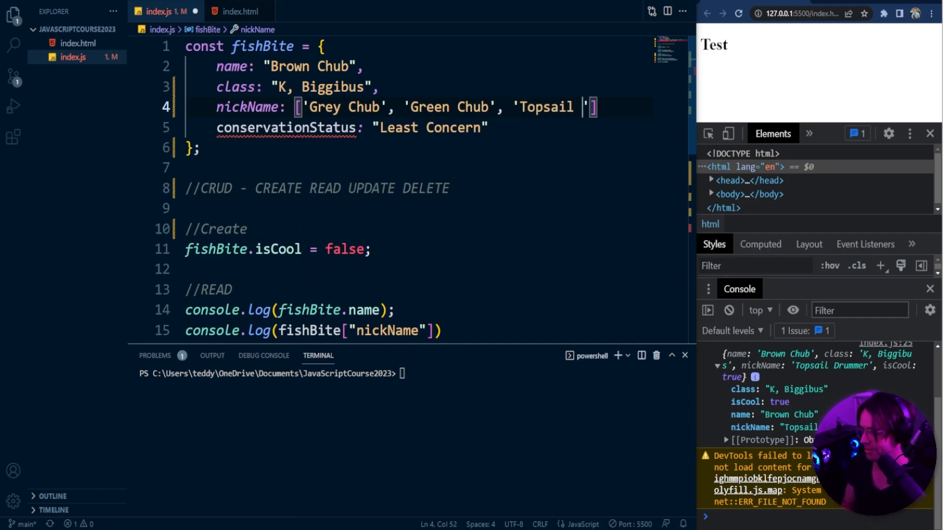
text(Dummer)
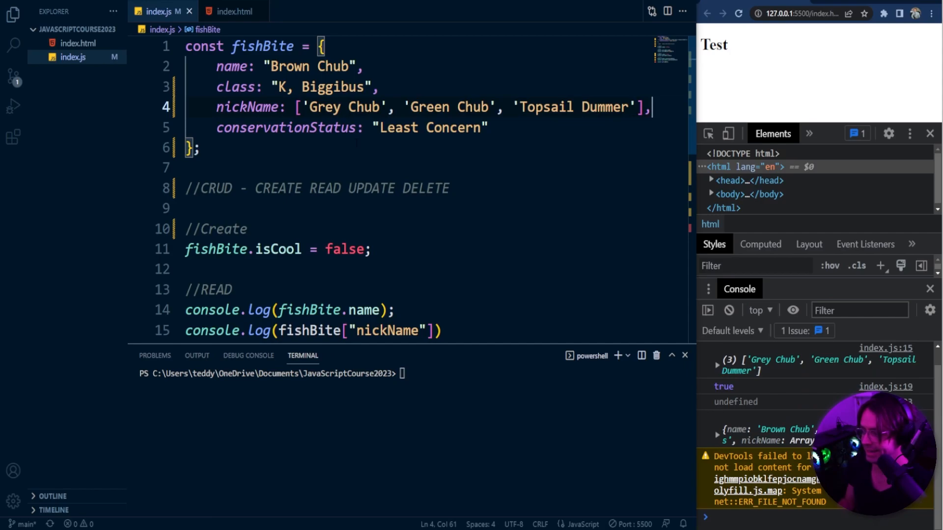
Expand the logged fishBite object and its nickName array showing three entries, length 3.
click(717, 435)
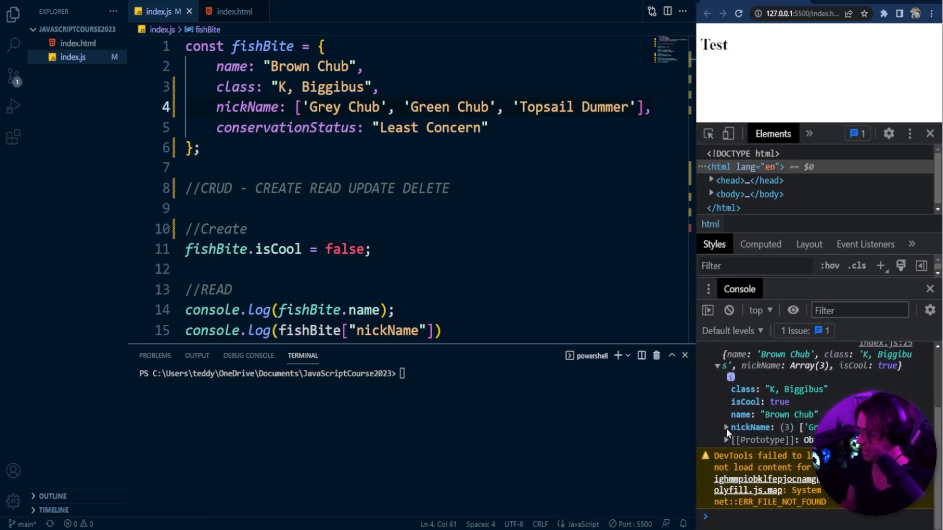
click(725, 428)
text(,)
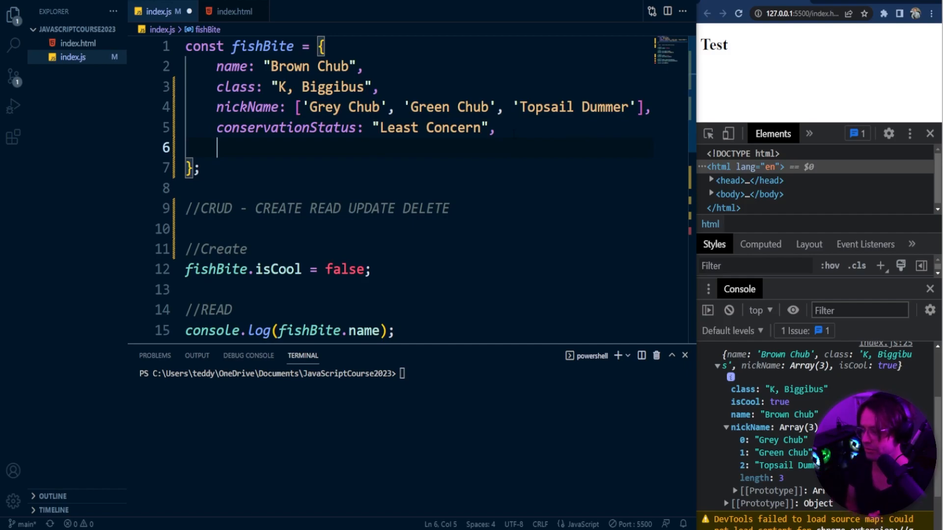
text(meat)
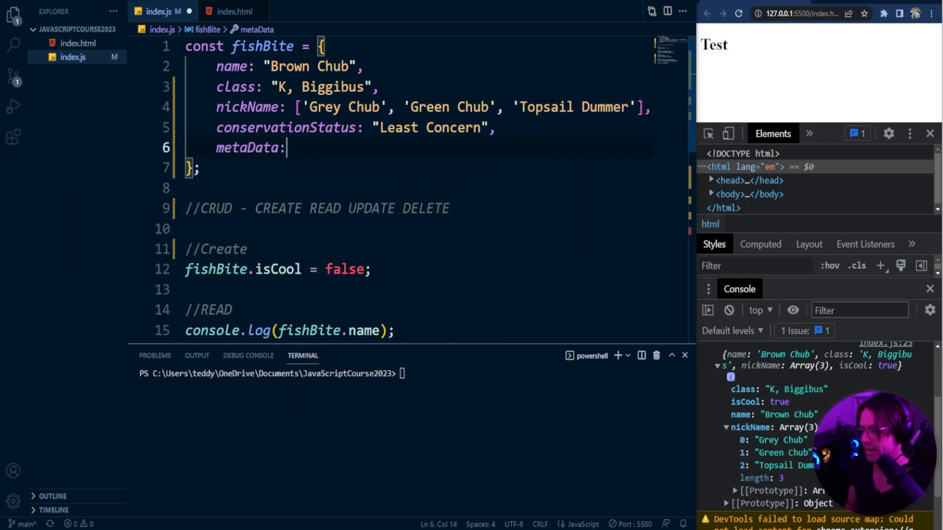
text({)
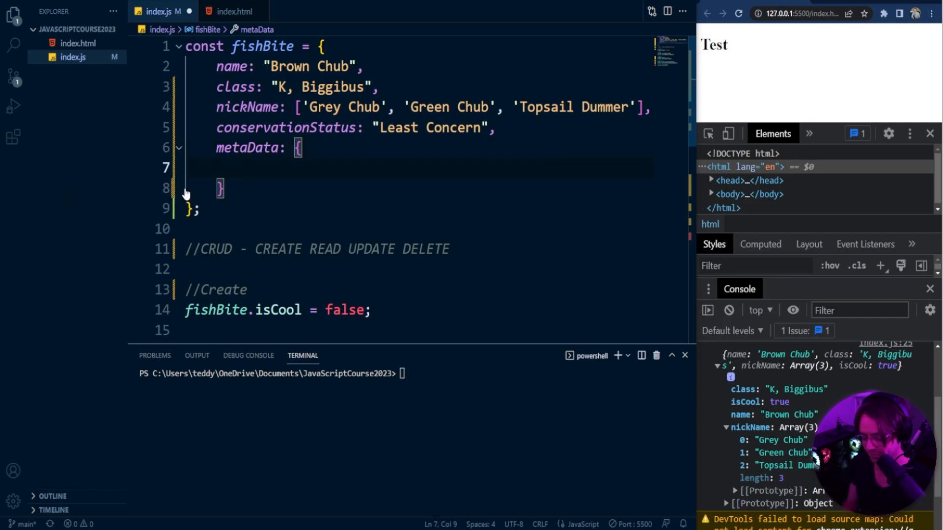
text(pci)
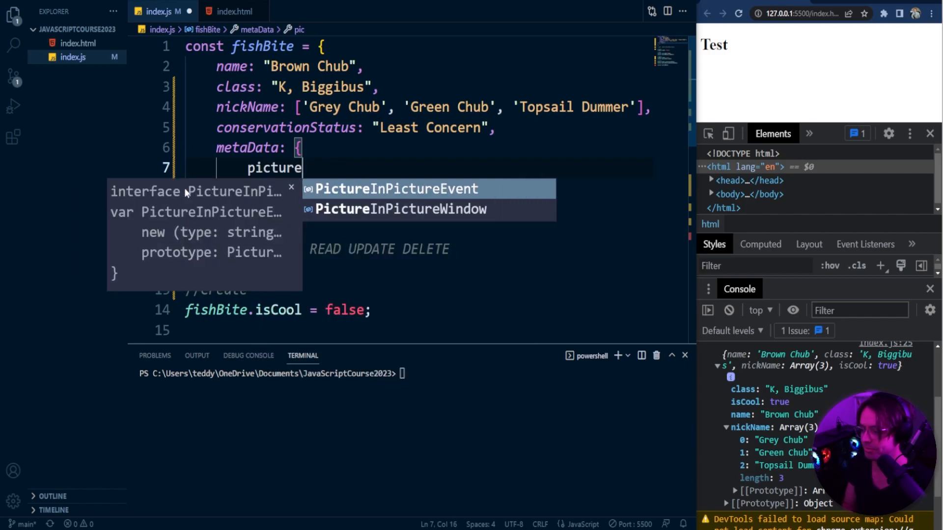
text(: ")
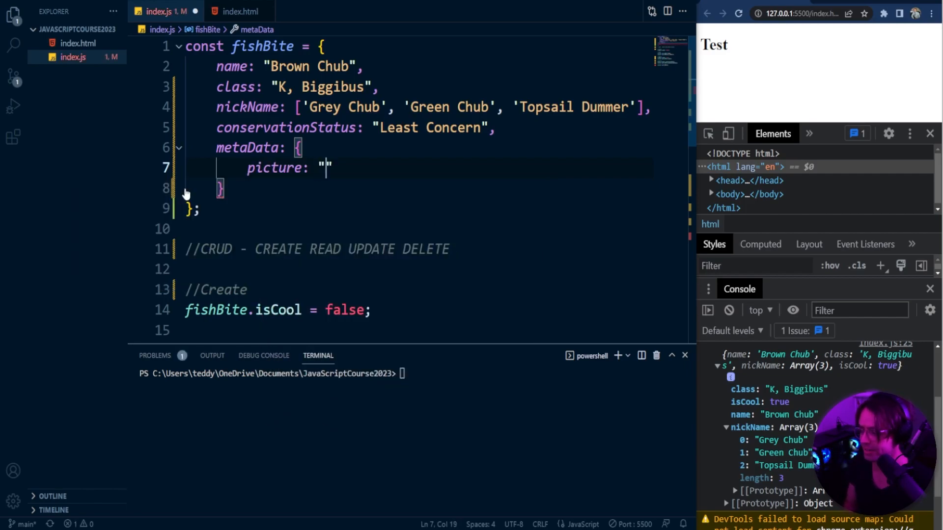
text(httpL)
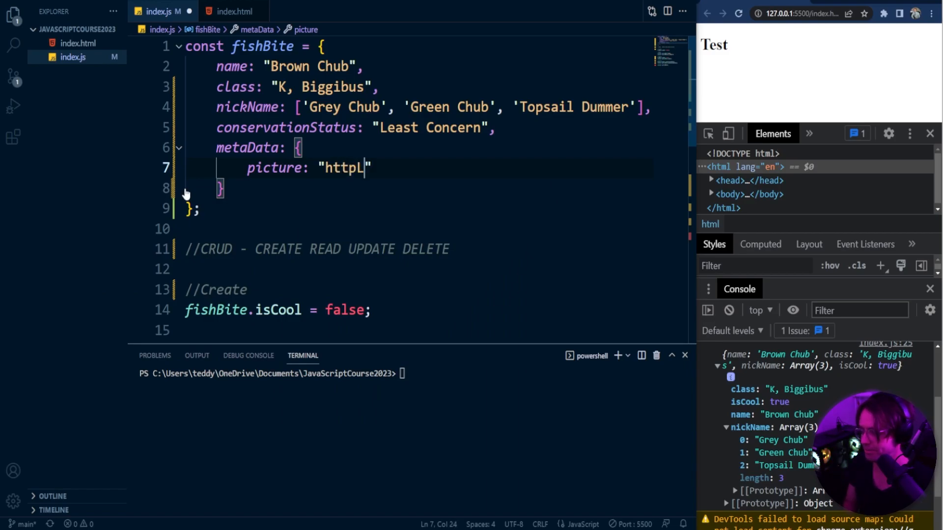
text(://)
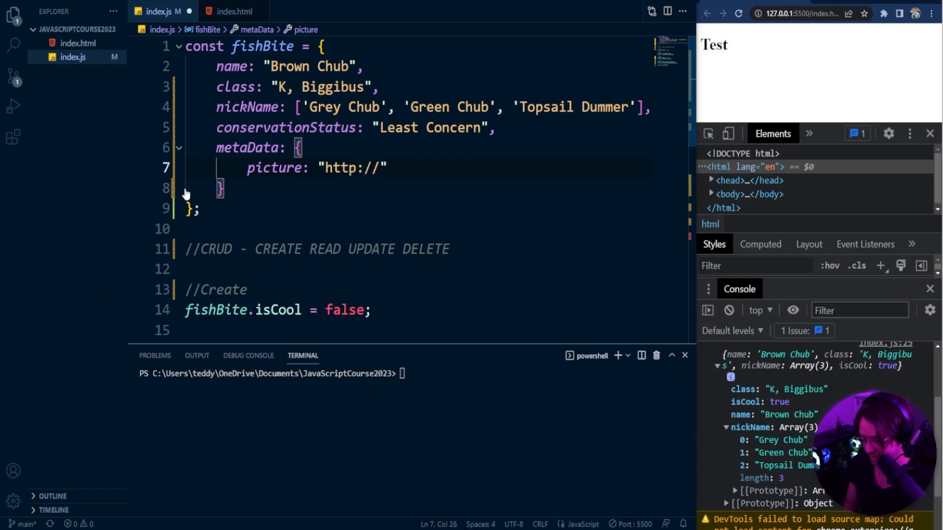
text(wikipedia/)
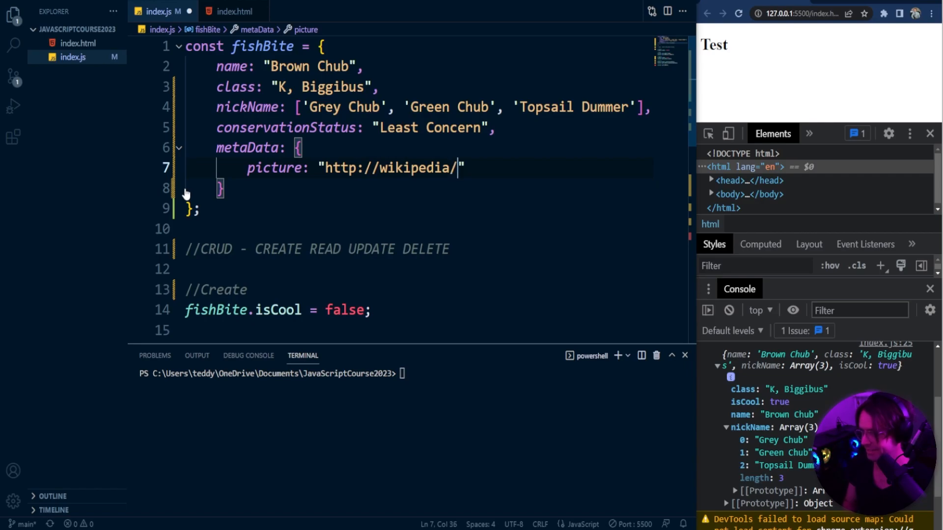
text(org)
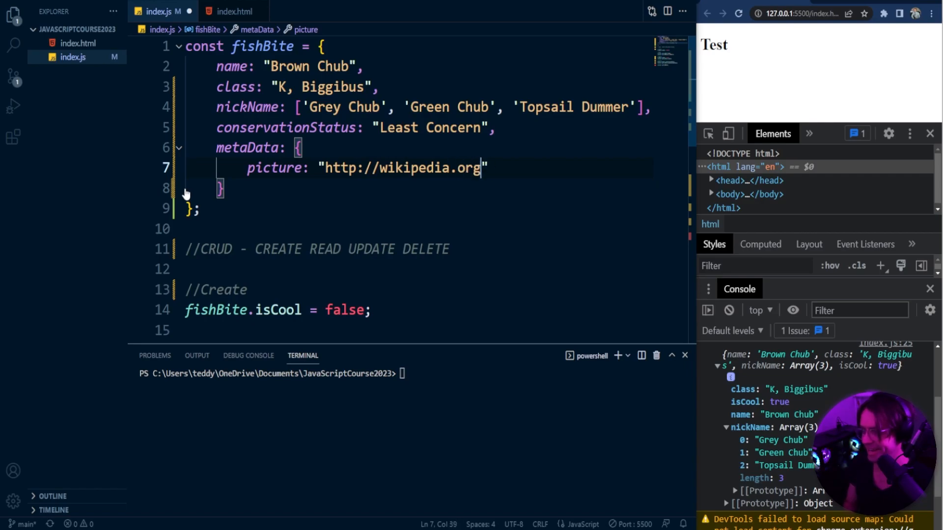
text(/p)
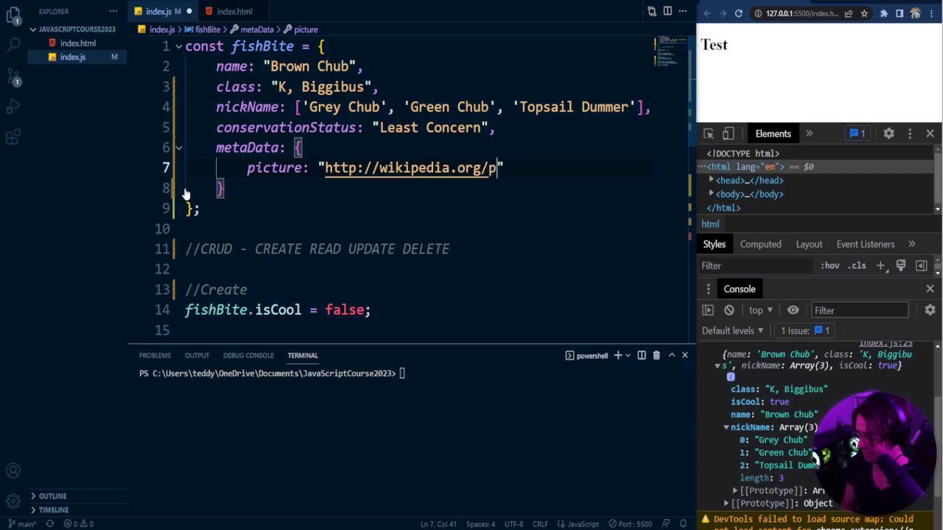
text(ictur)
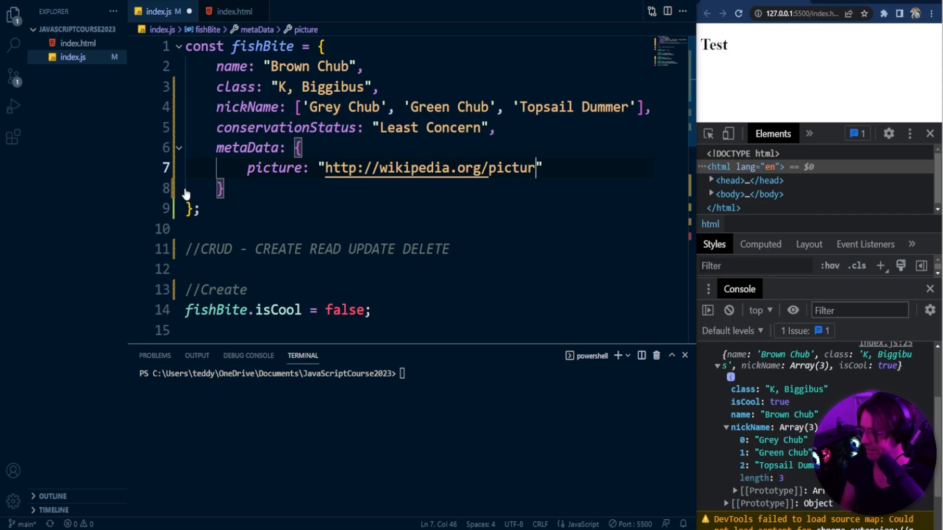
text(e.jo)
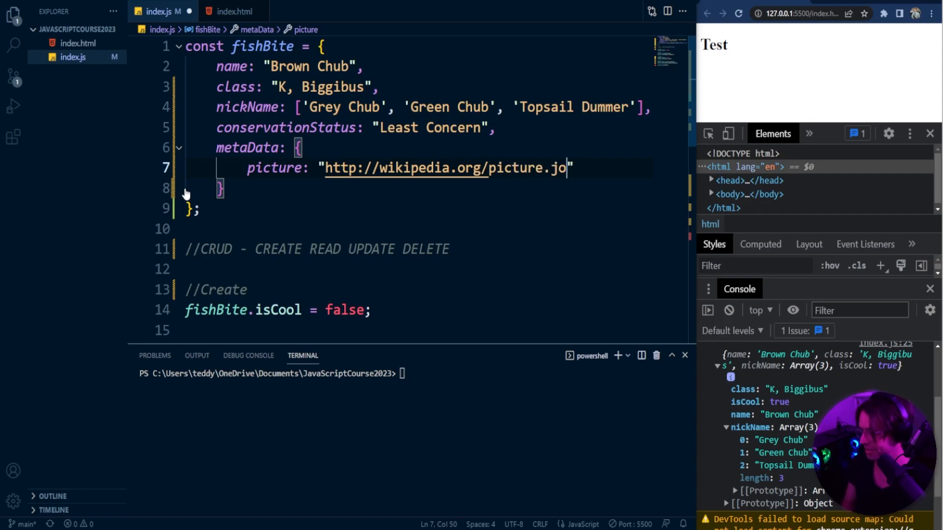
text(g)
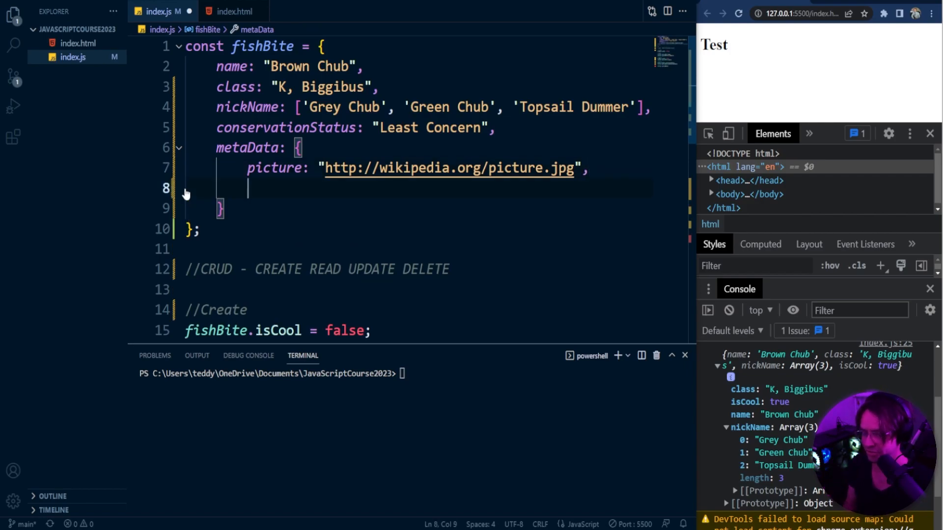
Add longitude: 23231 and latitude: 2324 to the metaData object.
text(log)
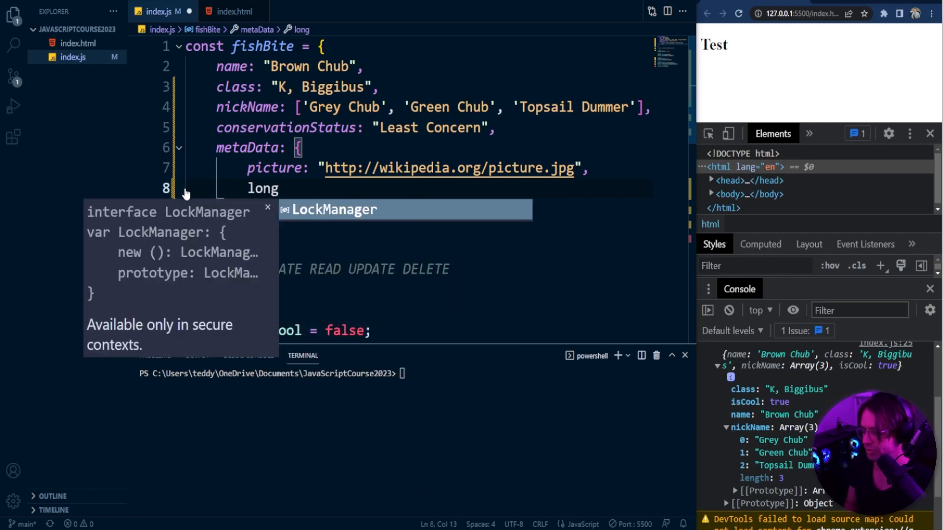
text(it)
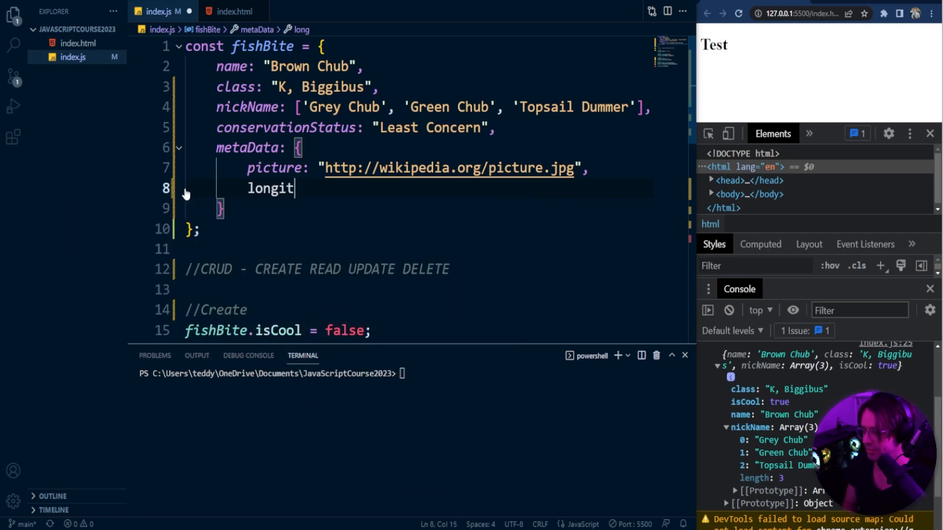
text(ude: 23)
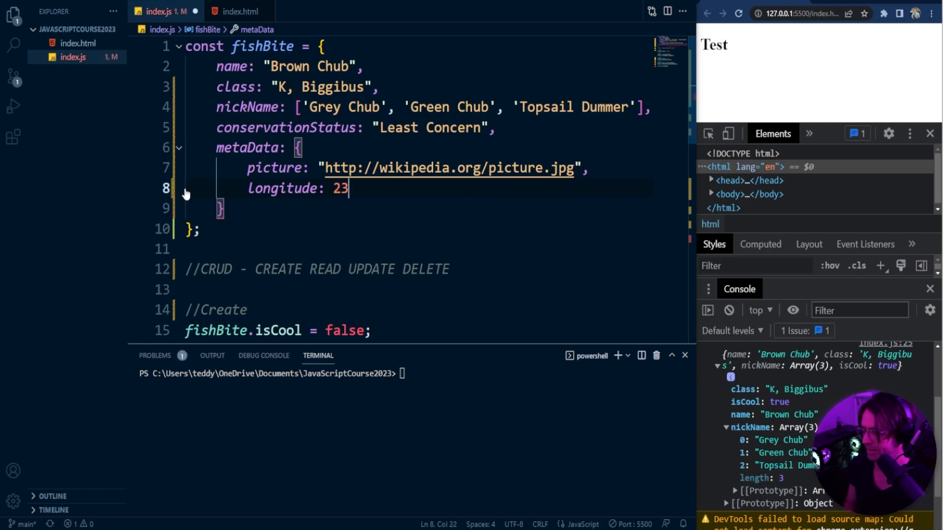
text(231,)
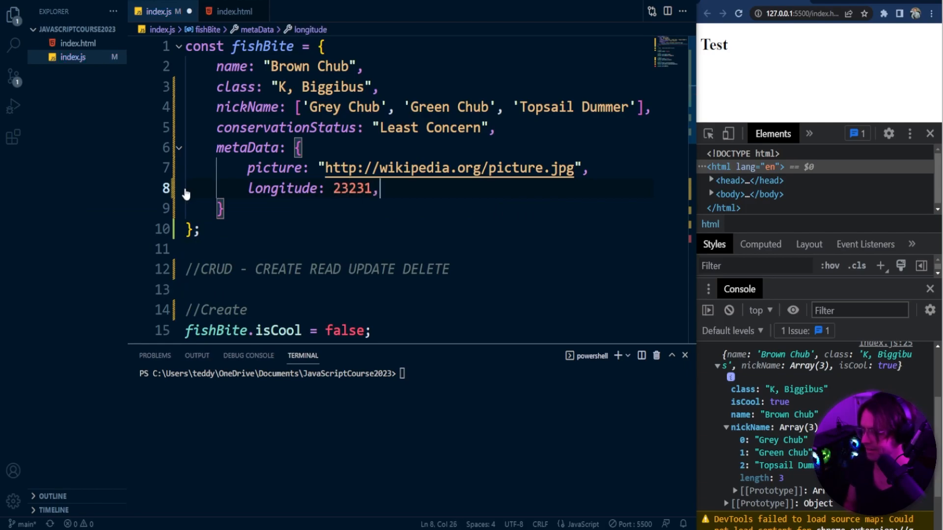
text(latitu)
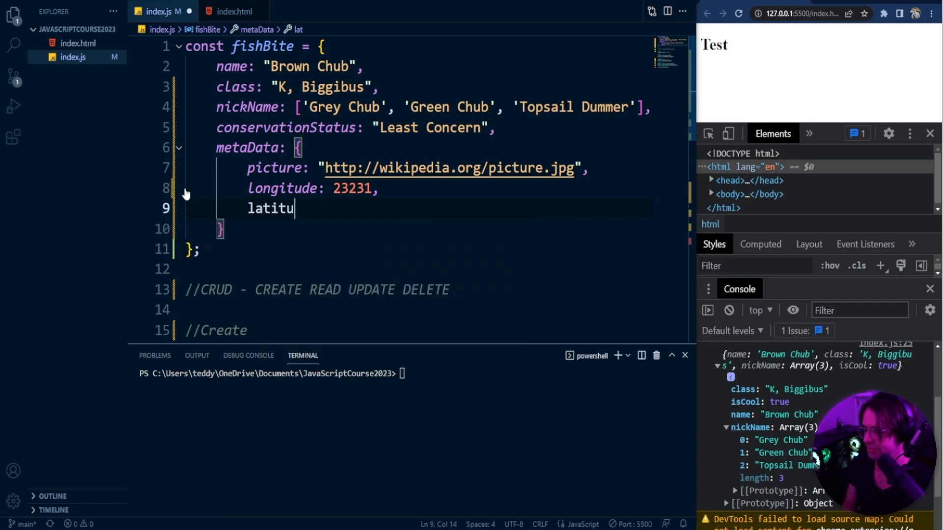
text(de: 2324)
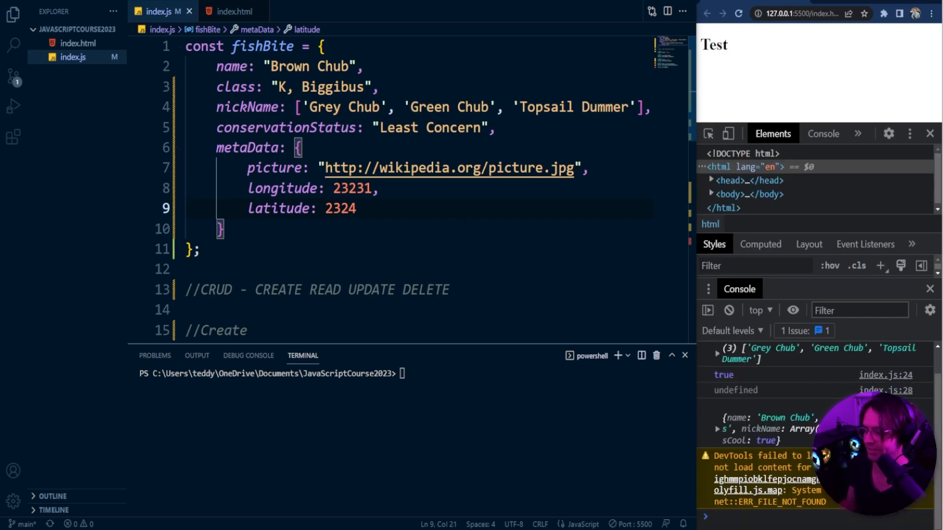
Expand the logged fishBite in the console to reveal metaData with latitude and longitude.
click(717, 430)
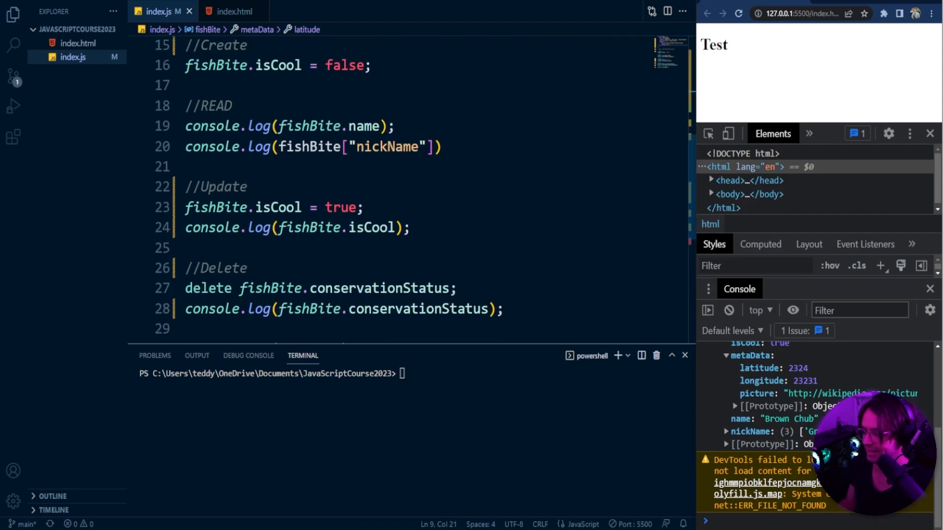
Add a //Nested Objects comment below the console.log(fishBite) line.
text(console.log(fishBite);)
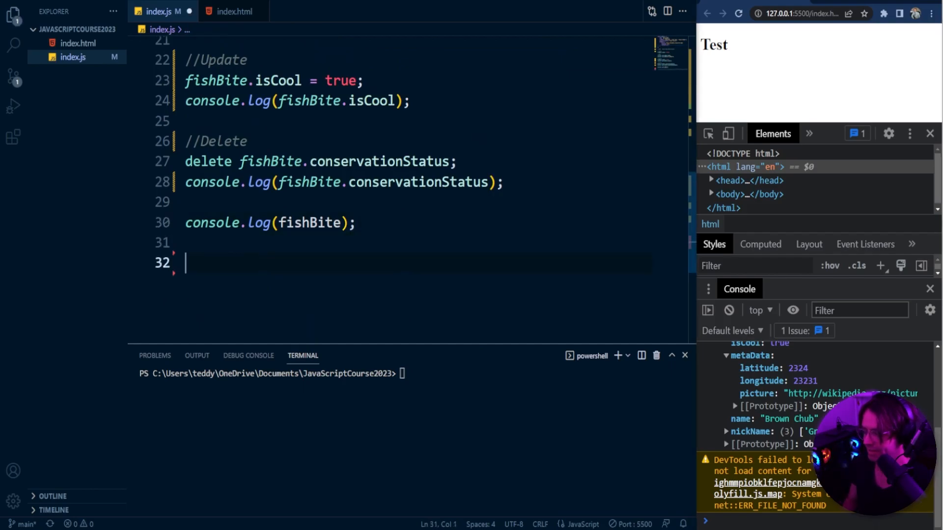
text(//Nest)
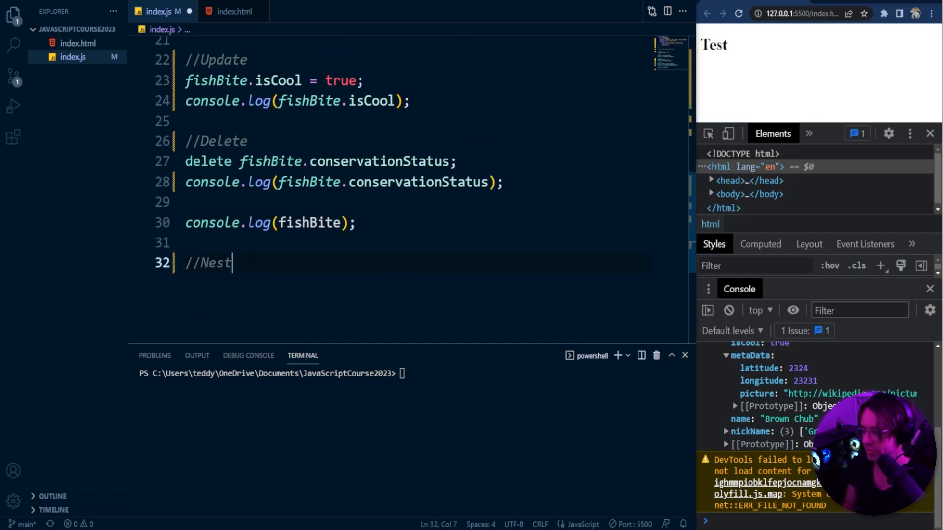
text(ed)
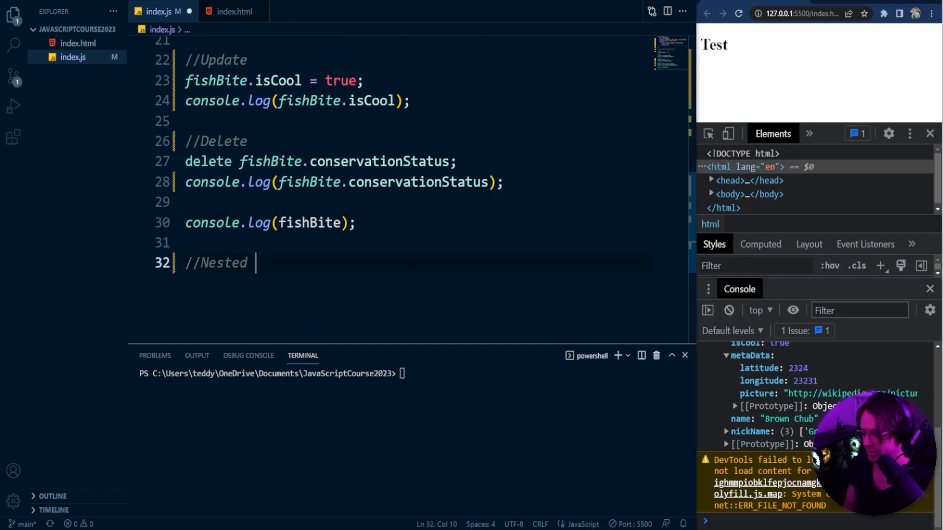
text(Obj)
text(console.log(fishBite.)
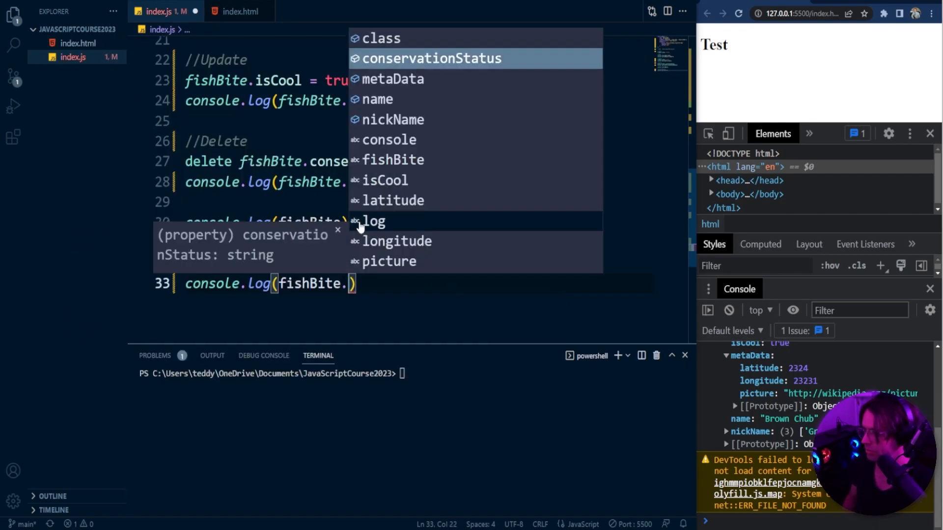
Log fishBite.nickName[0], printing Grey Chub in the console.
text(nickName)
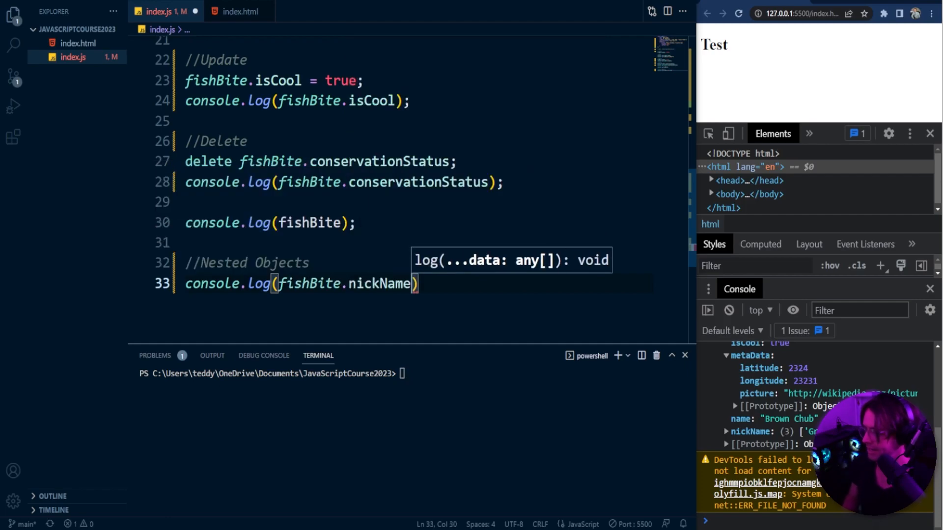
text([0])
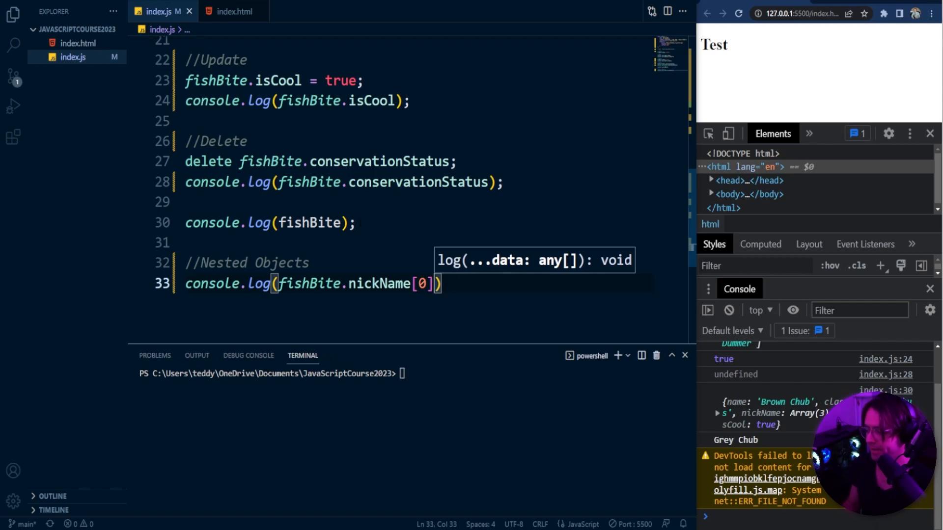
mouse_move(309, 283)
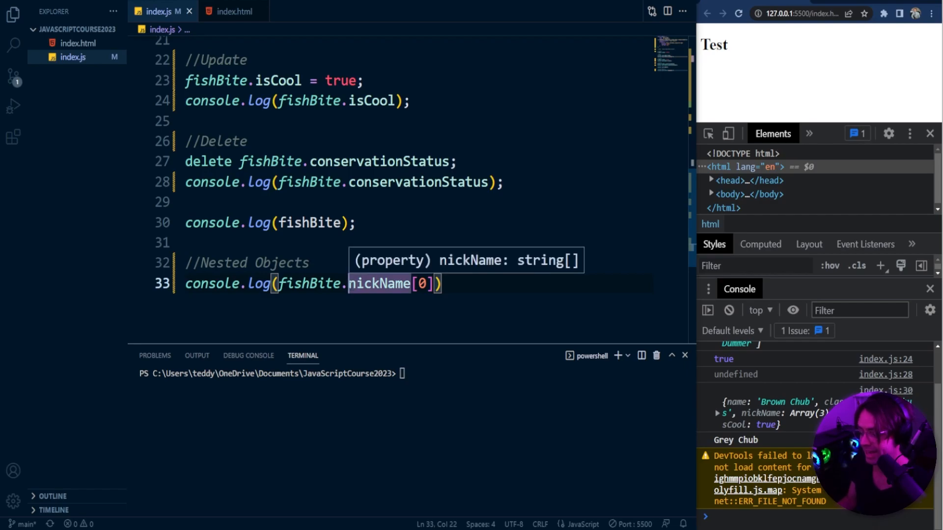
mouse_move(757, 440)
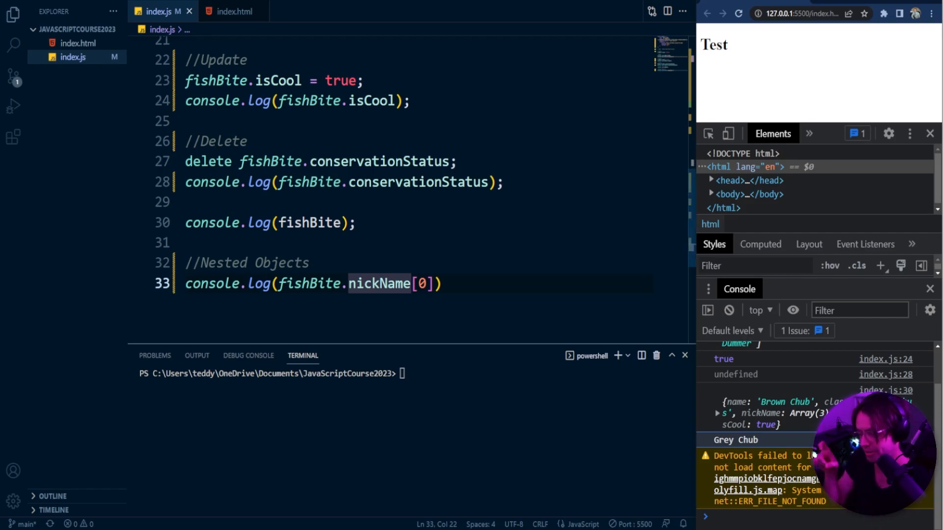
text(;)
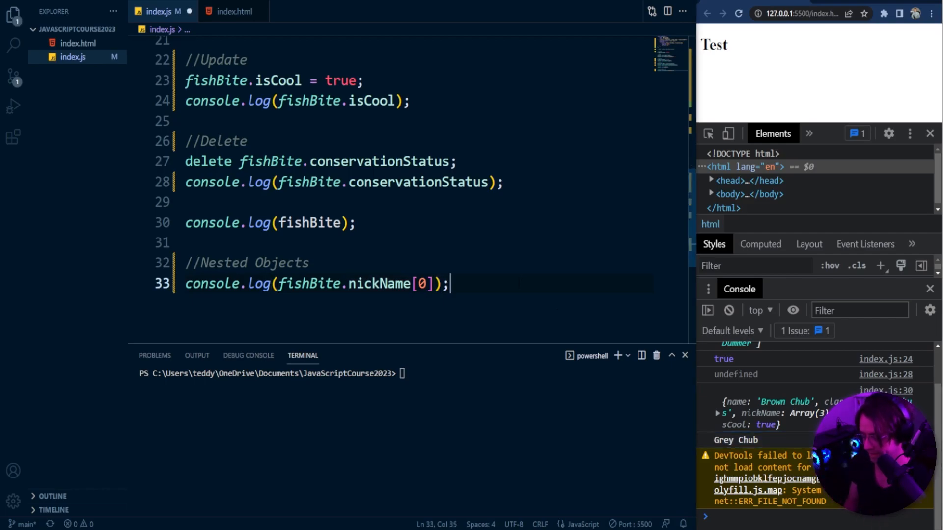
Begin a console.log of fishBite.metaData. awaiting a property from IntelliSense.
text(c)
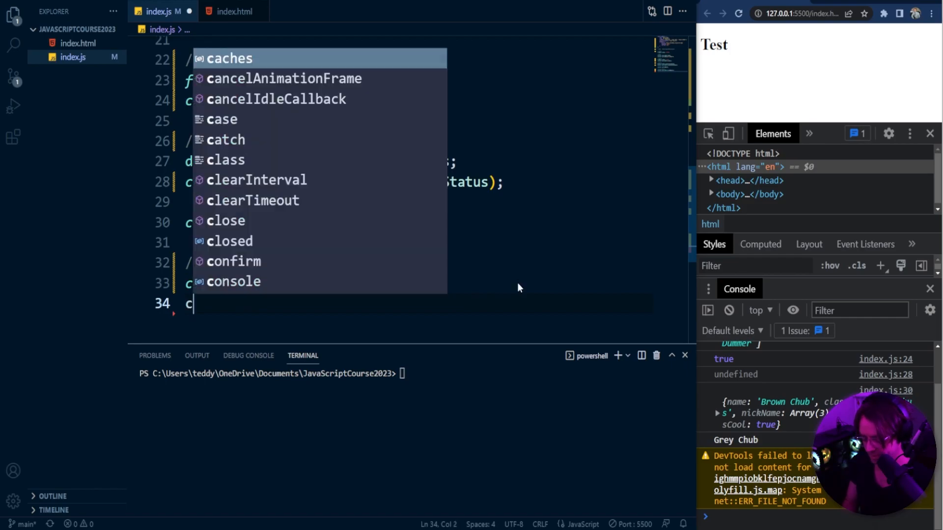
text(console.log(fish)
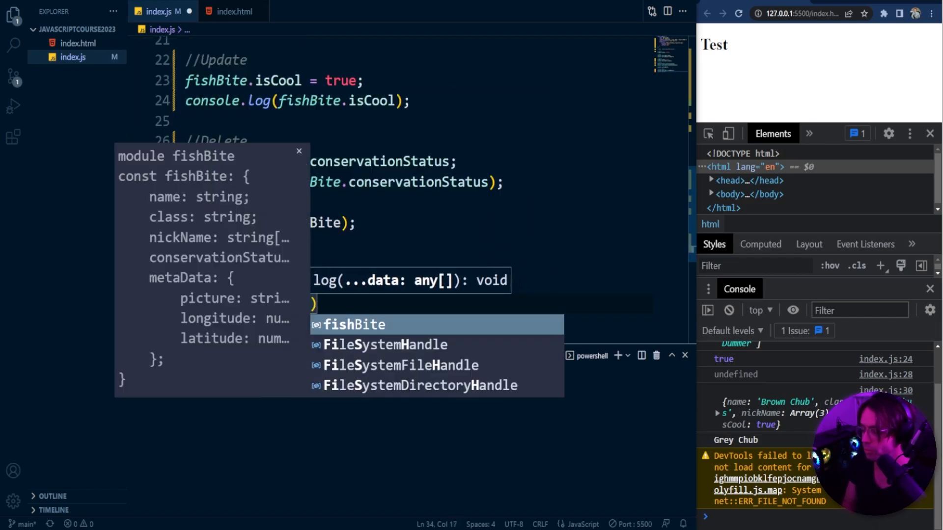
text(fishBite.metaData)
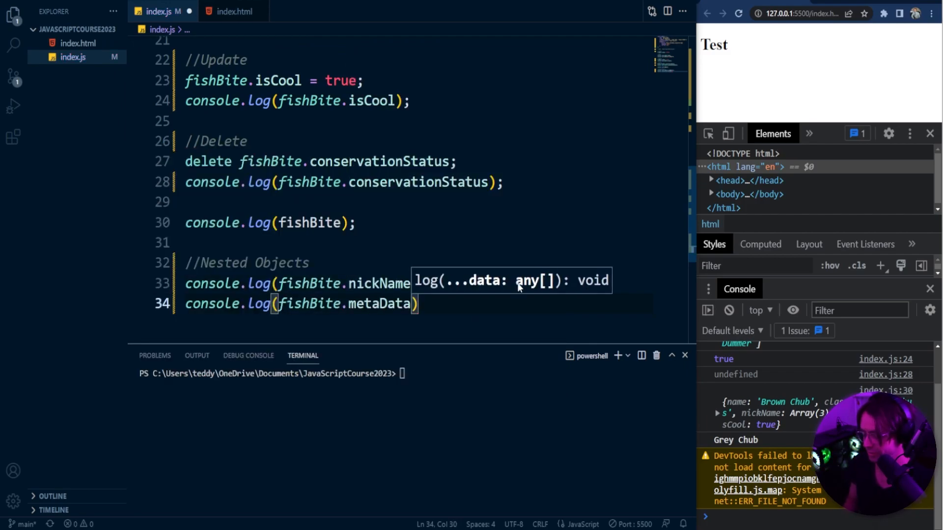
text(.)
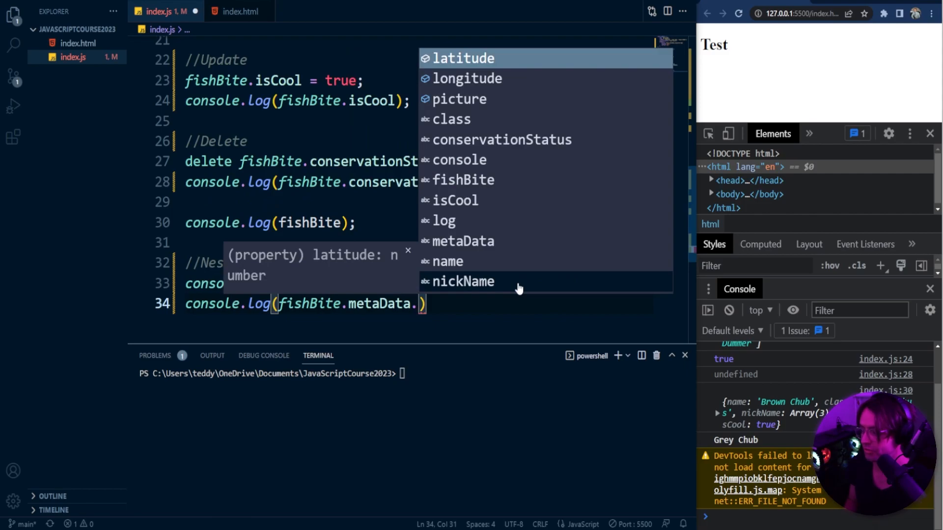